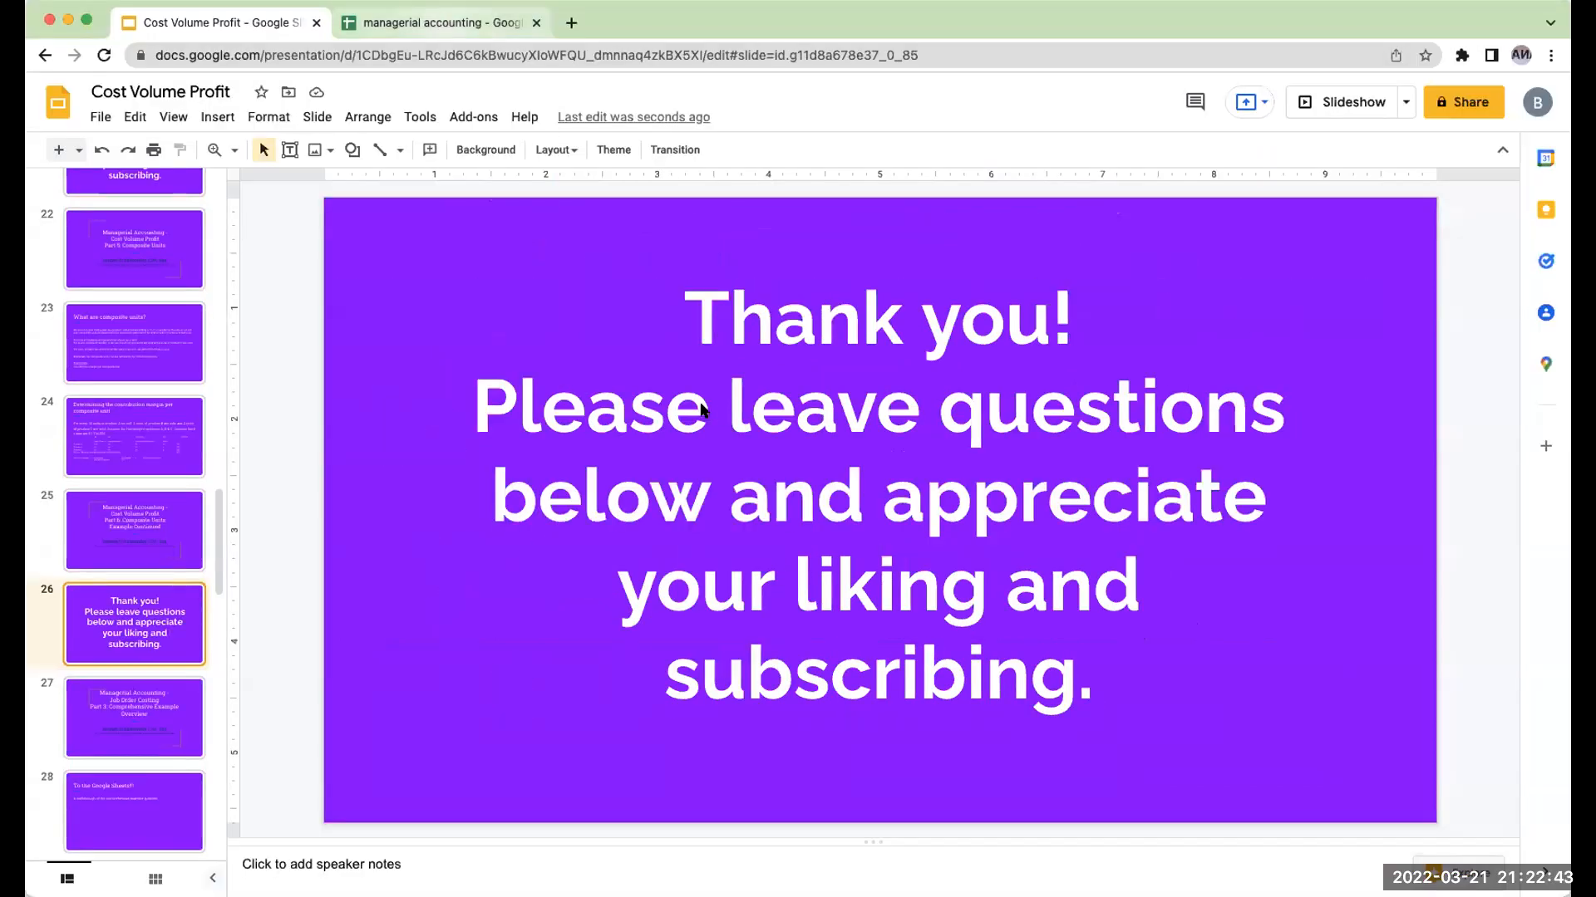
# Step: Switch to the managerial accounting spreadsheet showing the 1,800 composite-unit break-even problem
pyautogui.click(439, 23)
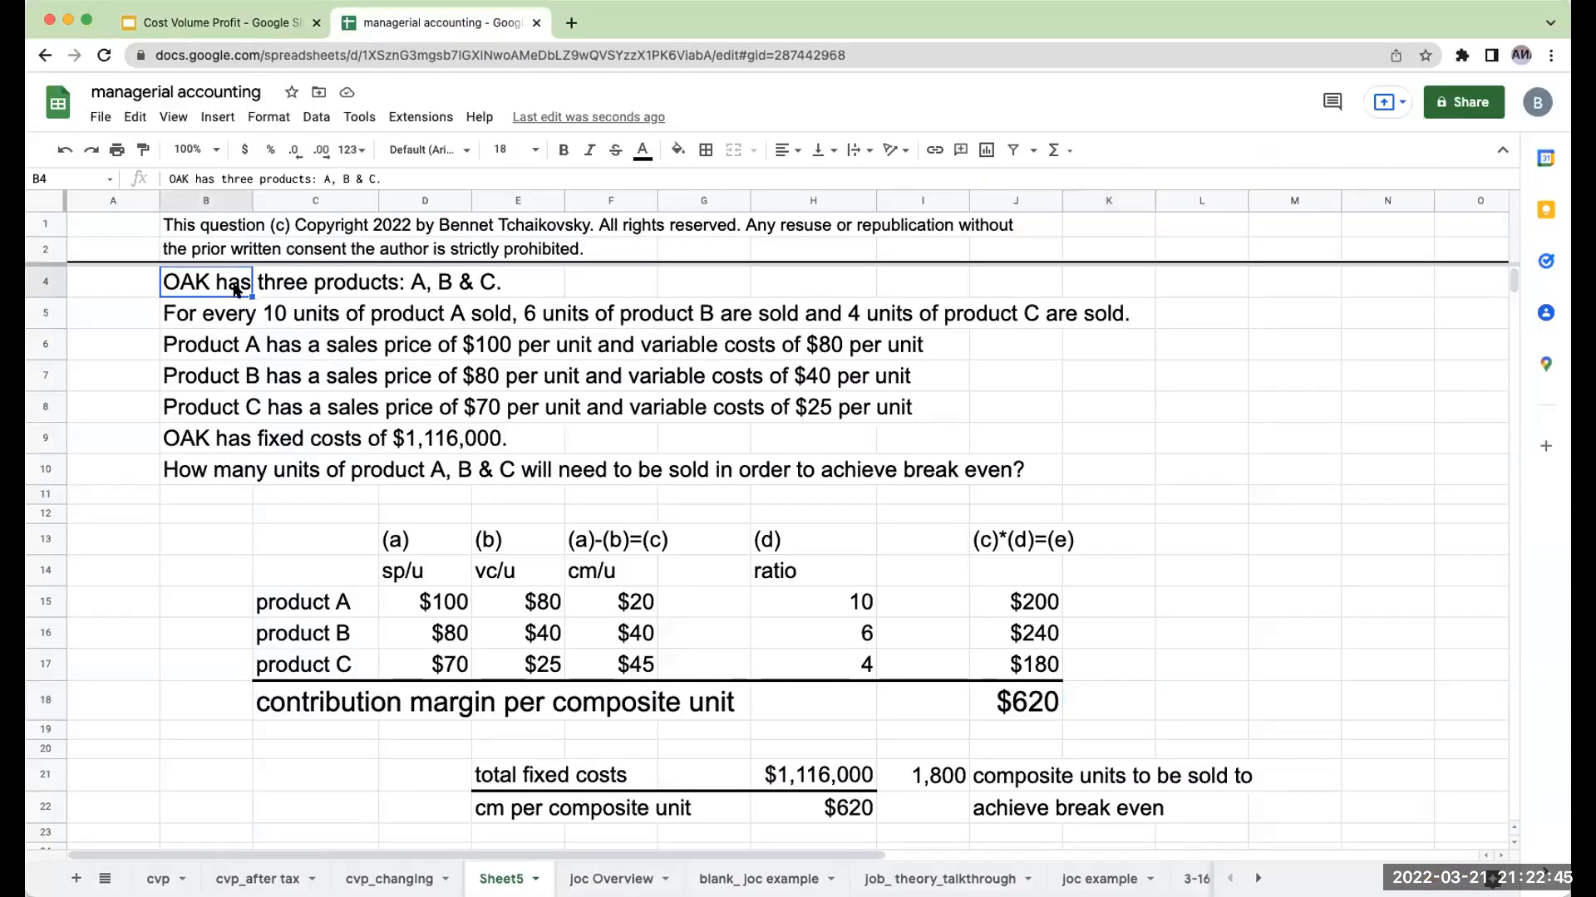
pyautogui.click(203, 313)
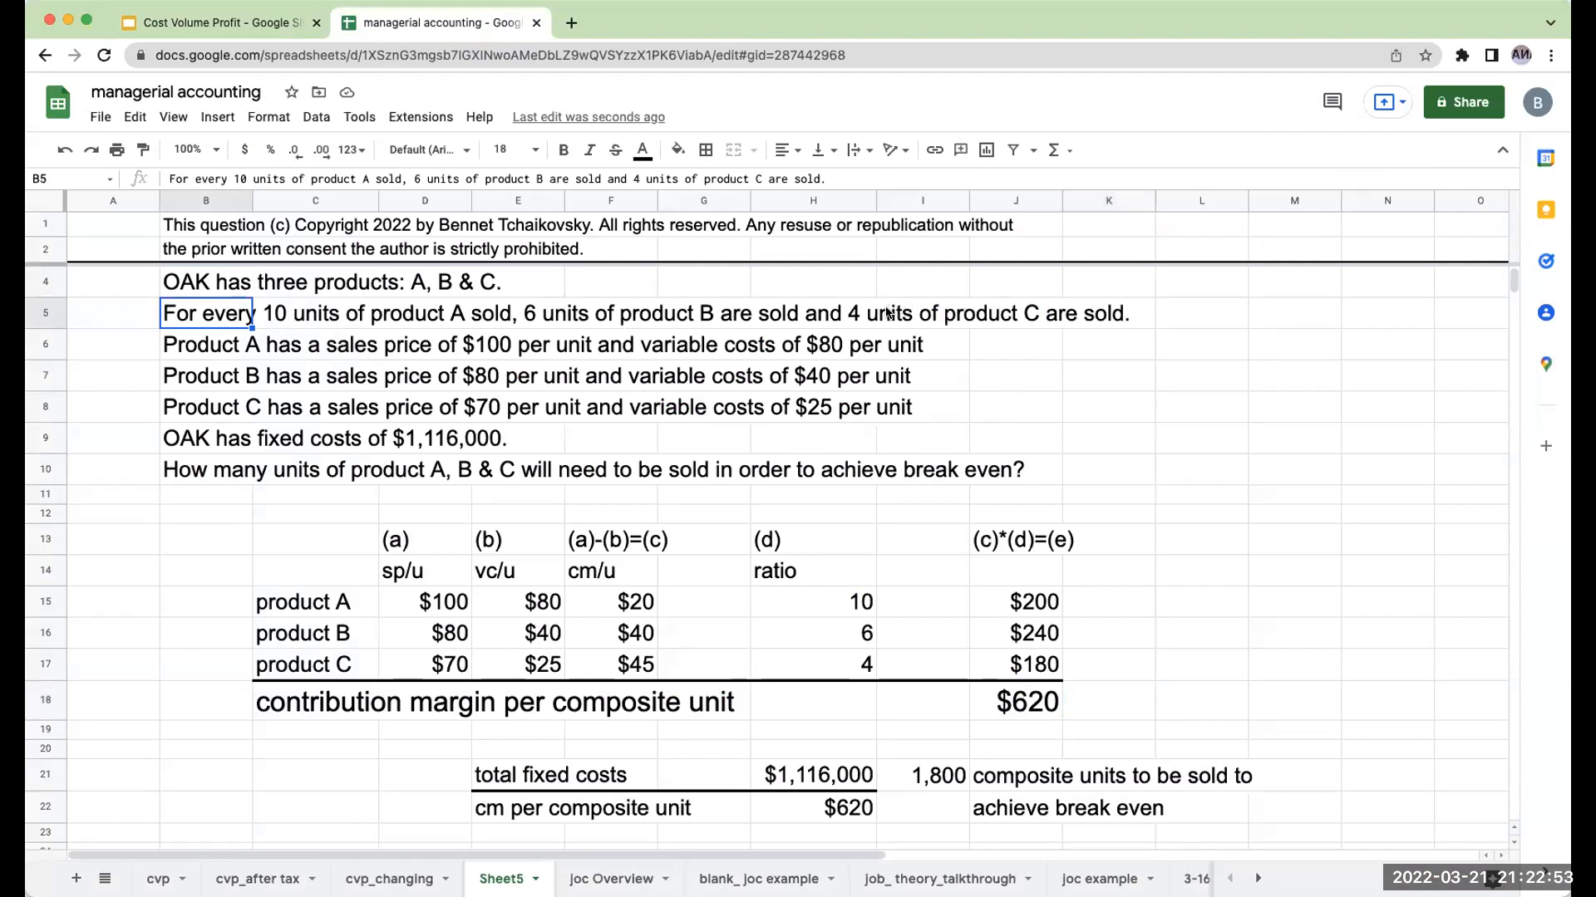
pyautogui.click(424, 602)
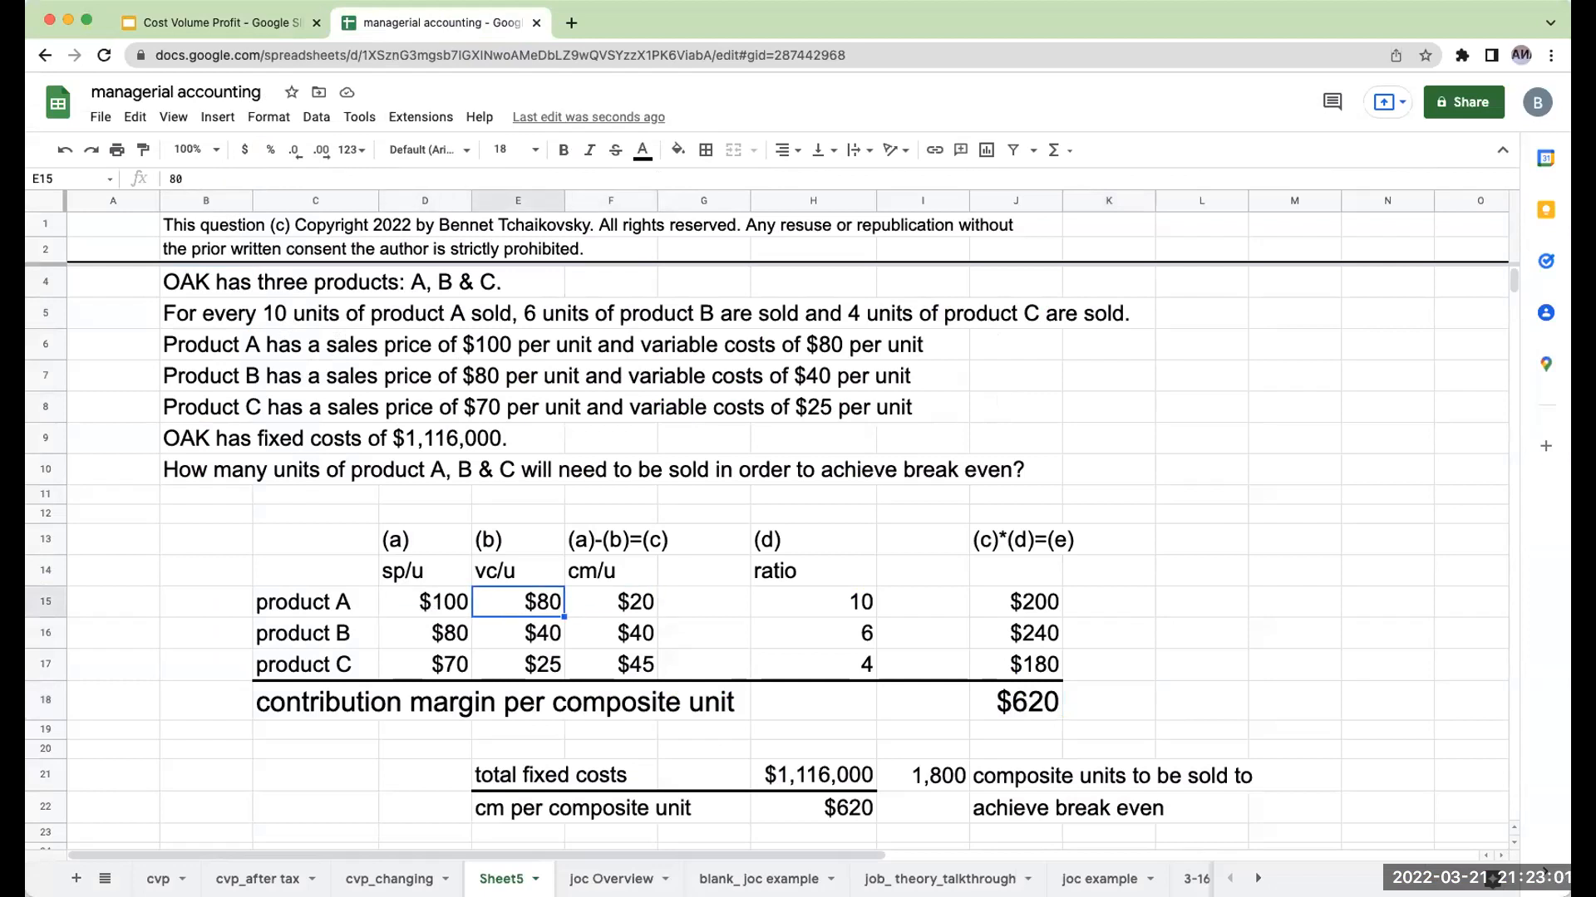
pyautogui.click(424, 633)
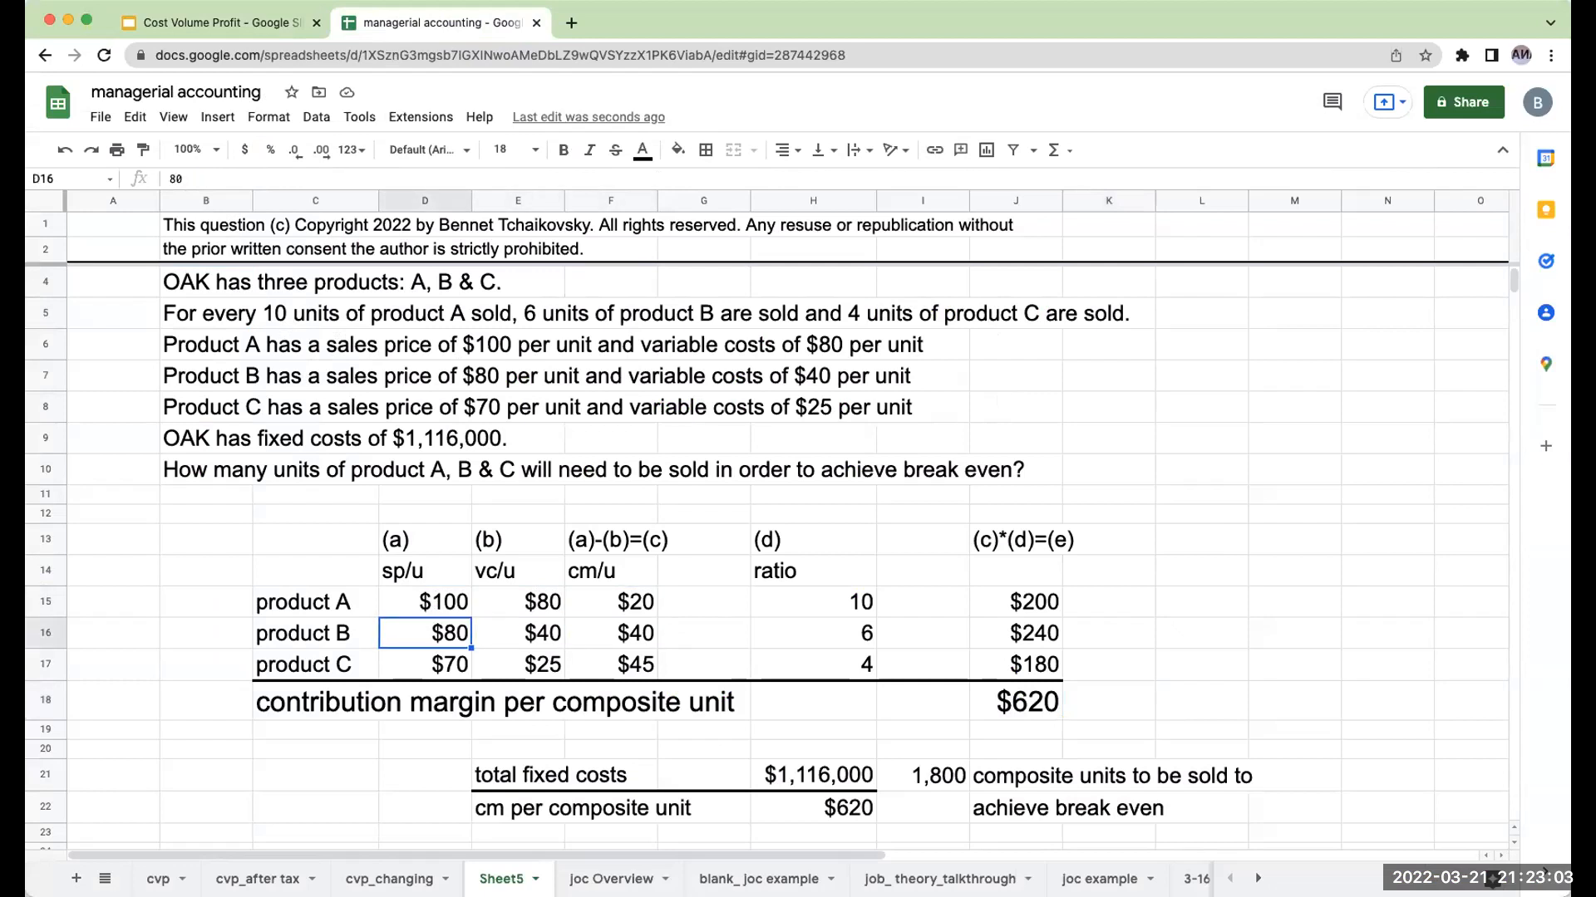
pyautogui.click(517, 633)
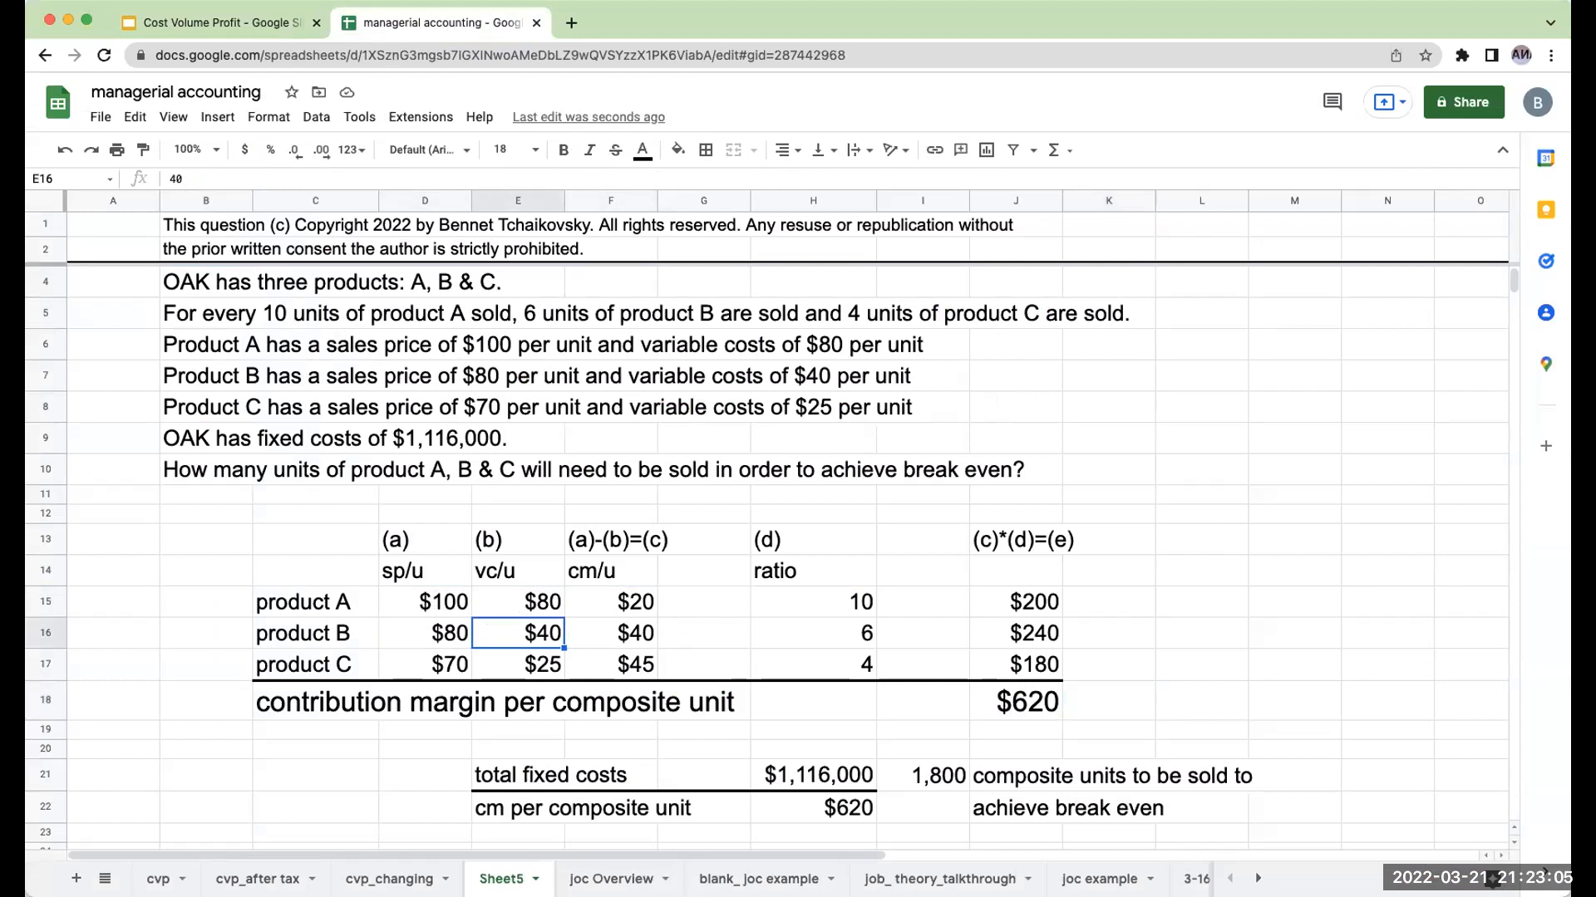
pyautogui.click(610, 633)
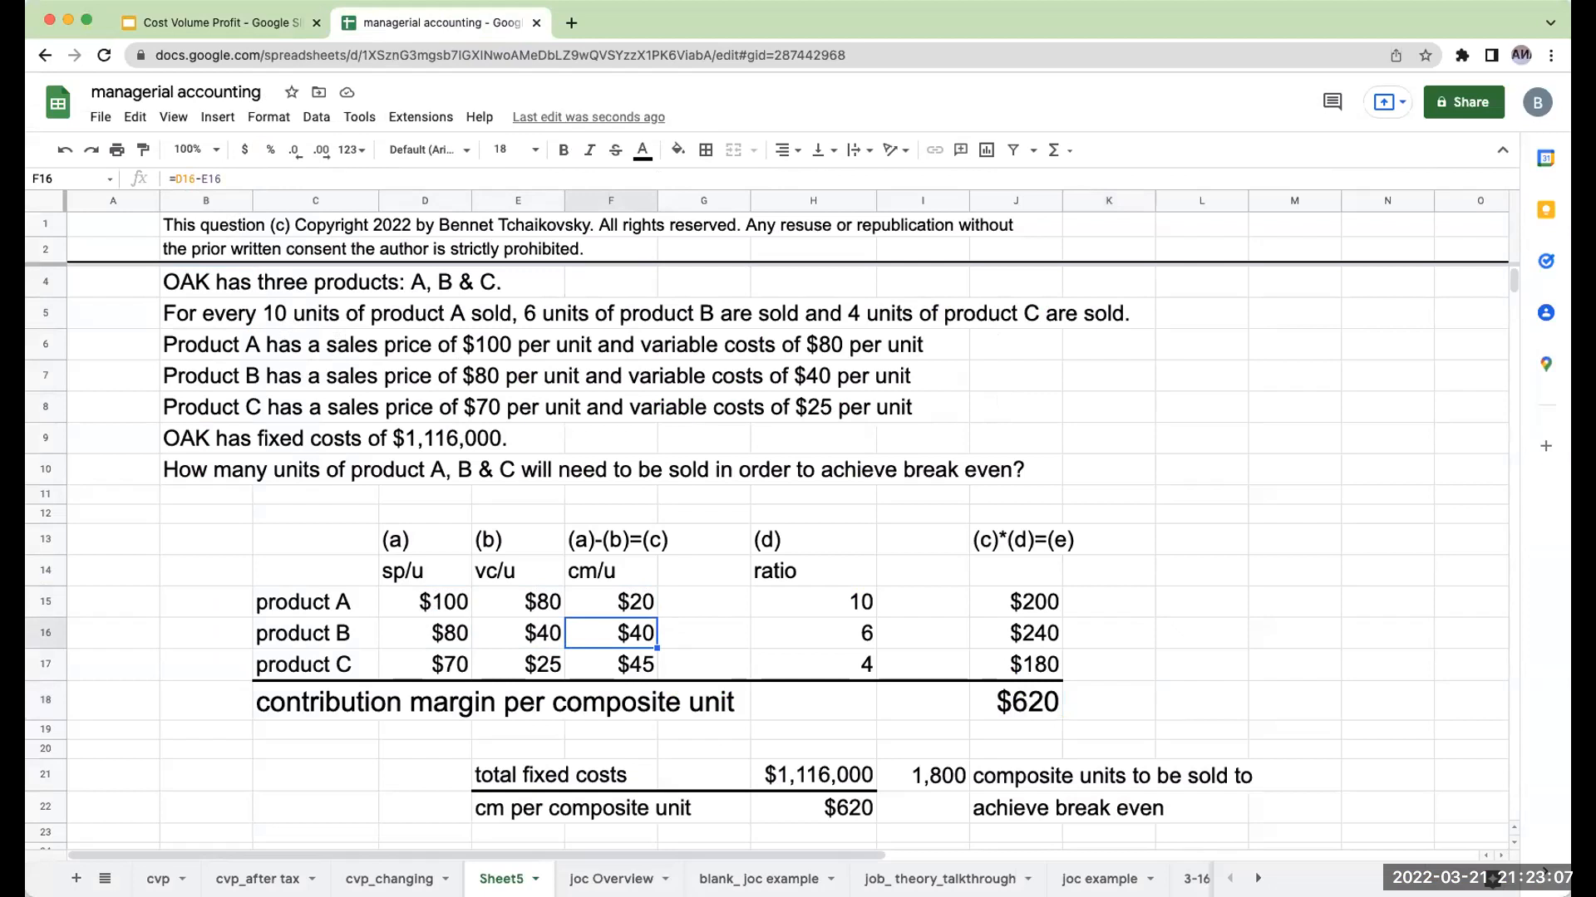
pyautogui.click(424, 664)
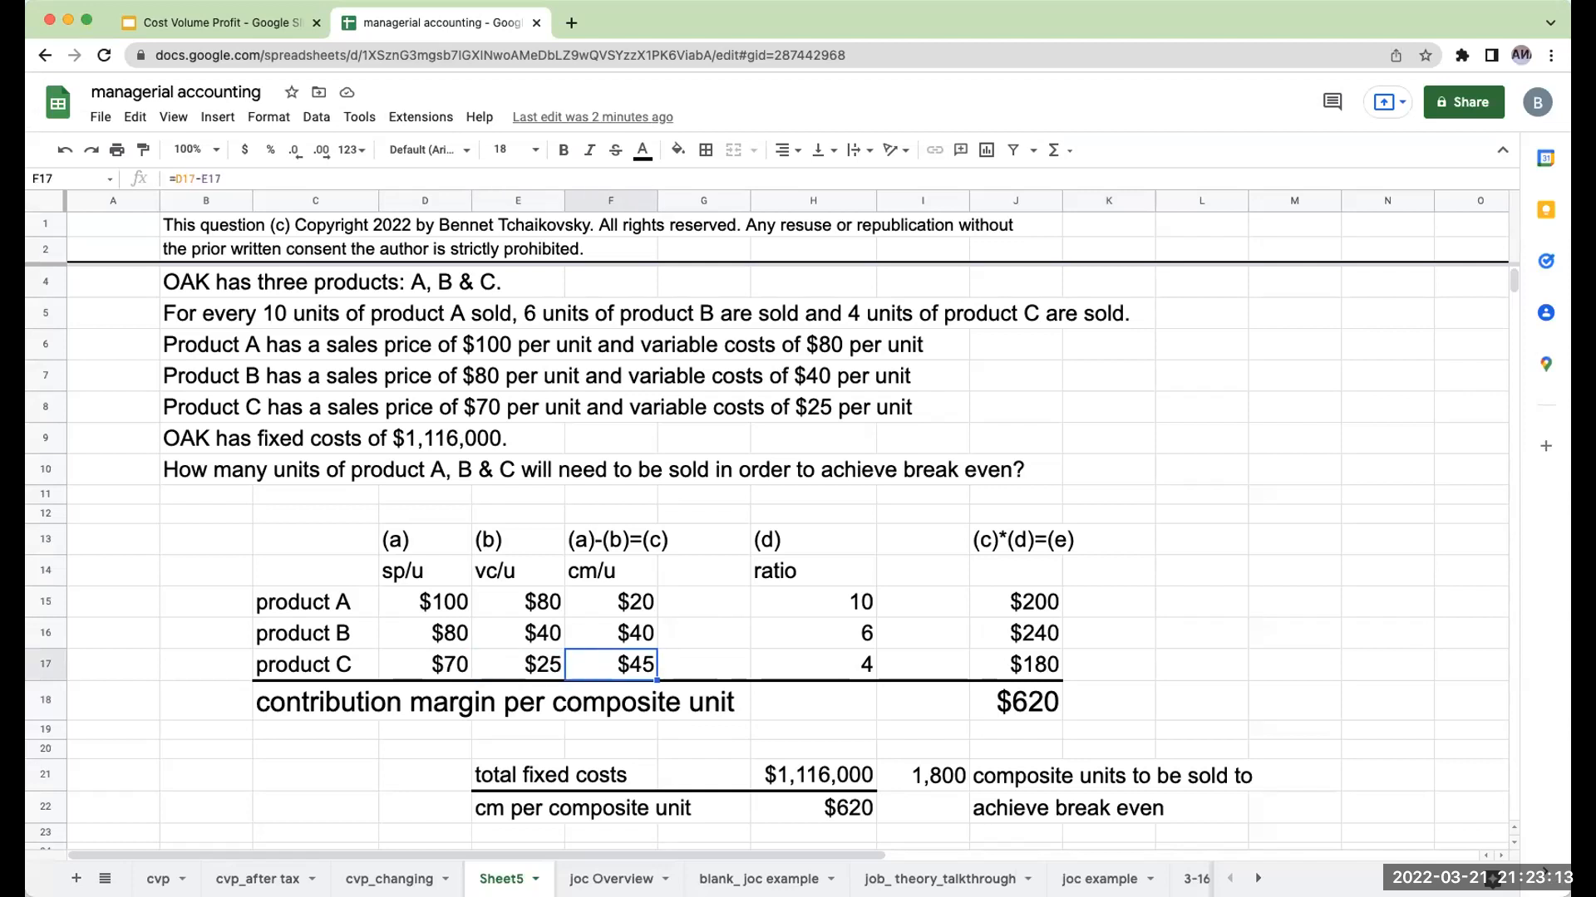
pyautogui.click(425, 540)
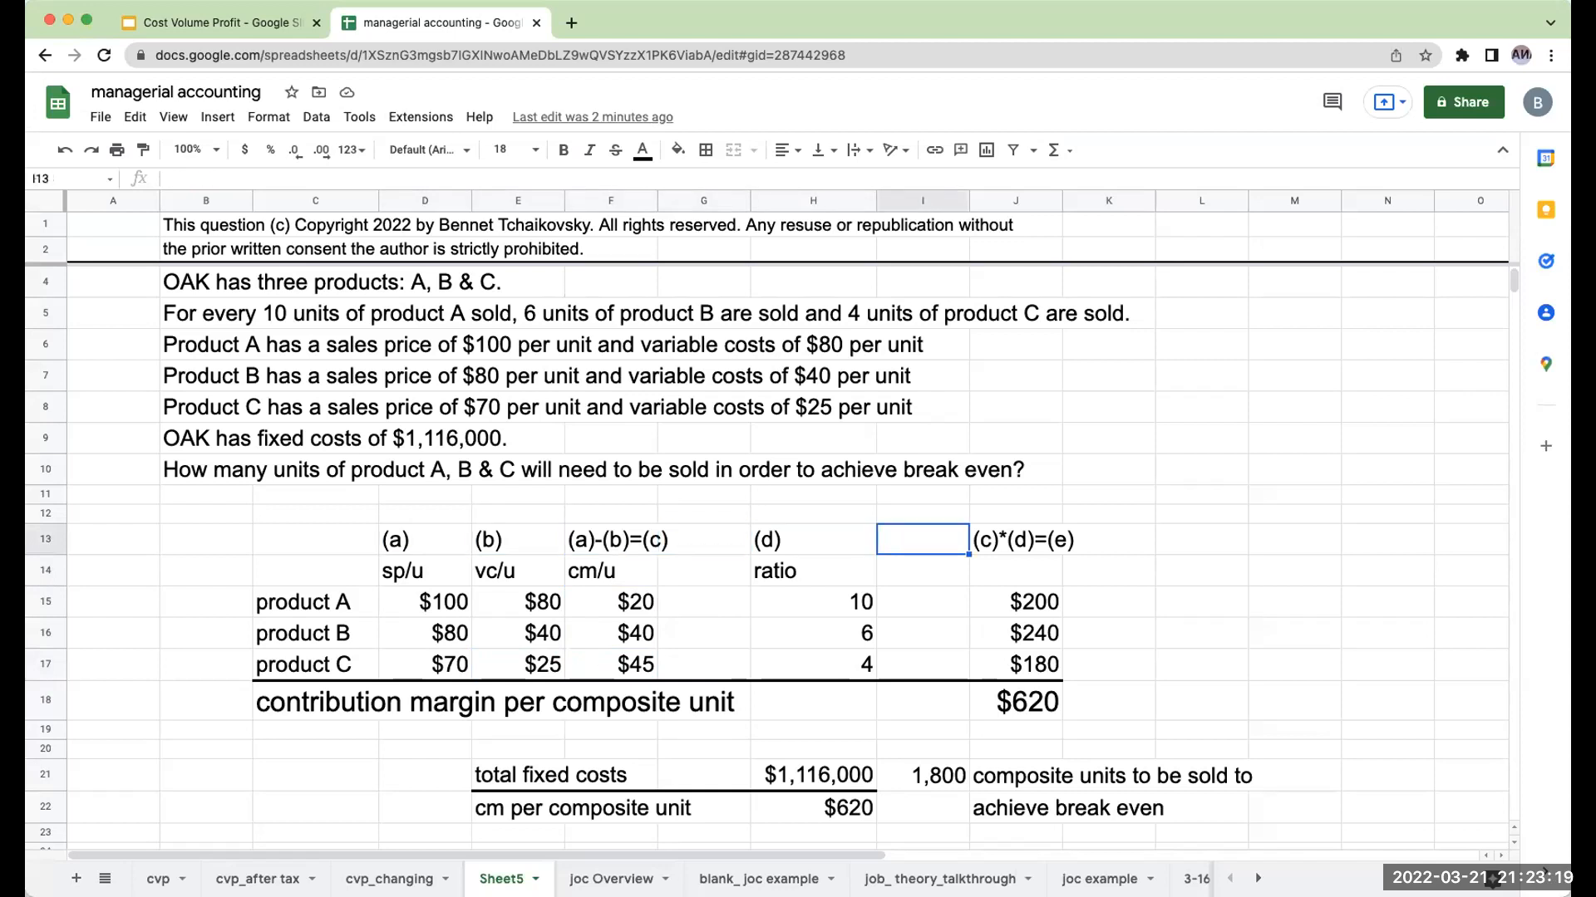
pyautogui.click(812, 570)
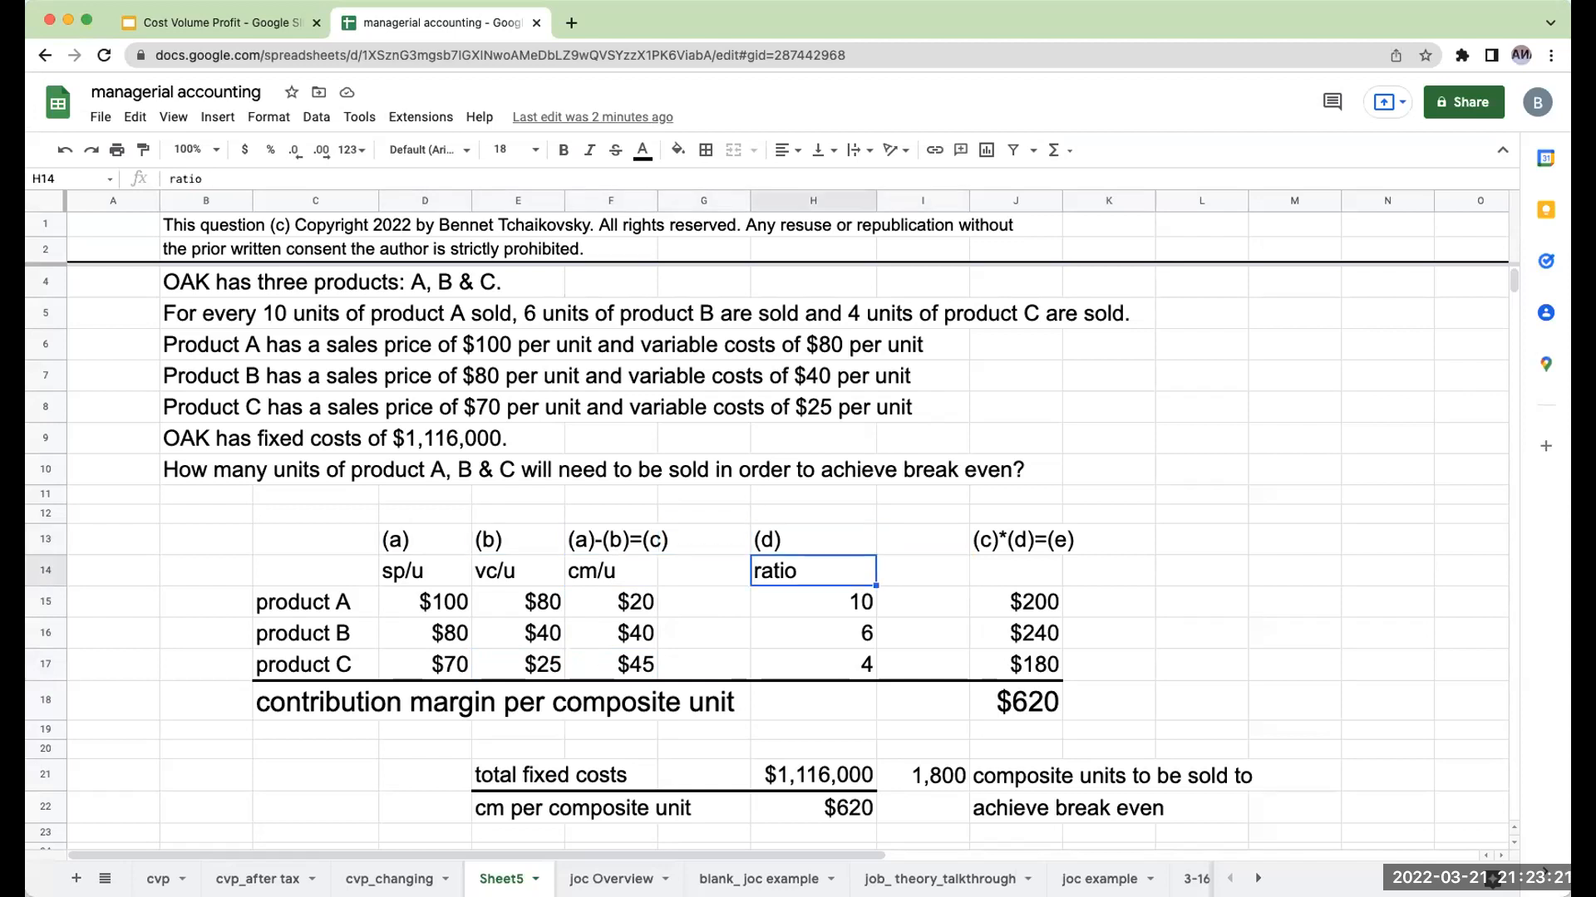
pyautogui.click(812, 602)
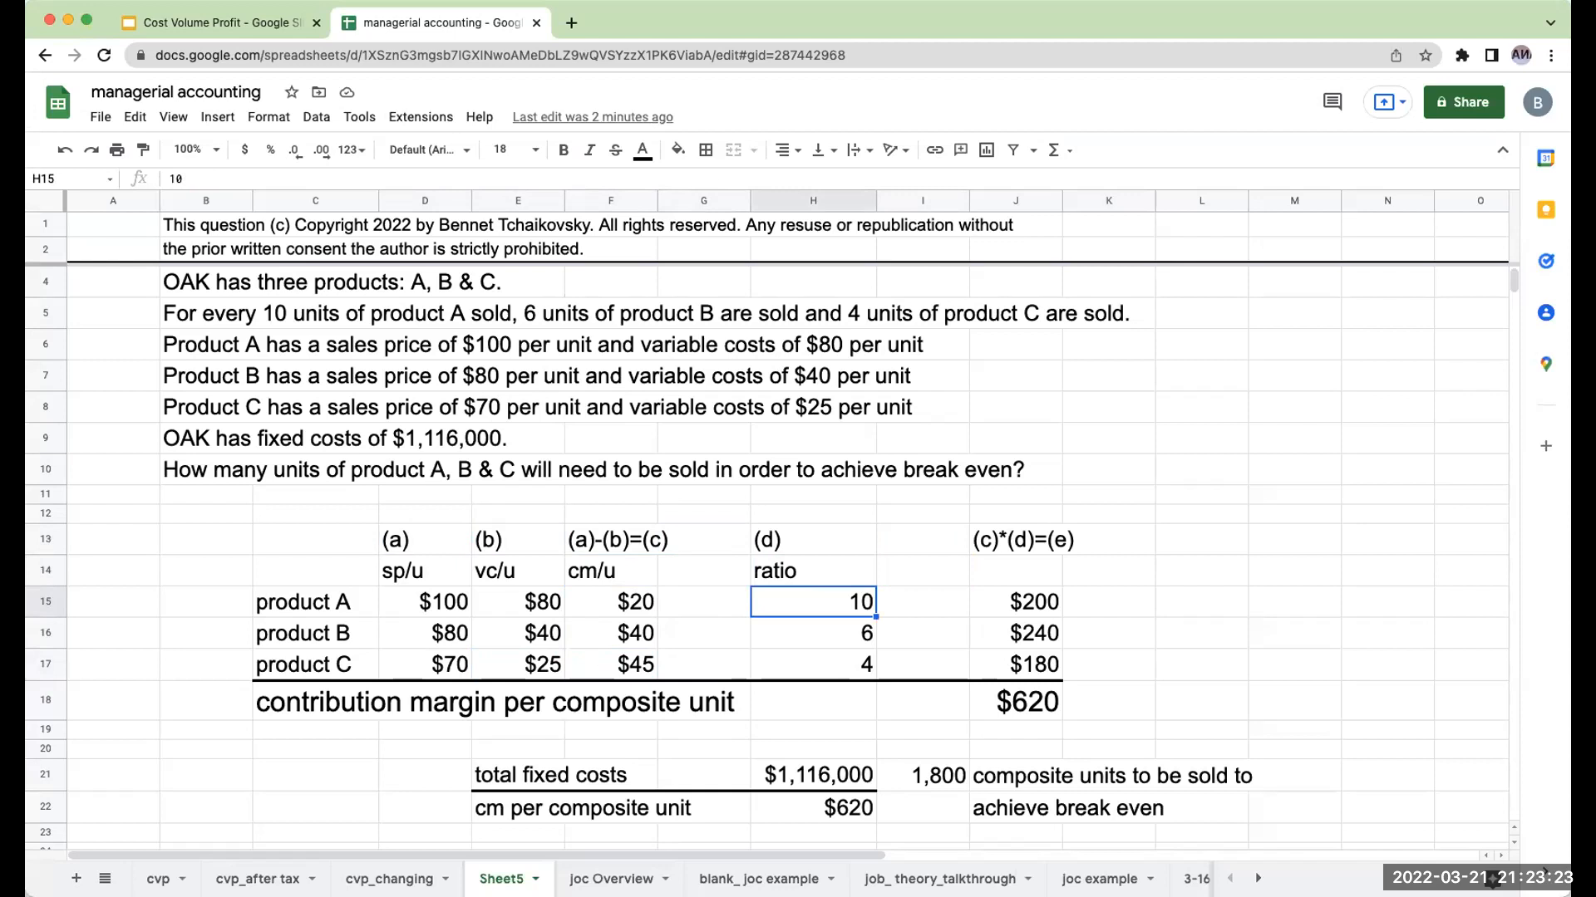
pyautogui.click(609, 601)
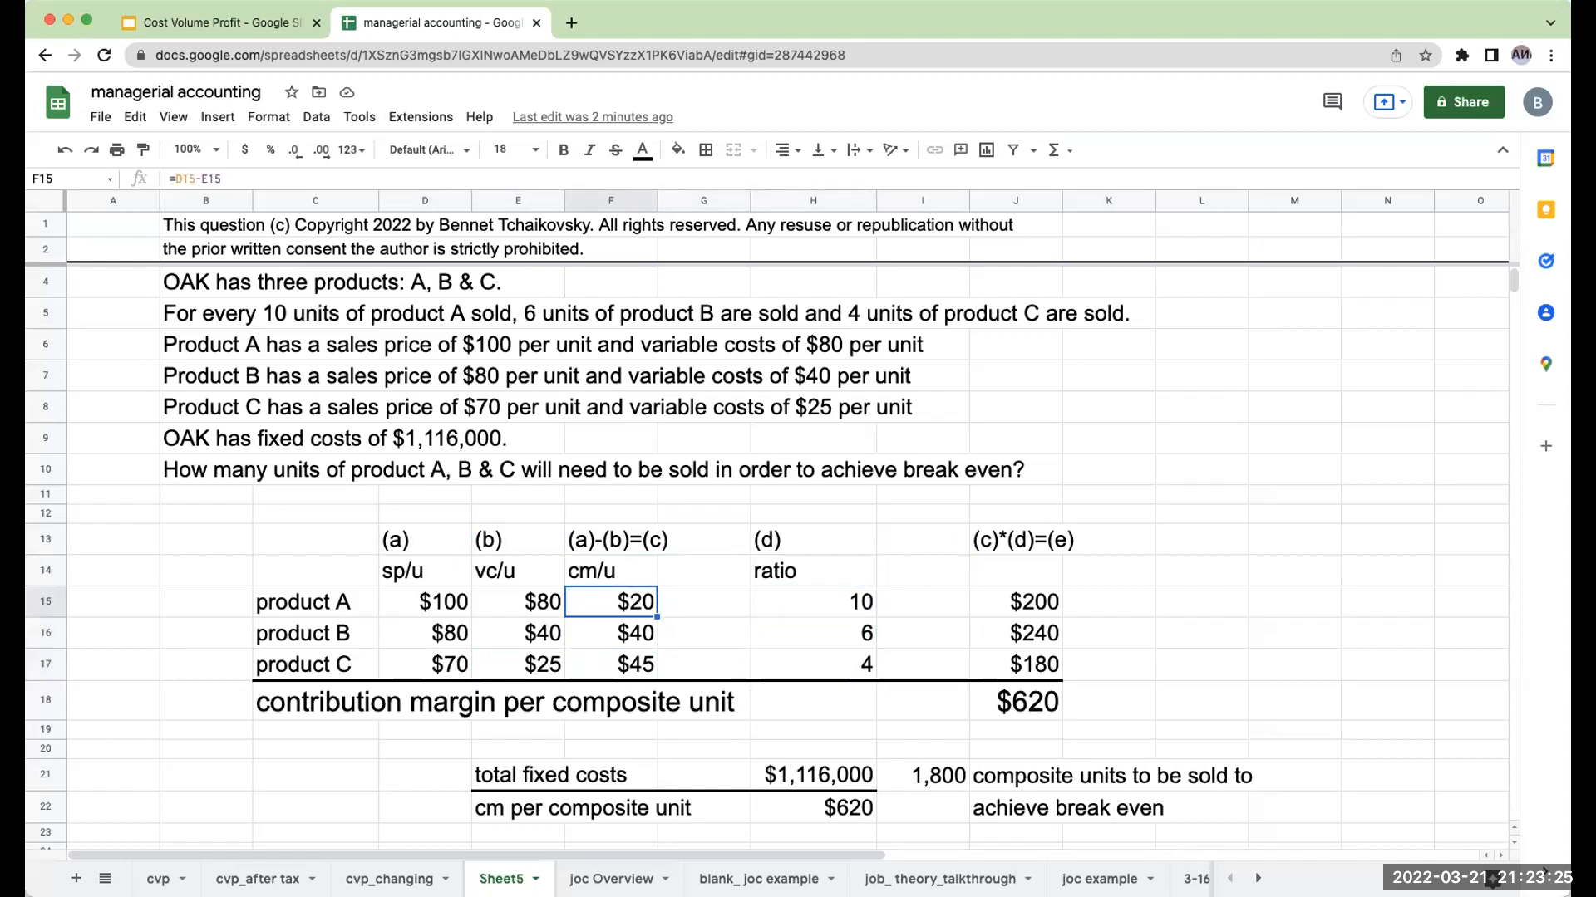
pyautogui.click(812, 632)
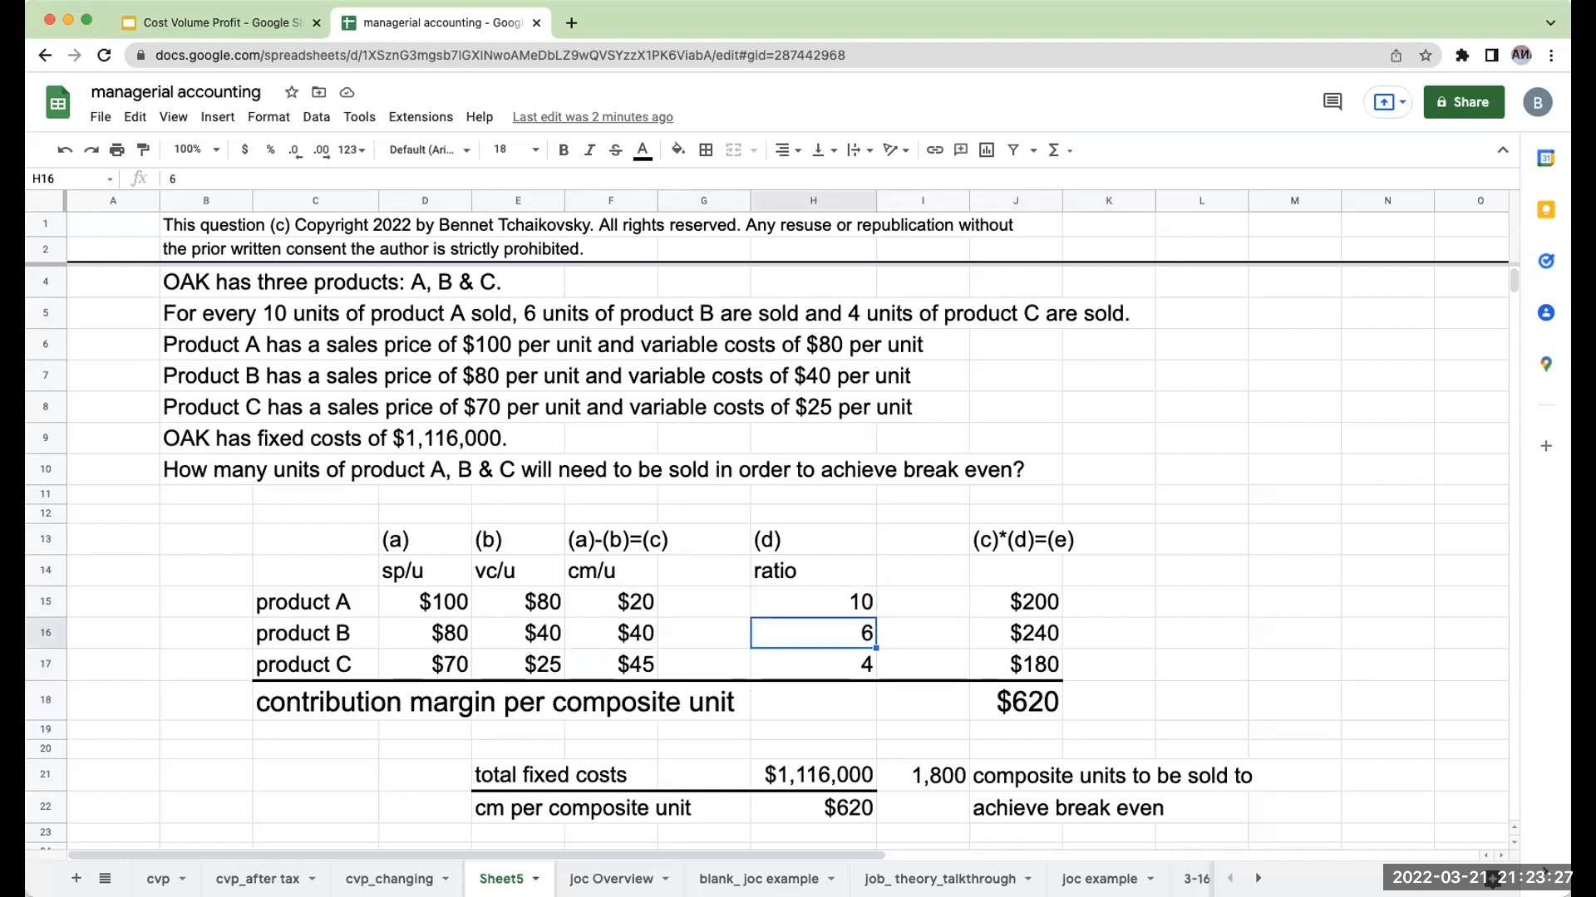
pyautogui.click(812, 665)
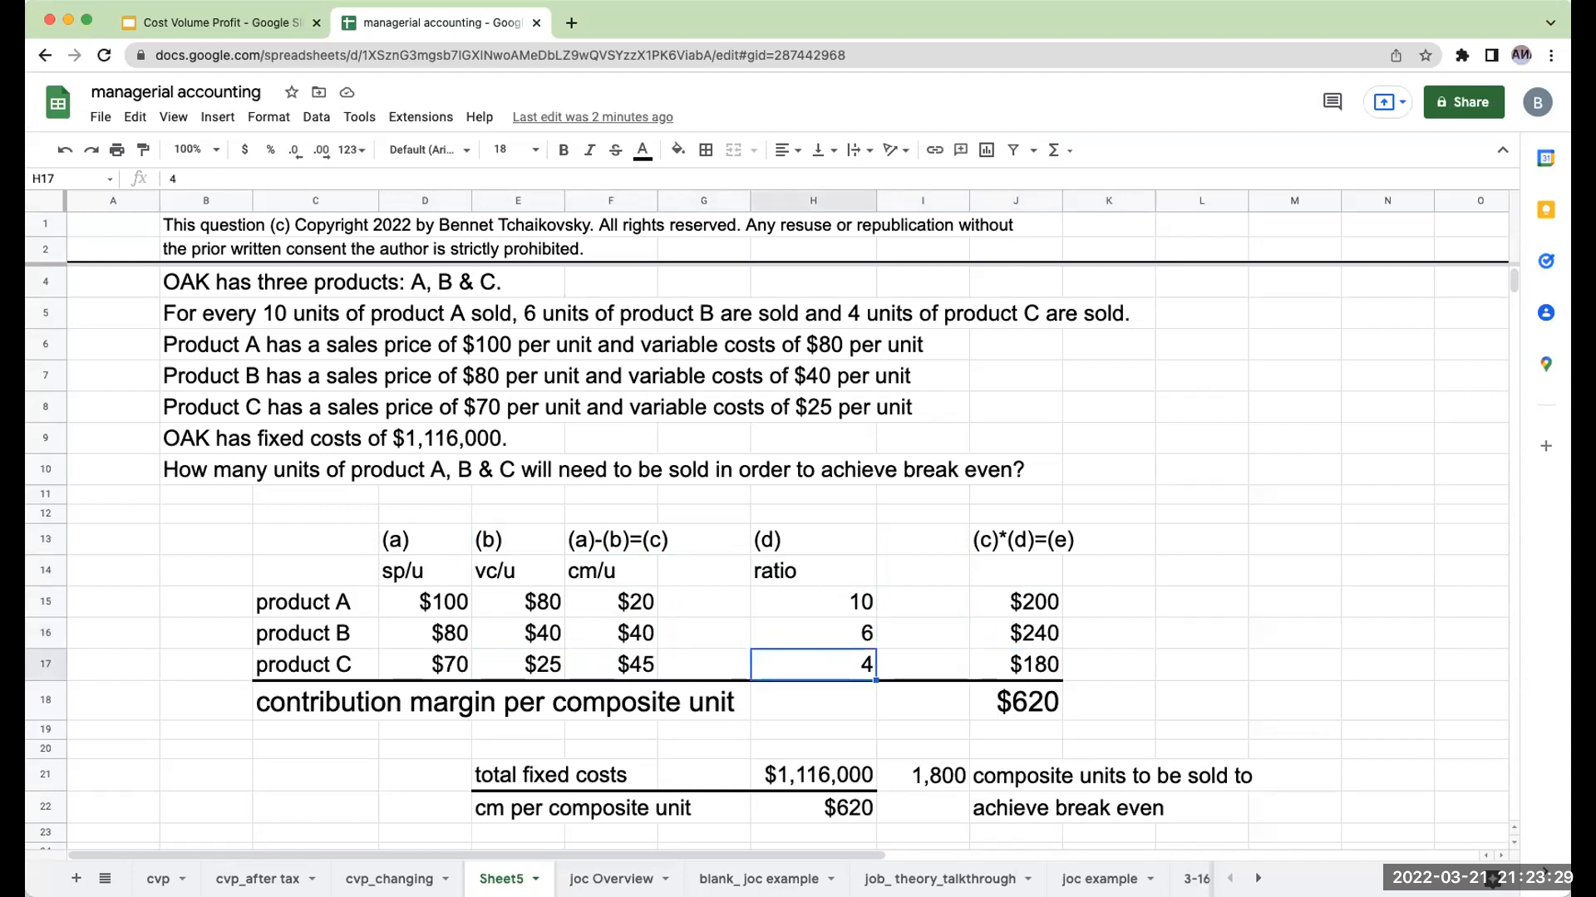
pyautogui.click(1014, 665)
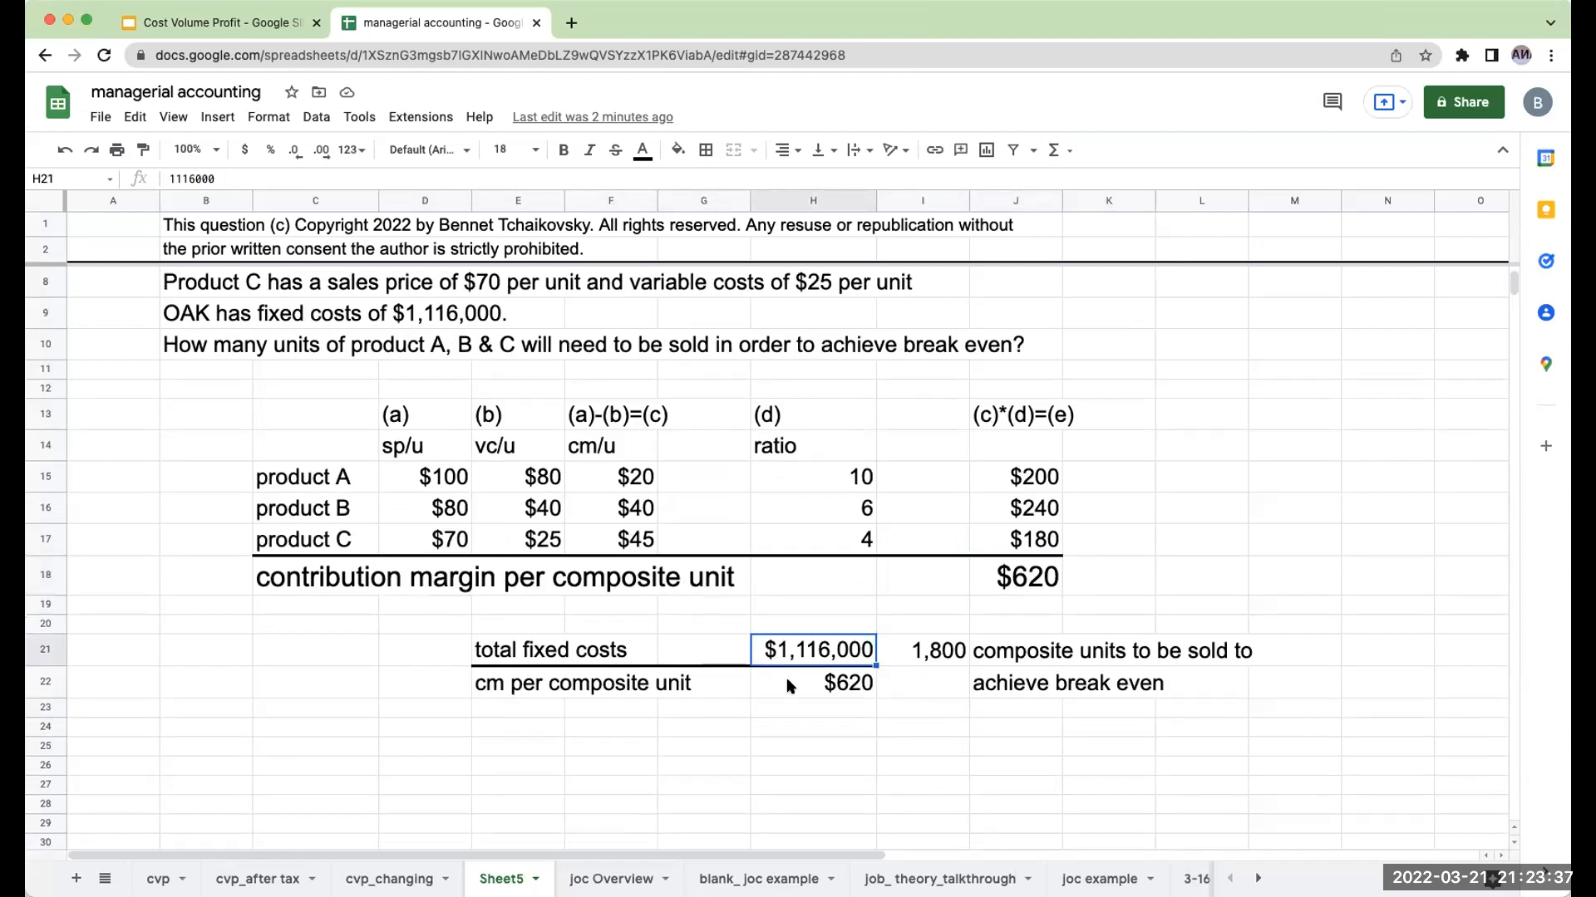
pyautogui.moveTo(911, 658)
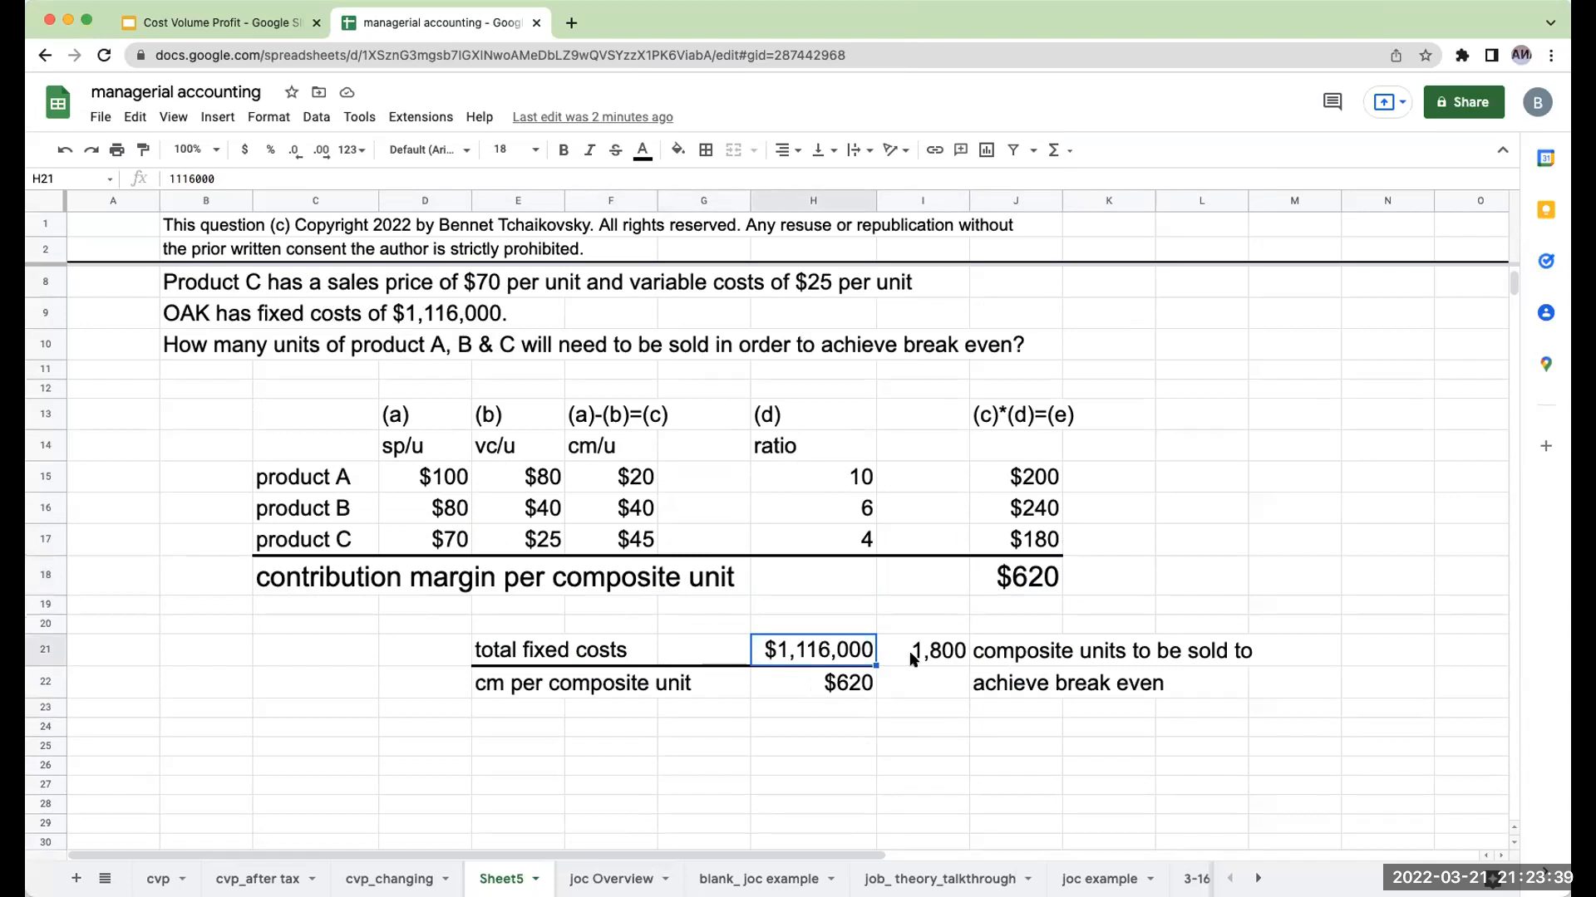
pyautogui.click(922, 650)
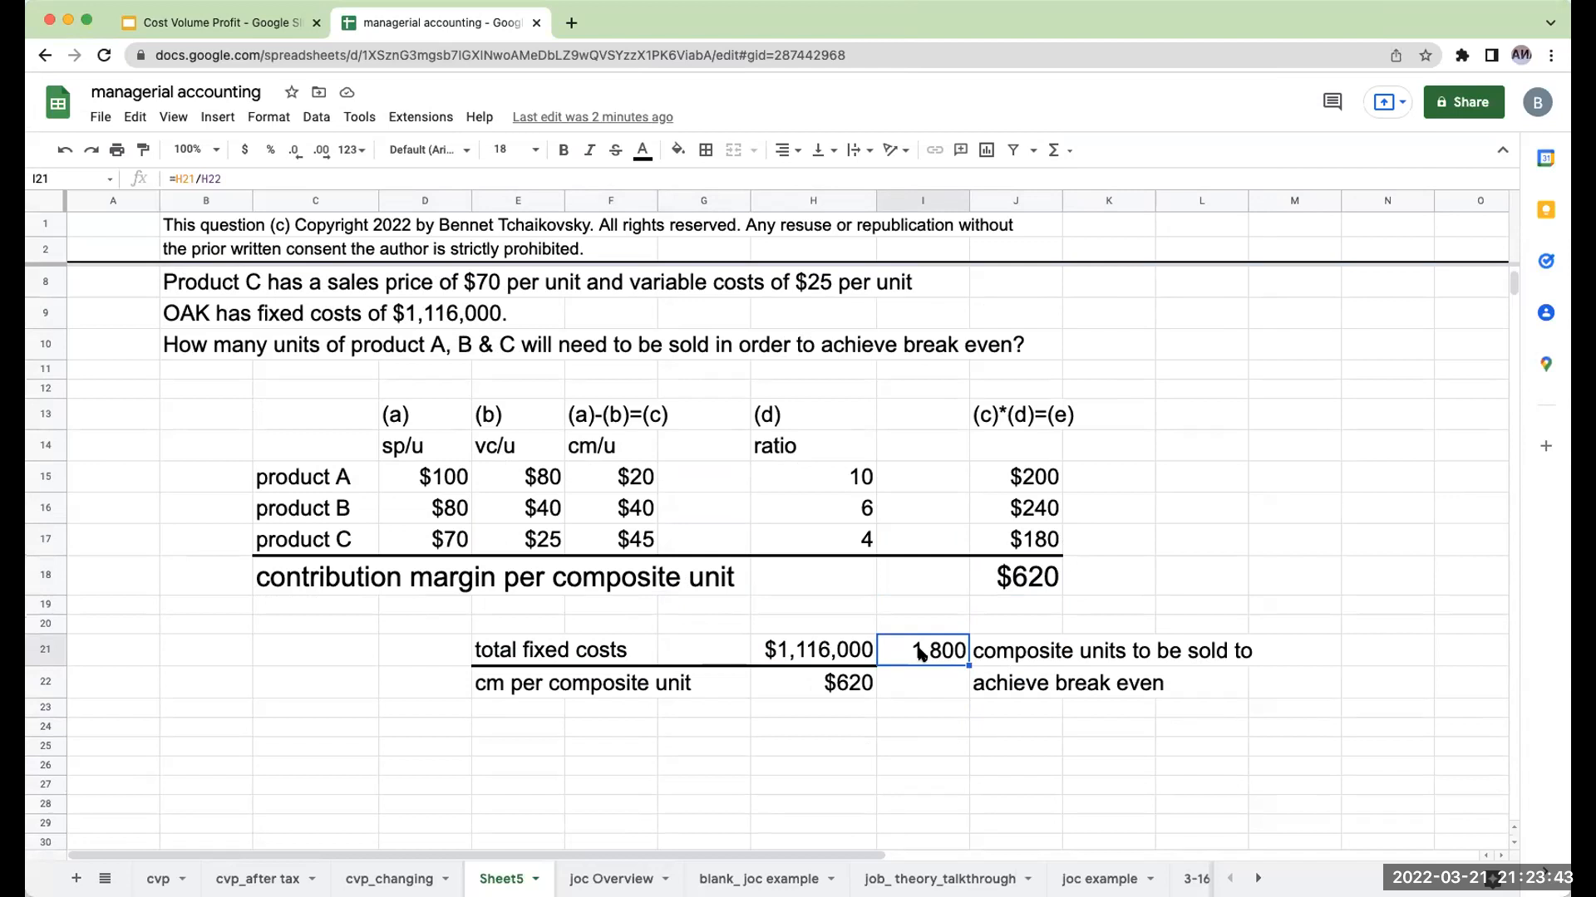
pyautogui.moveTo(257, 739)
pyautogui.write('180')
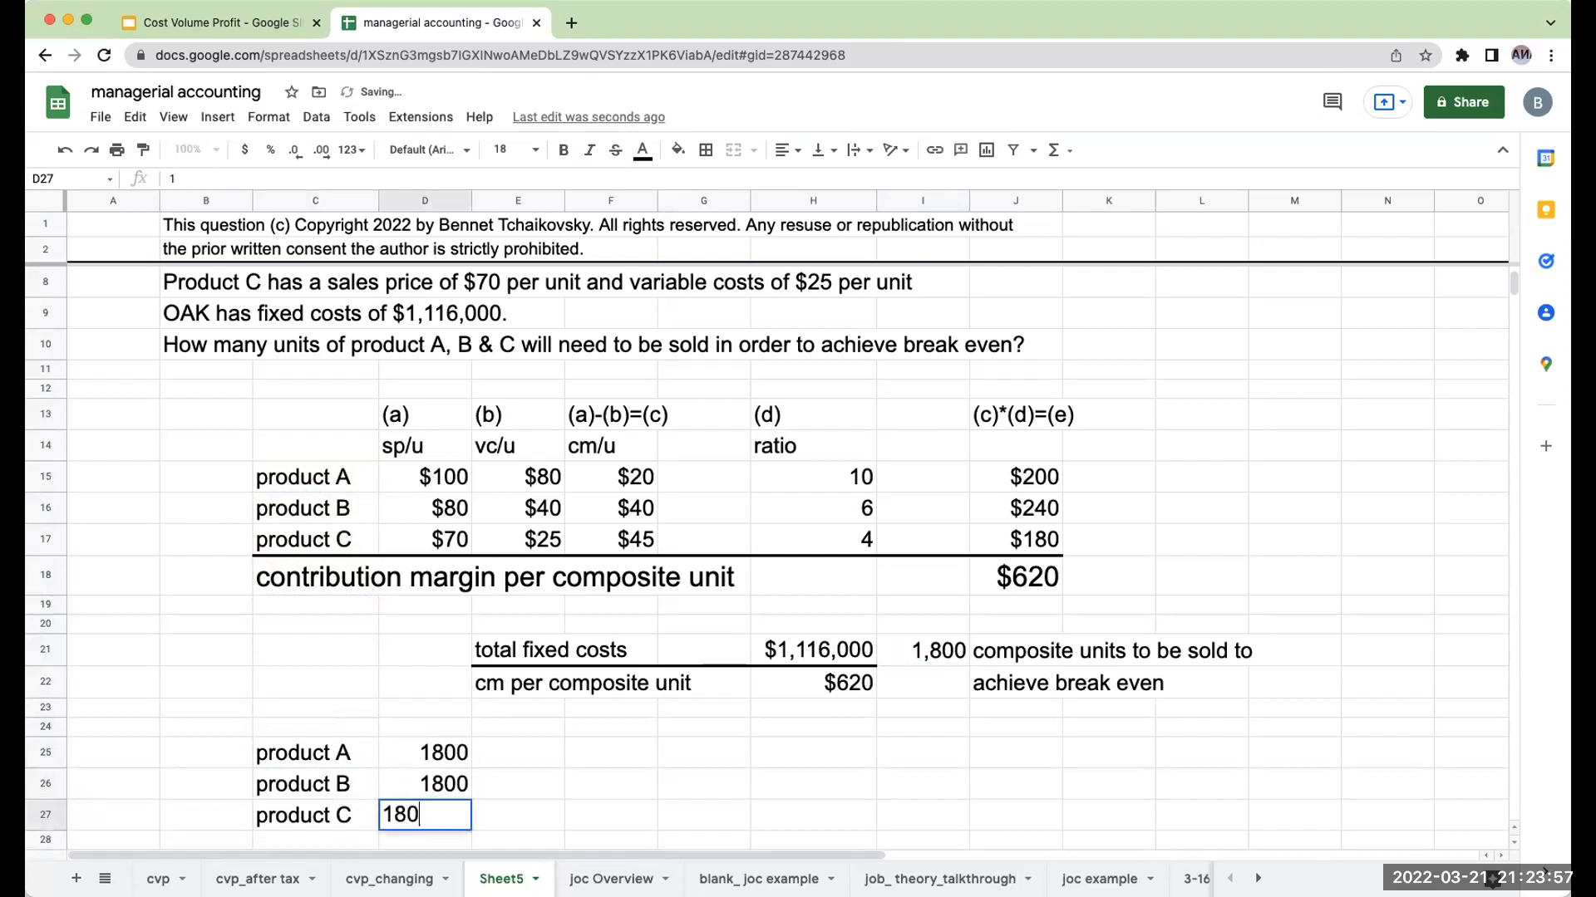
# Step: Finish entering 1800 for product C and add the '(f) composite units' heading beside the ratios
pyautogui.press('Return')
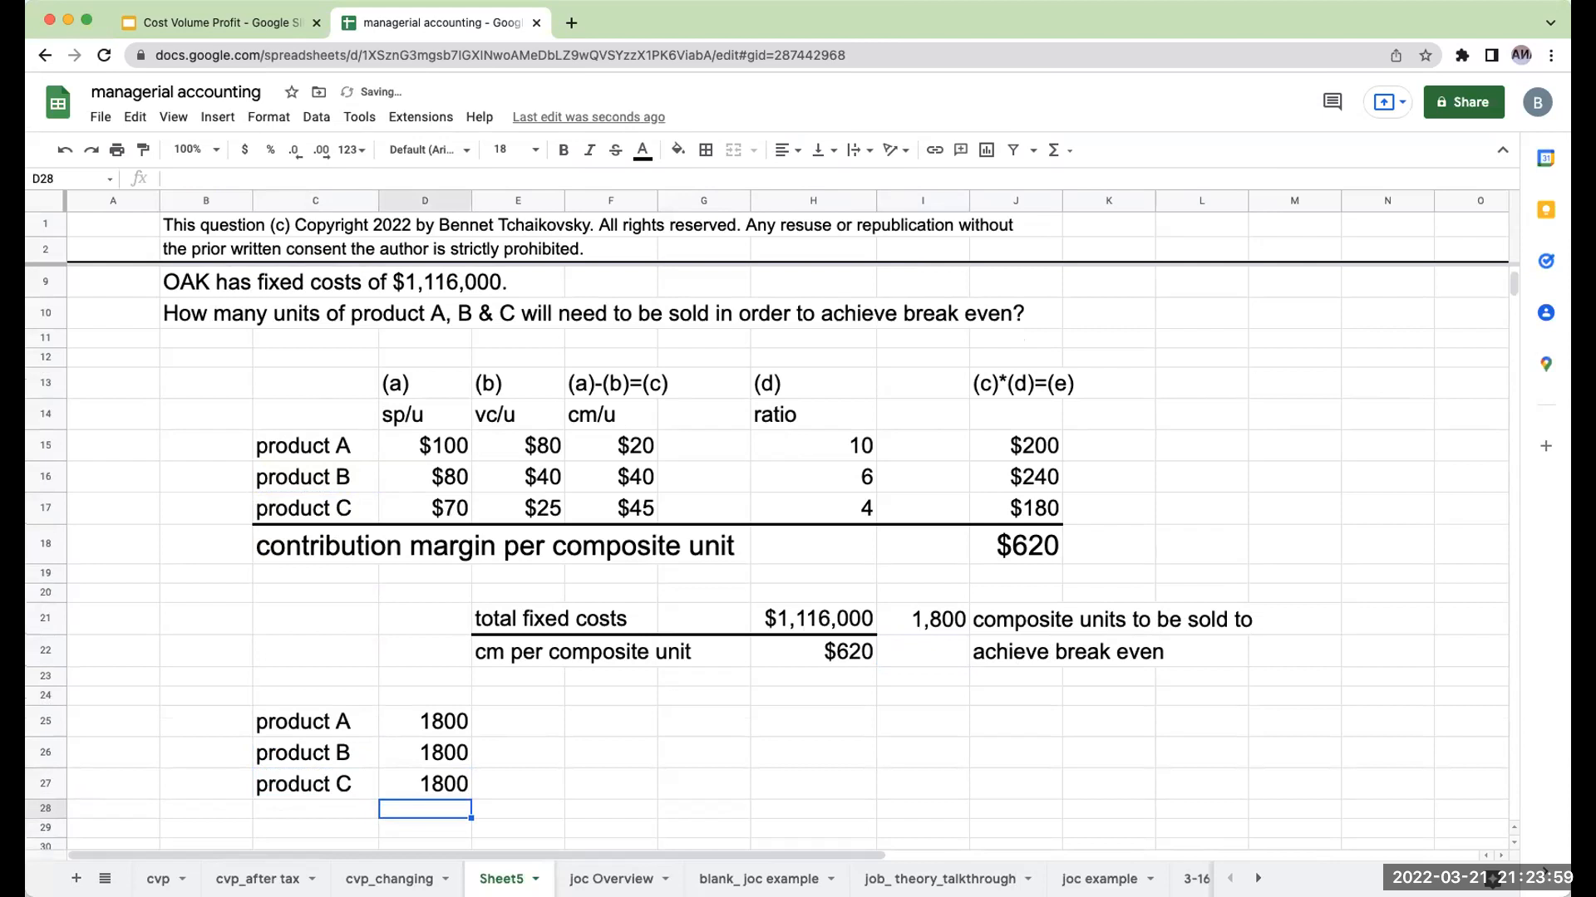
pyautogui.click(425, 695)
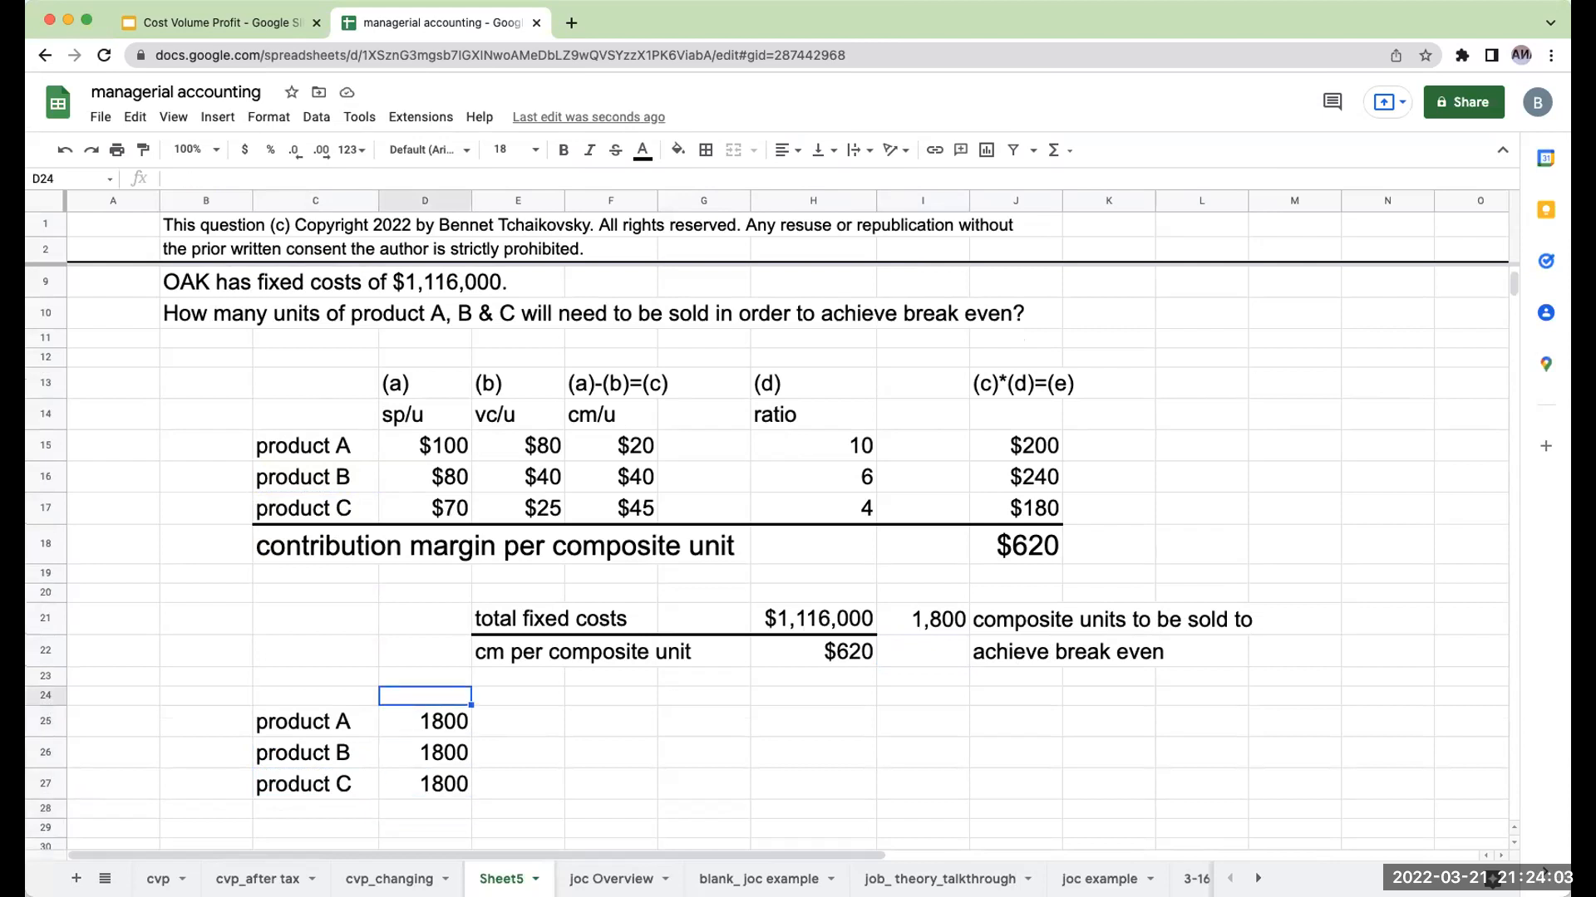
pyautogui.write('composite units')
pyautogui.click(425, 676)
pyautogui.write('(f')
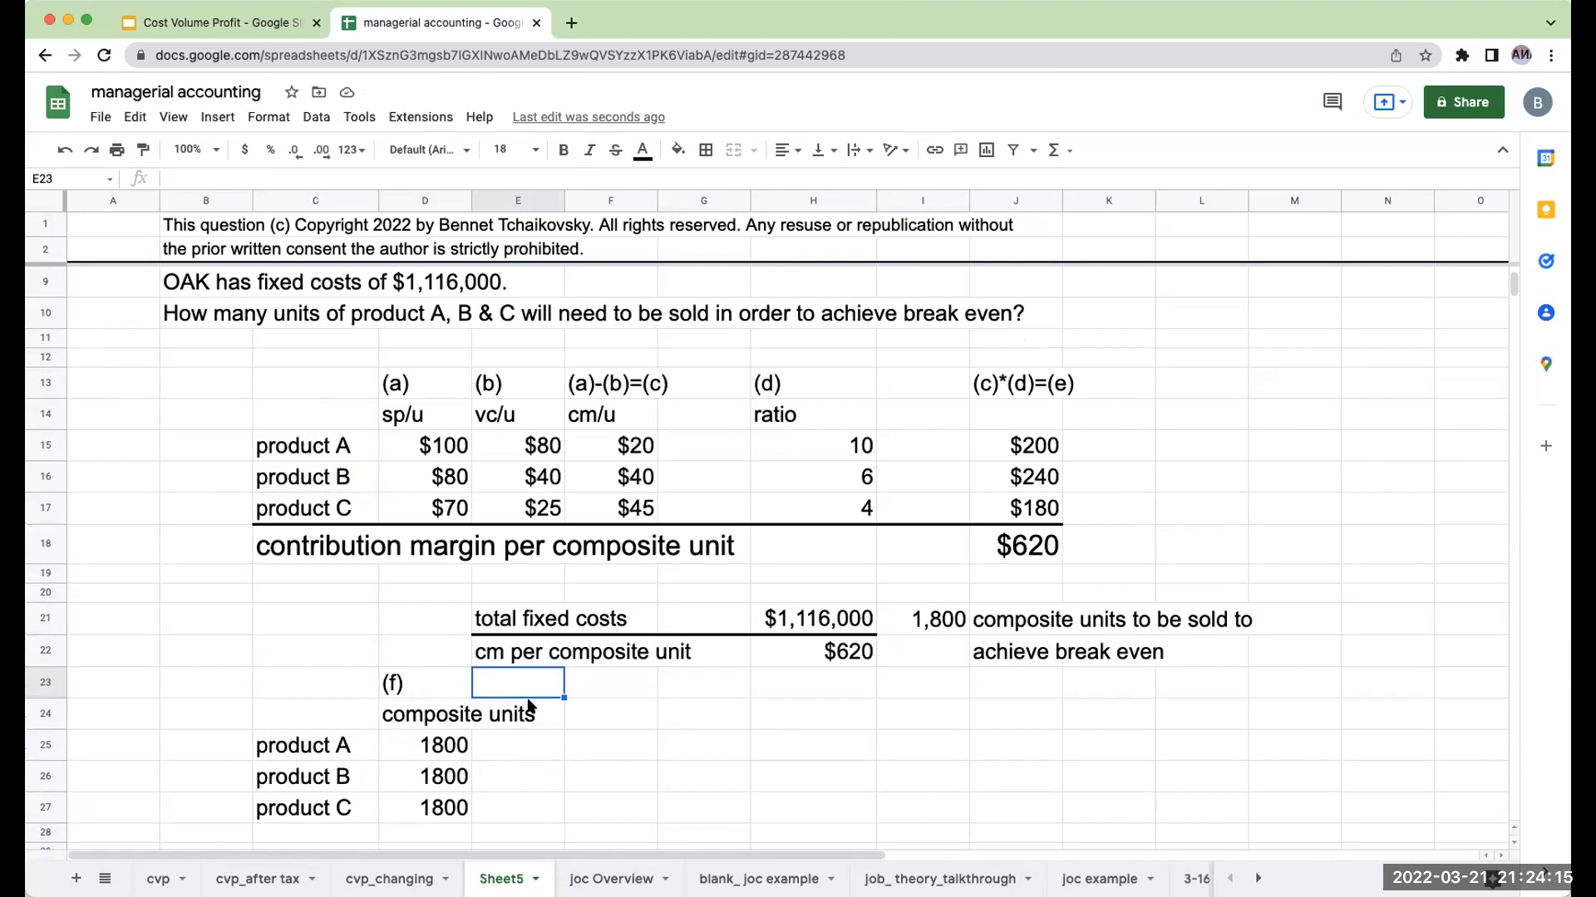
pyautogui.write('(d')
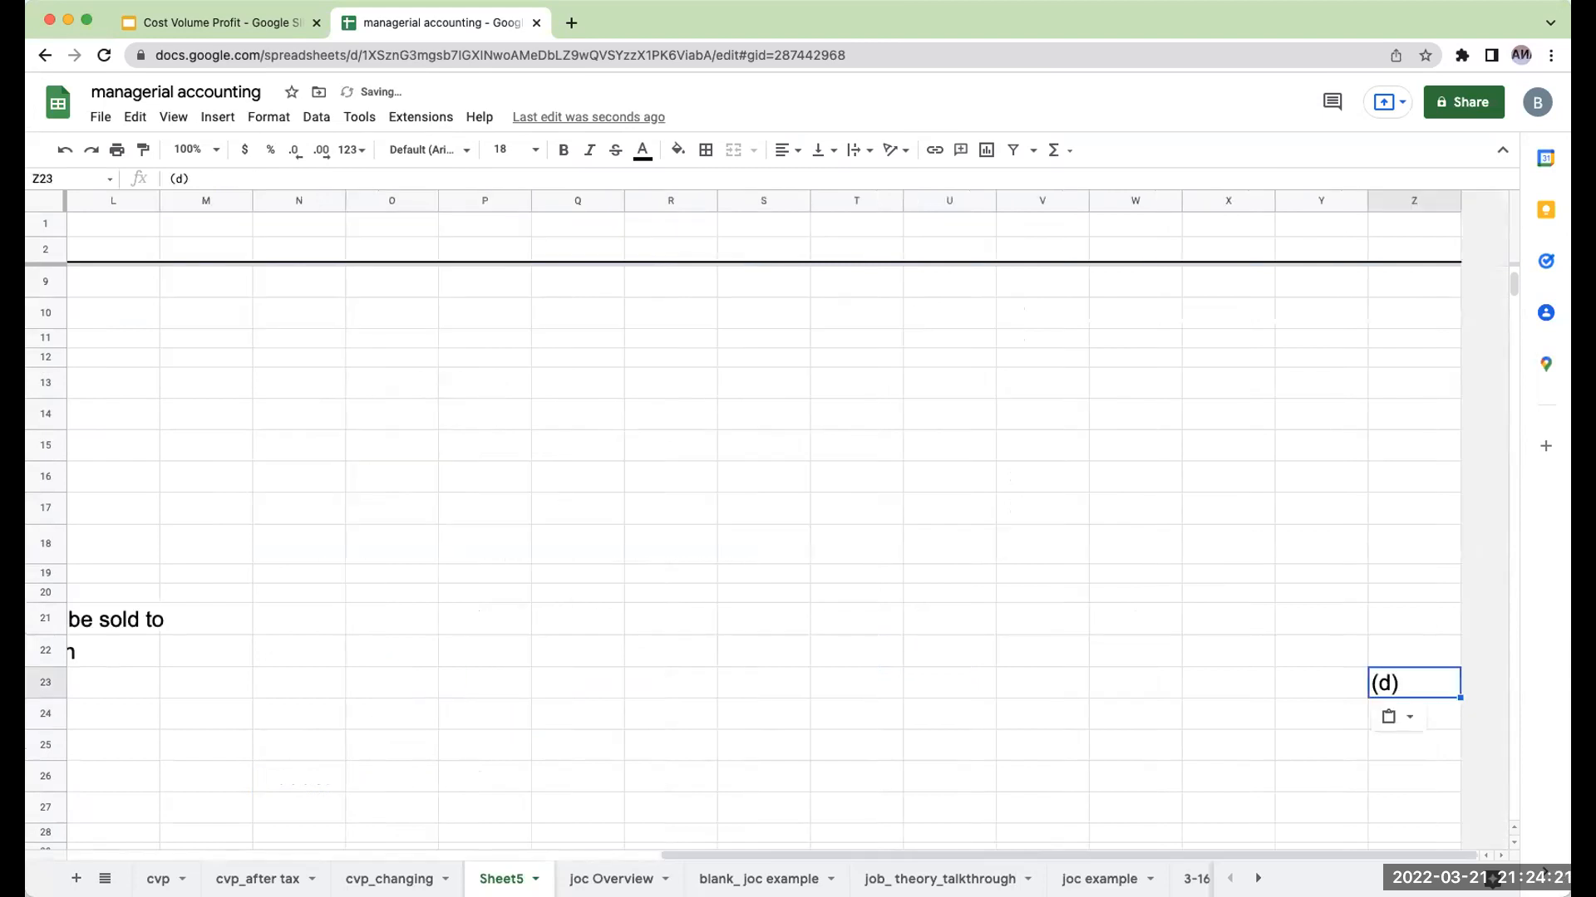
pyautogui.click(113, 681)
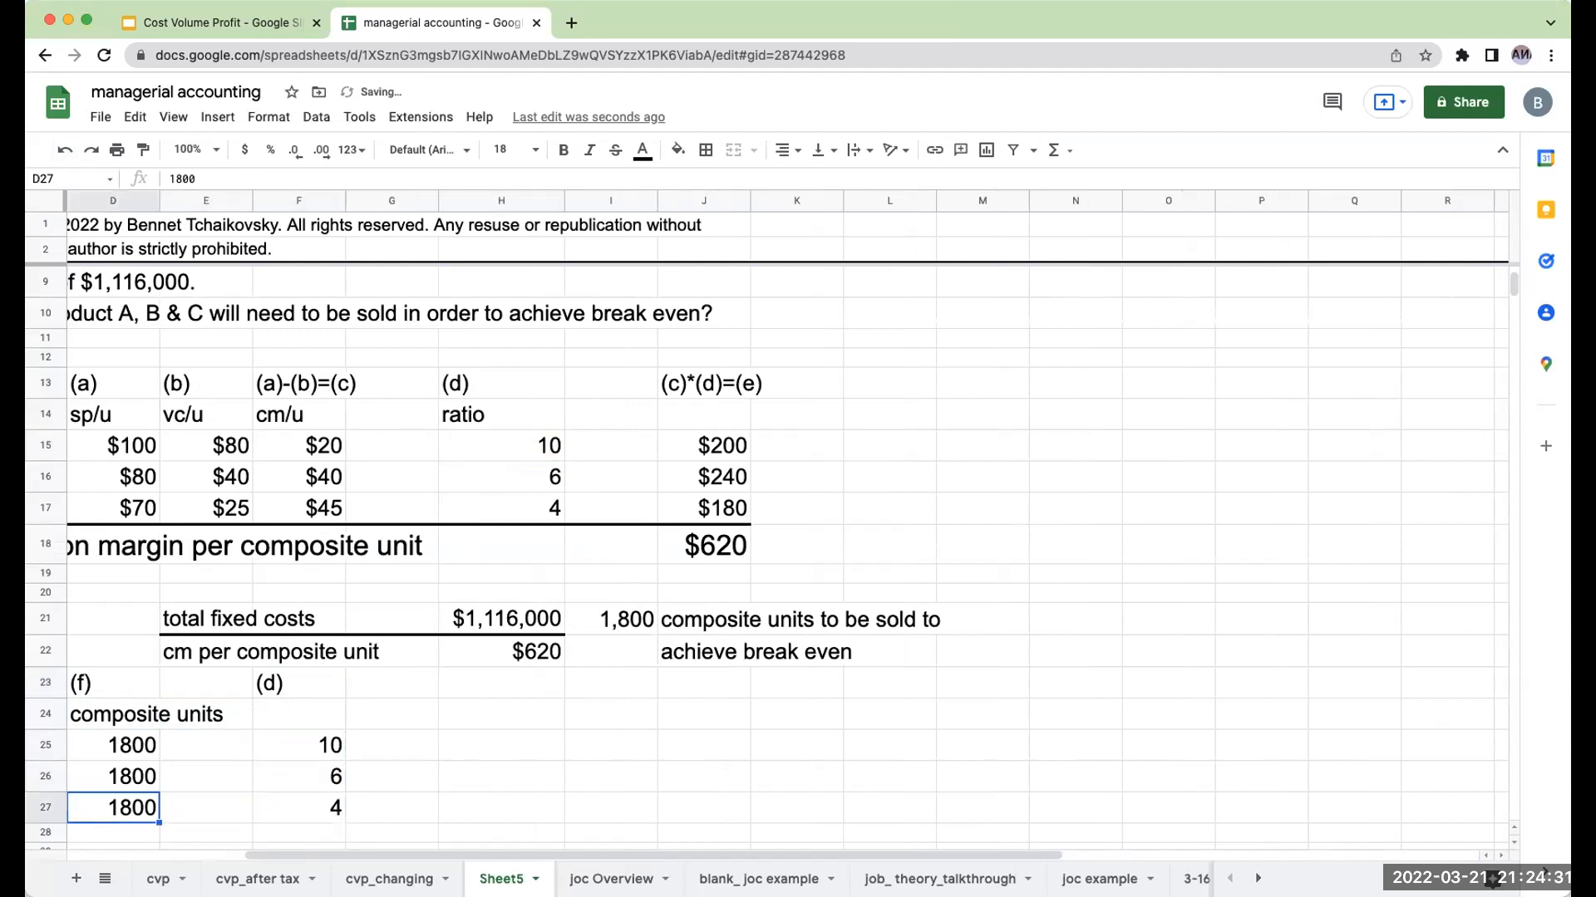
# Step: Head the new column 'ratio (f)*(d)=(g)' for units sold of each product
pyautogui.click(517, 713)
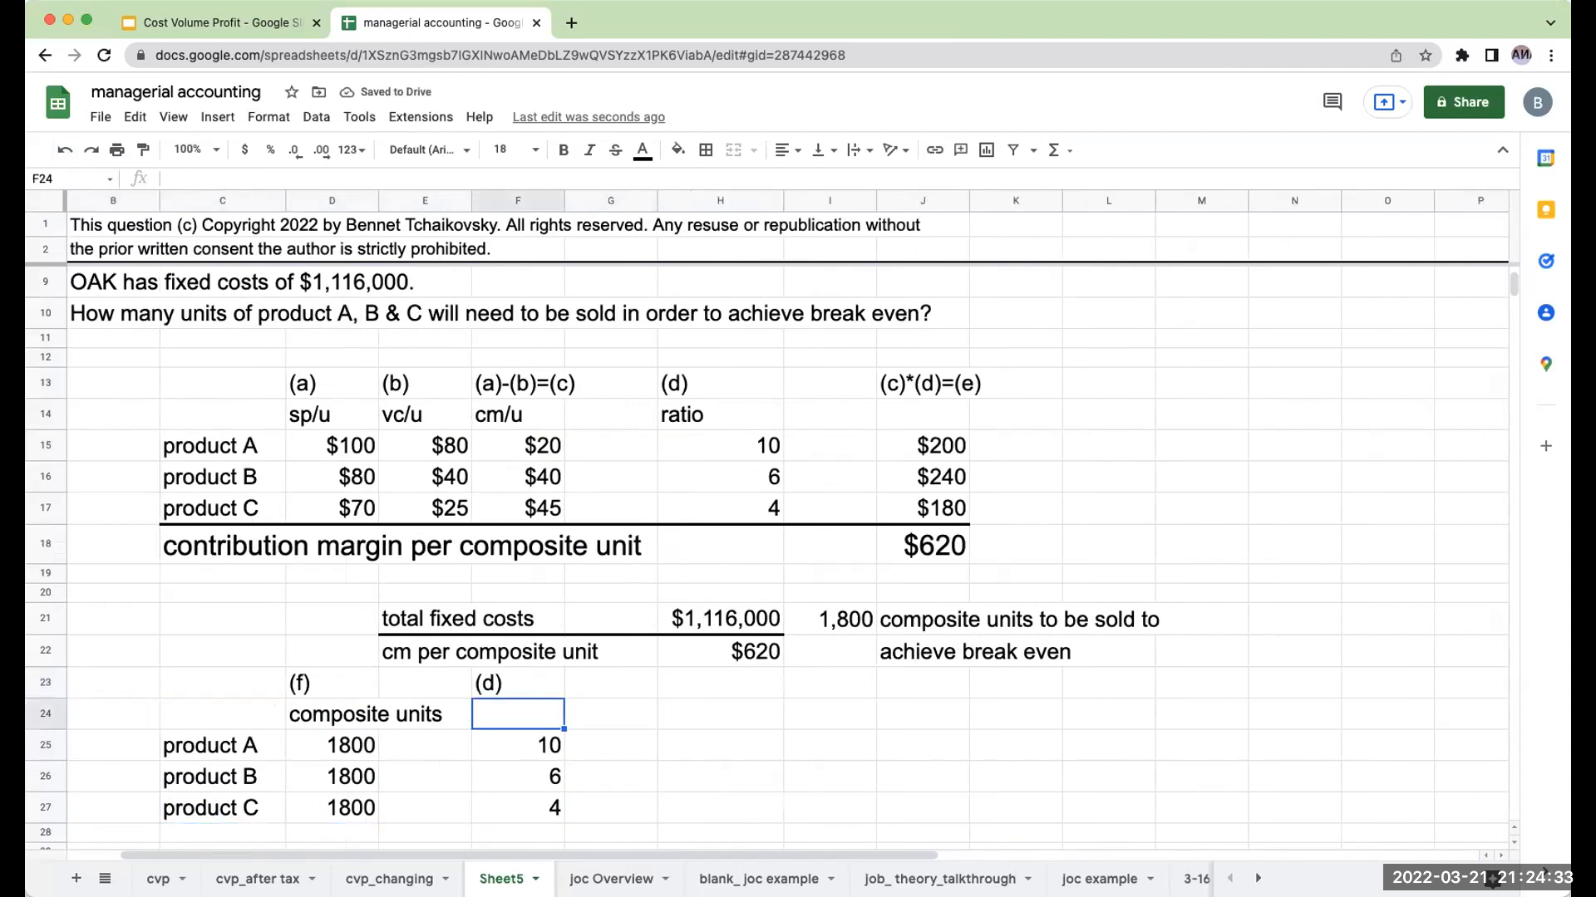
pyautogui.write('ratio')
pyautogui.click(721, 684)
pyautogui.write('(')
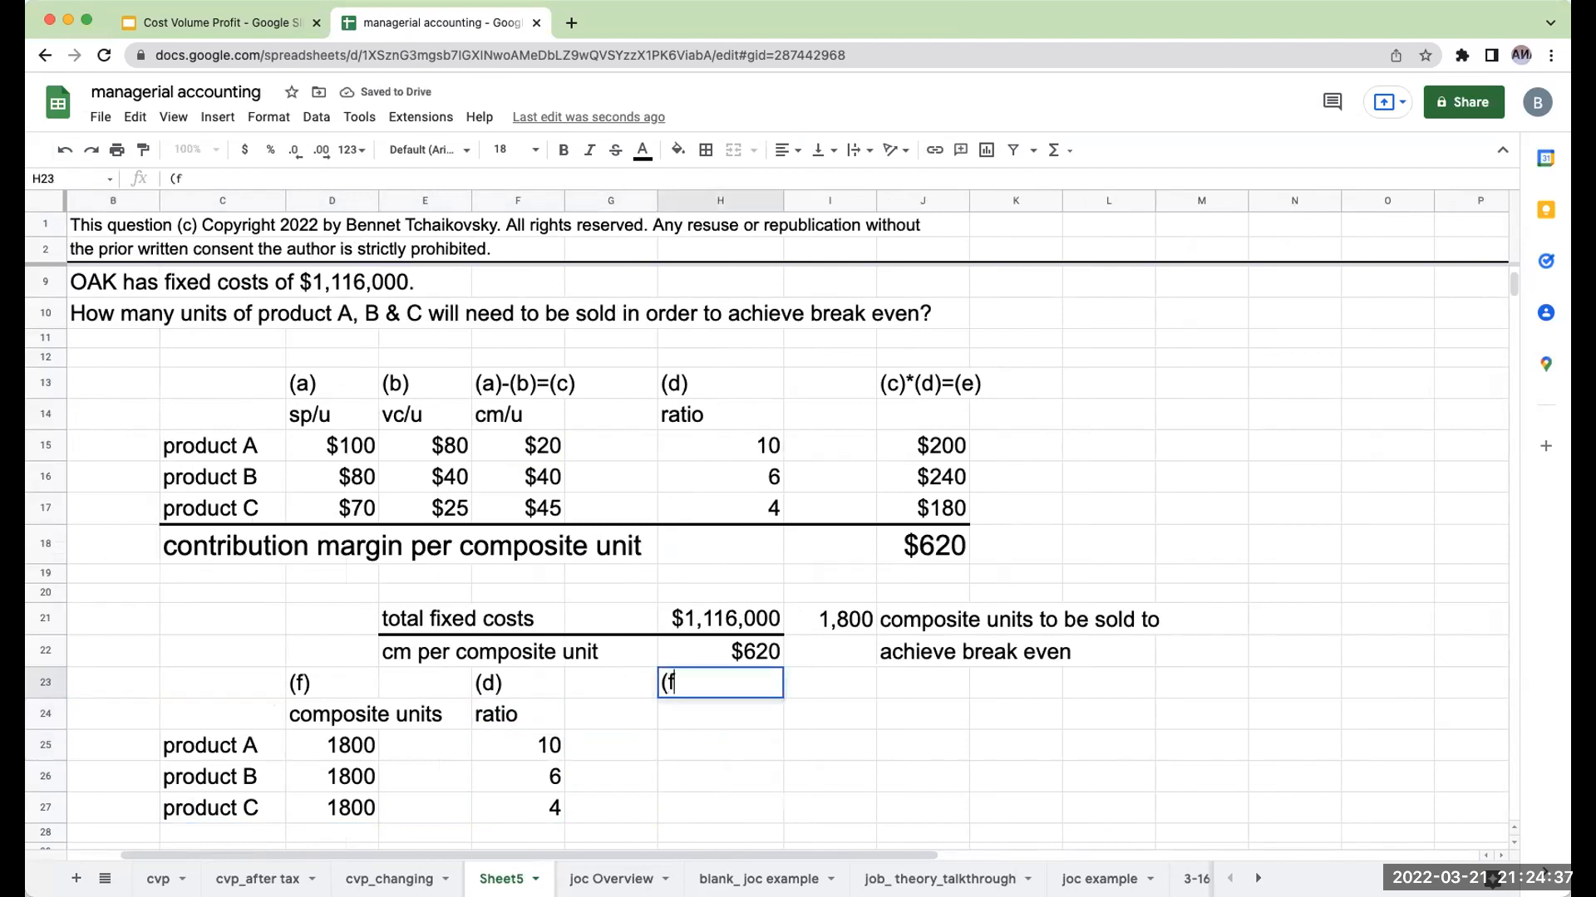
pyautogui.write('f)')
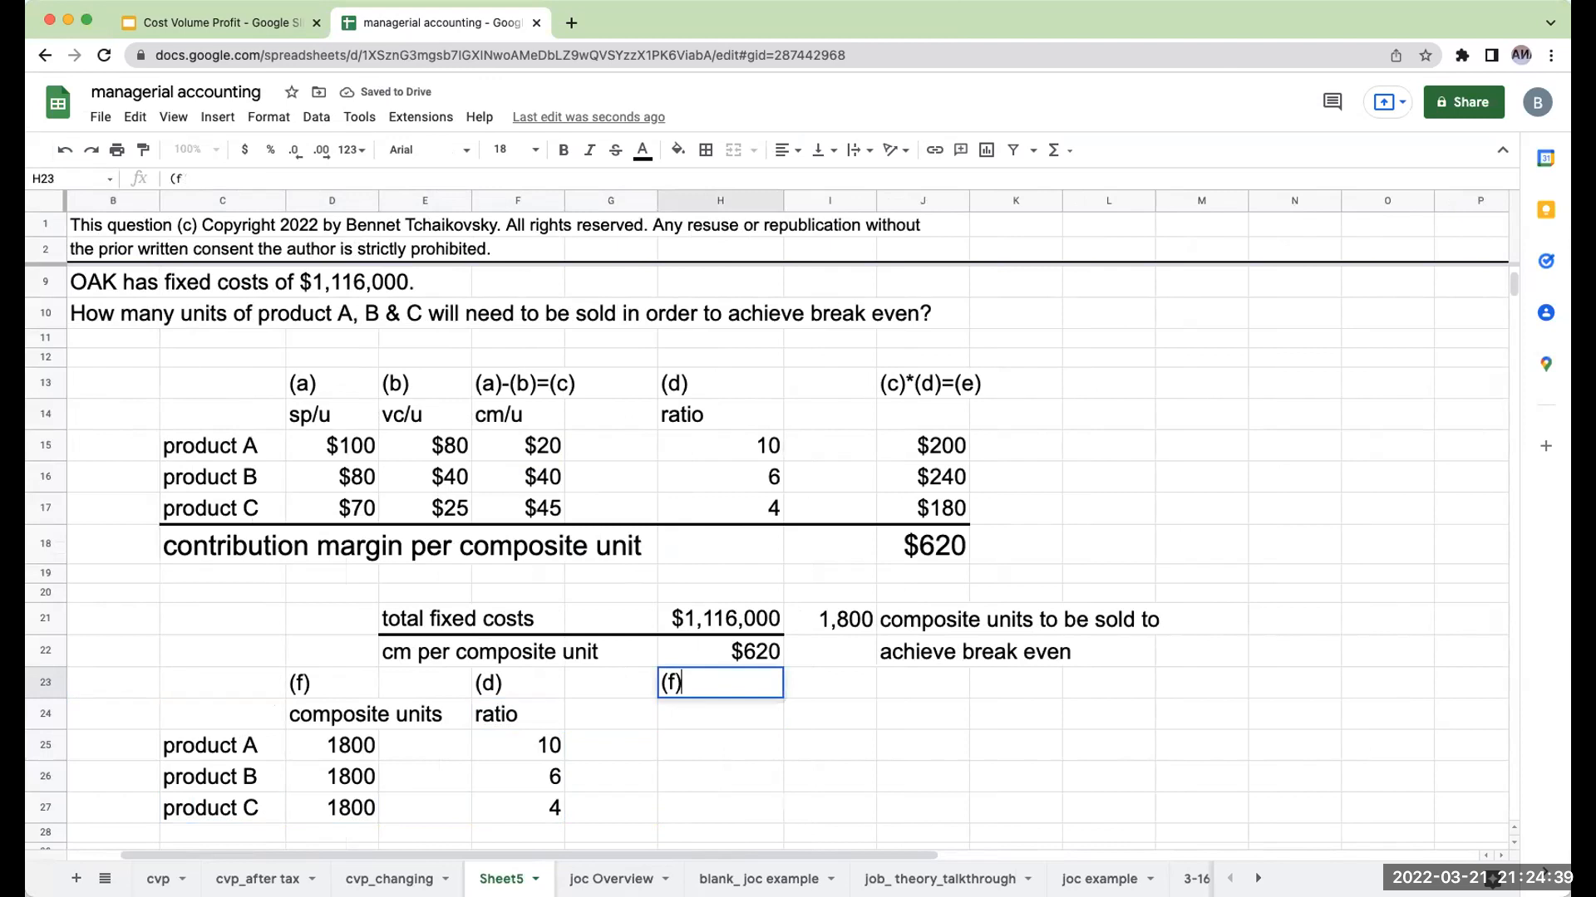
pyautogui.write('*(d)=')
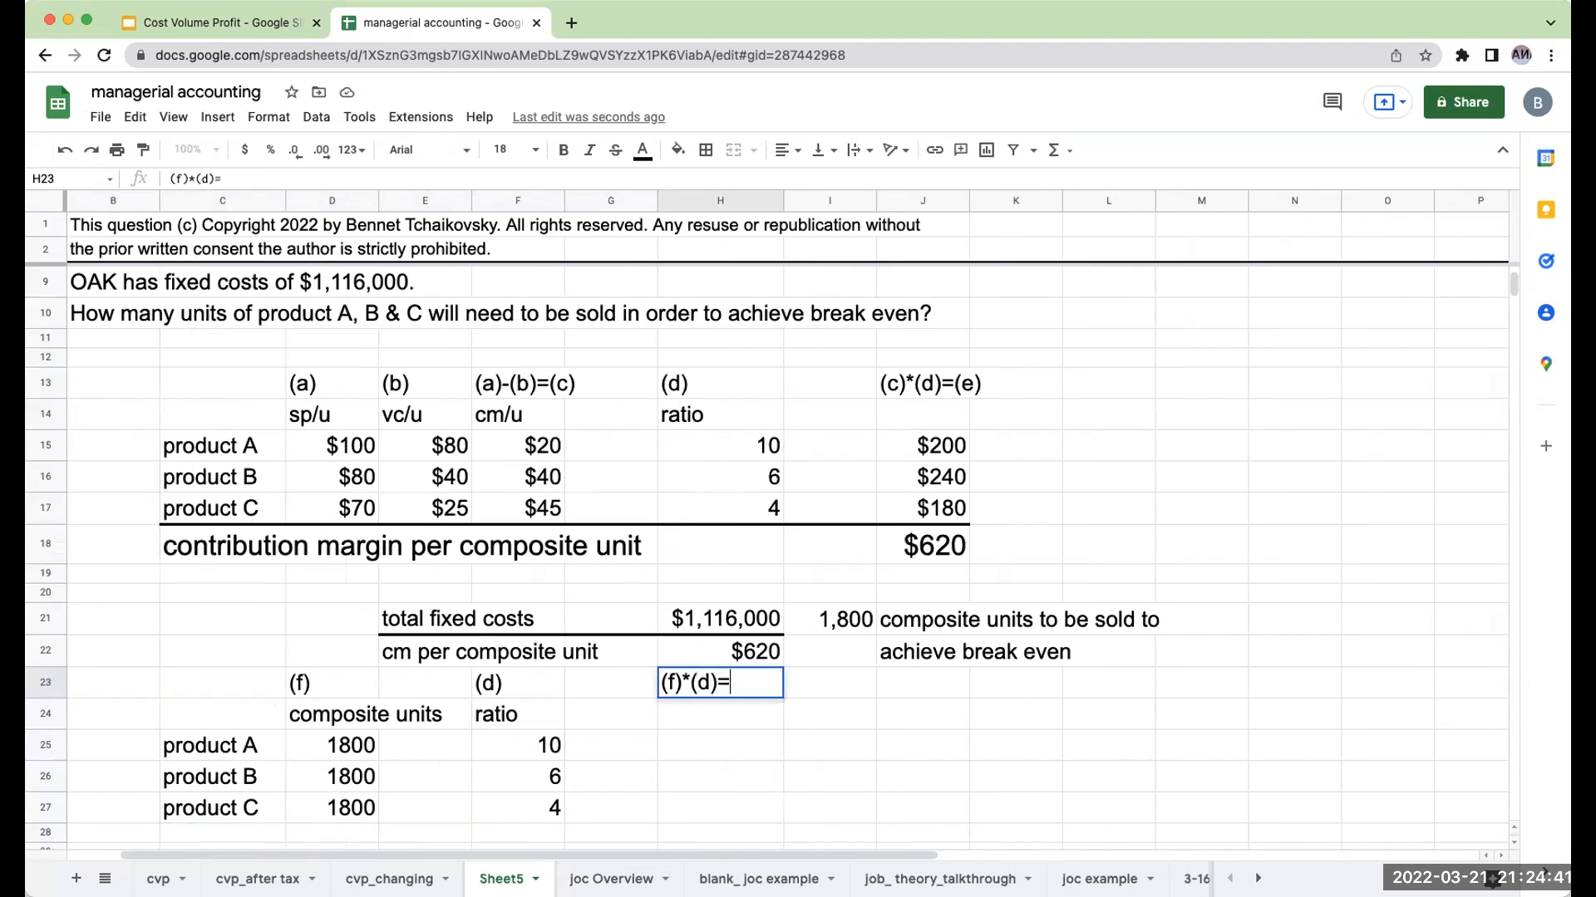
pyautogui.write('(g)')
pyautogui.click(720, 714)
pyautogui.write('units t')
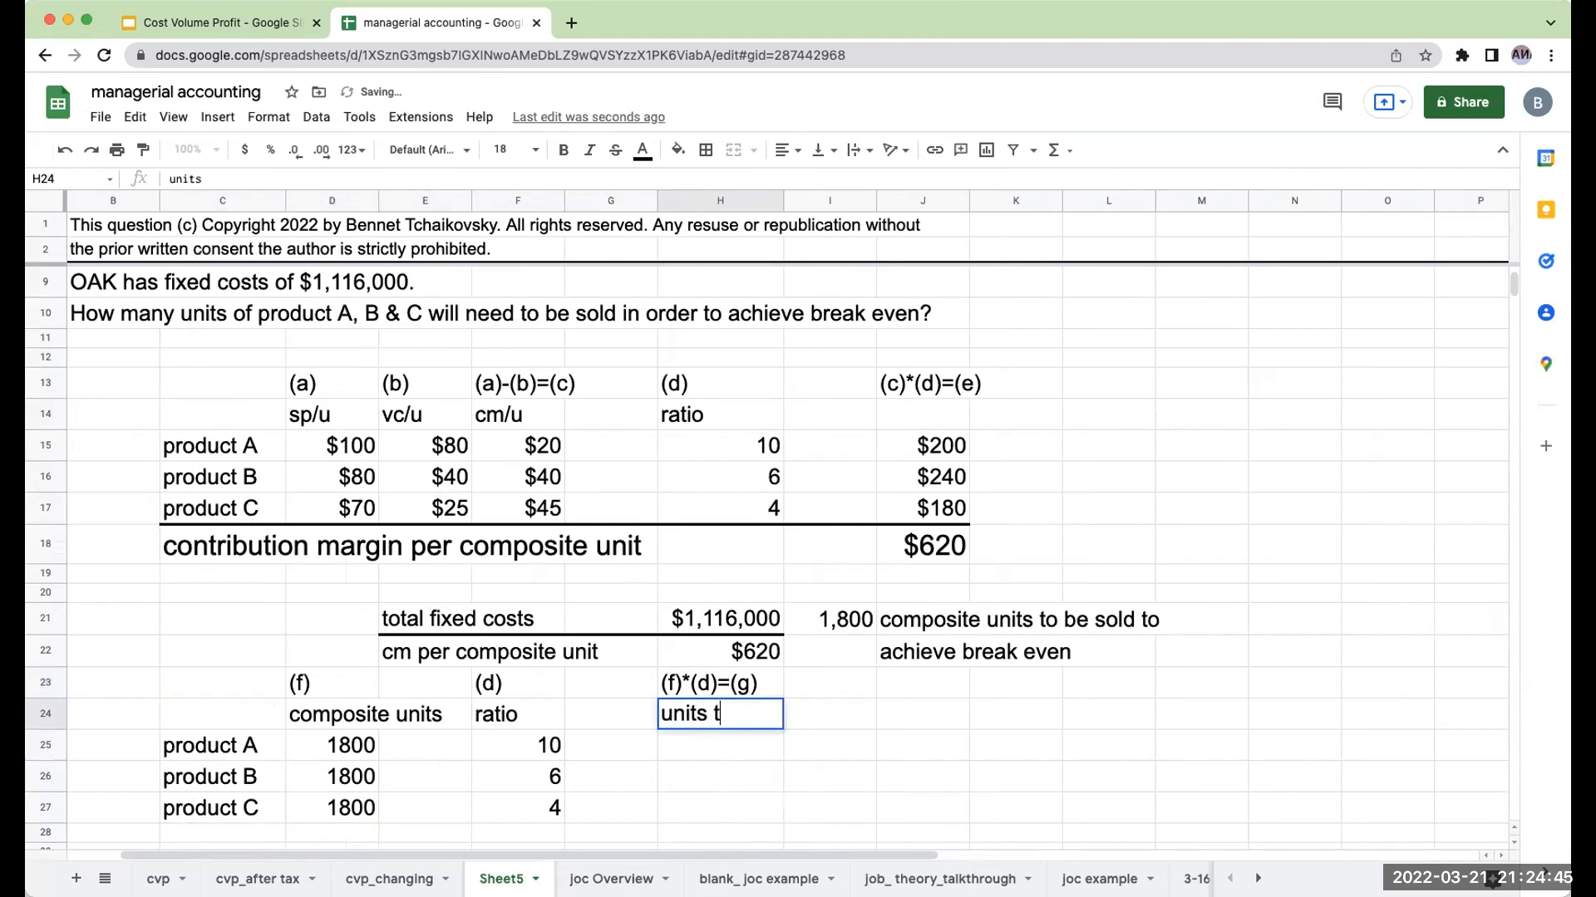
pyautogui.write('sold of each product for b/e')
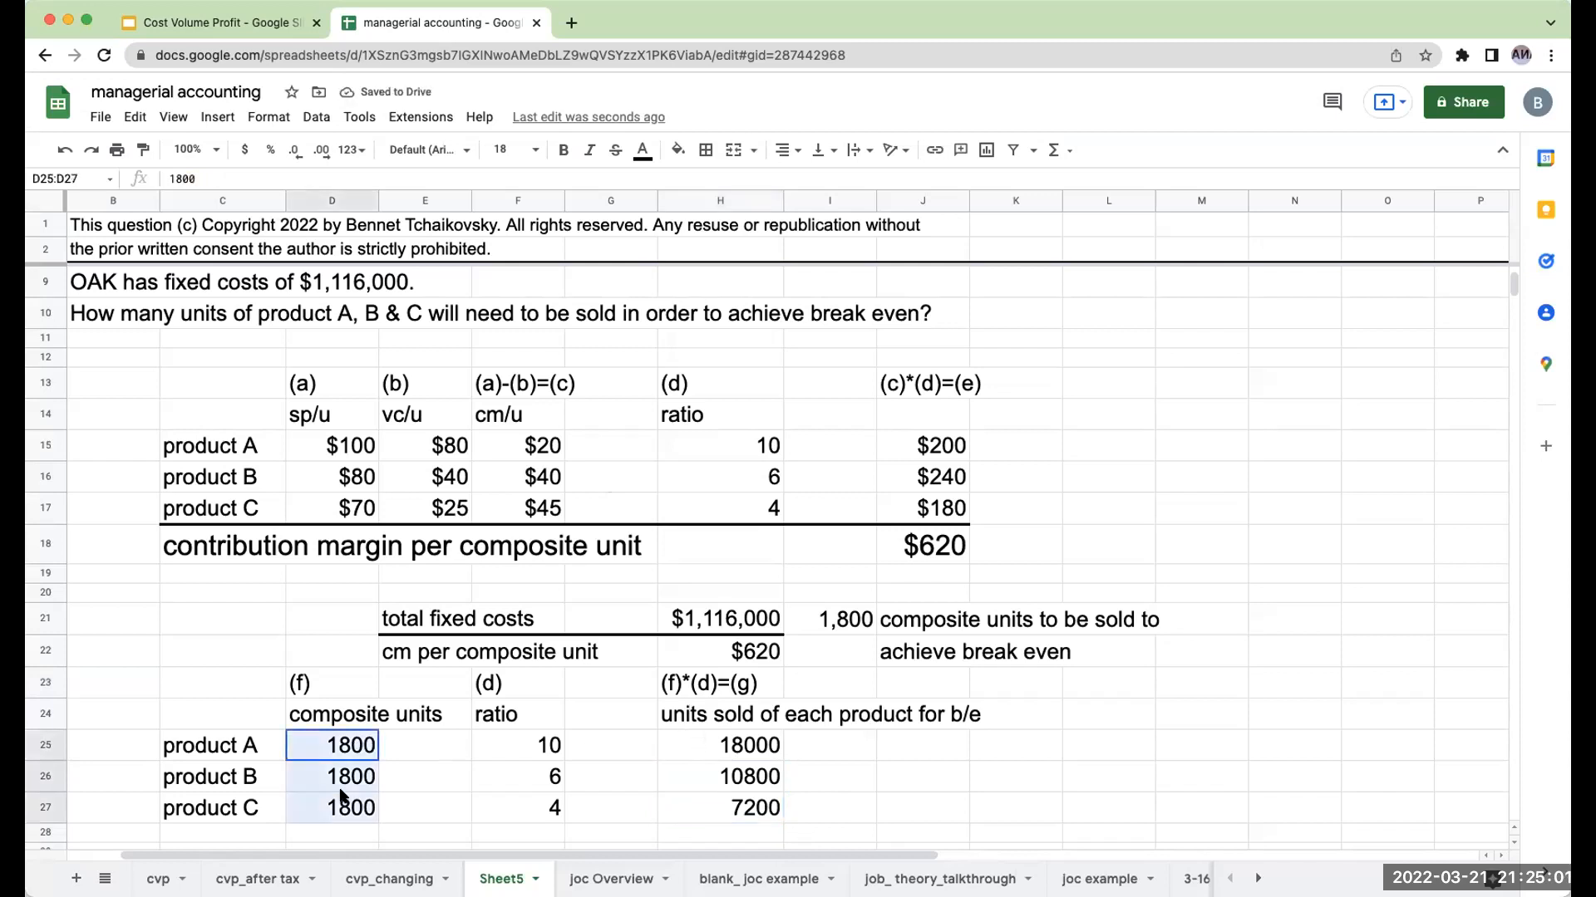
# Step: Format units sold 18,000, 10,800 and 7,200 with thousands separators and no decimals
pyautogui.click(295, 151)
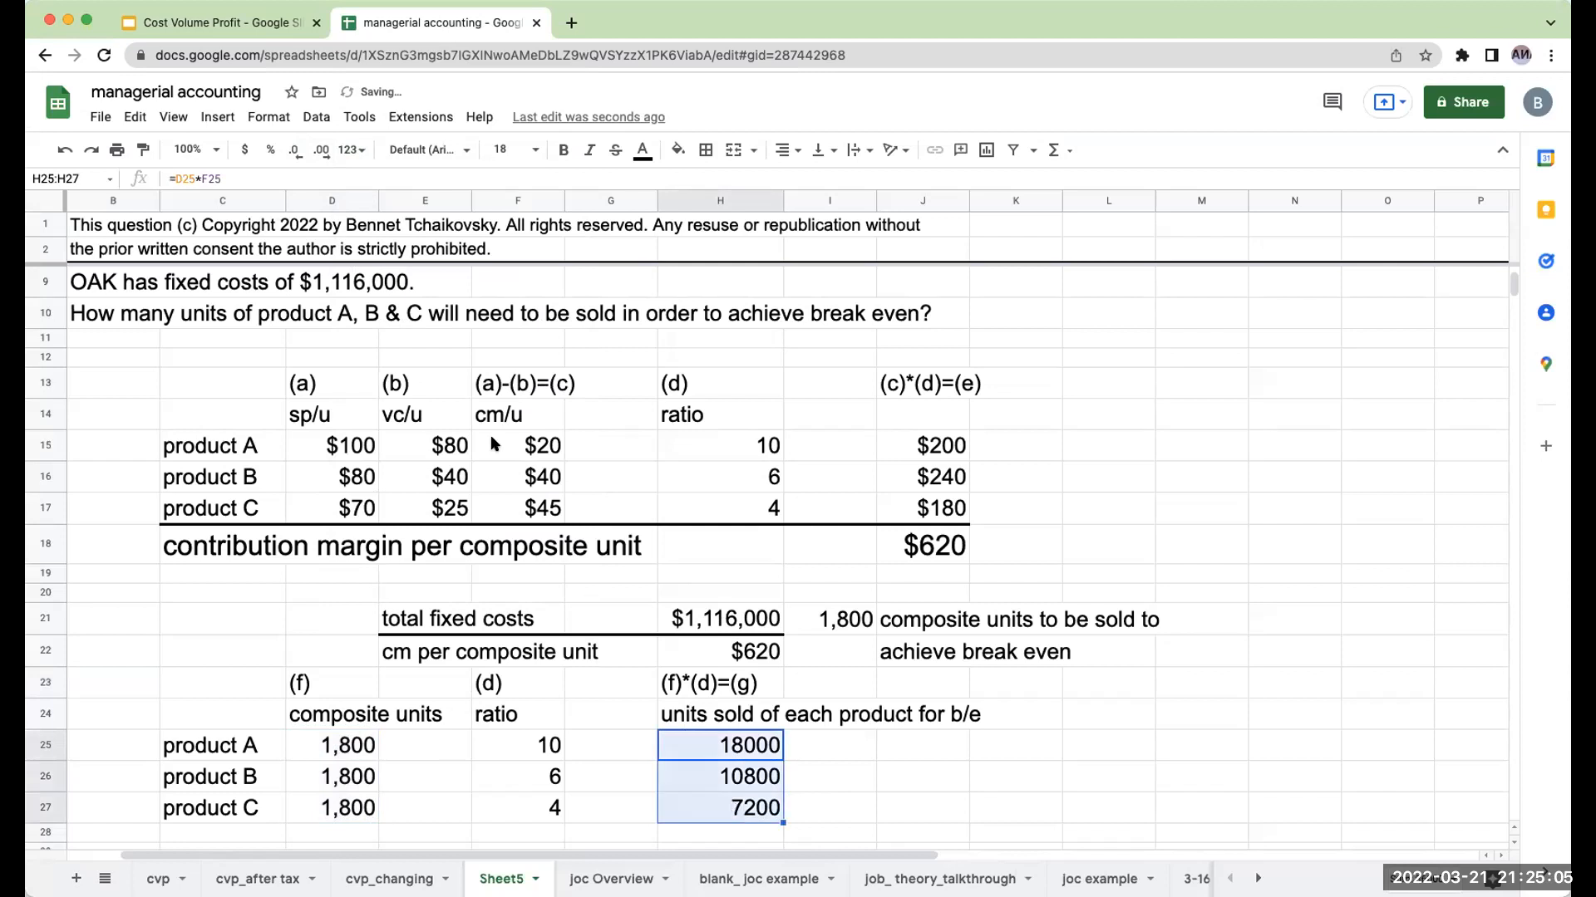
pyautogui.click(349, 150)
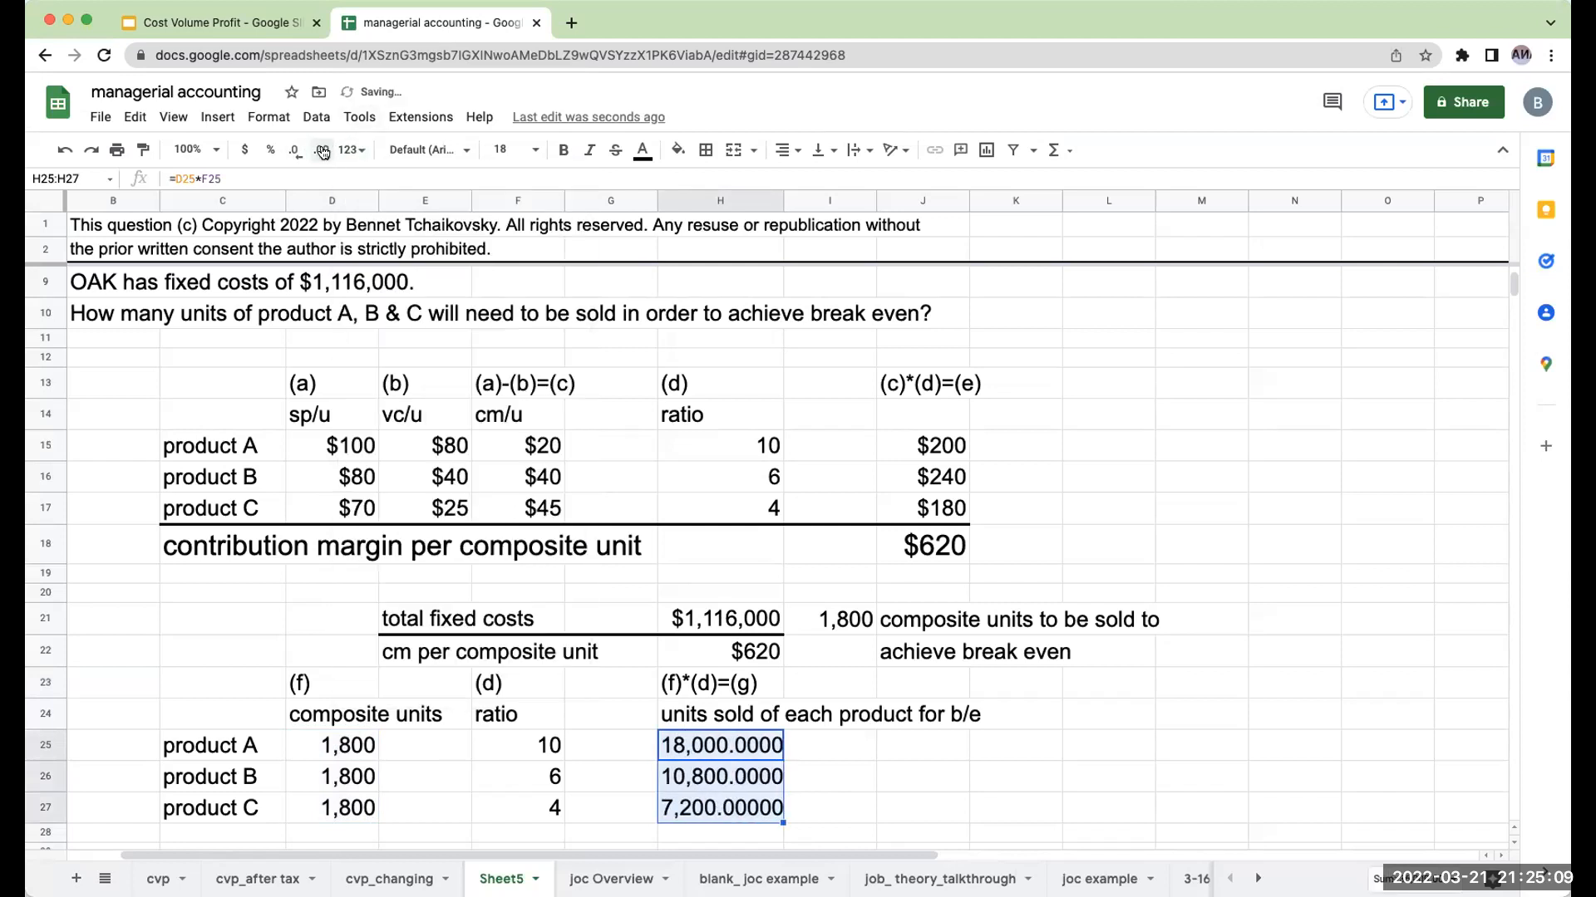
pyautogui.click(321, 149)
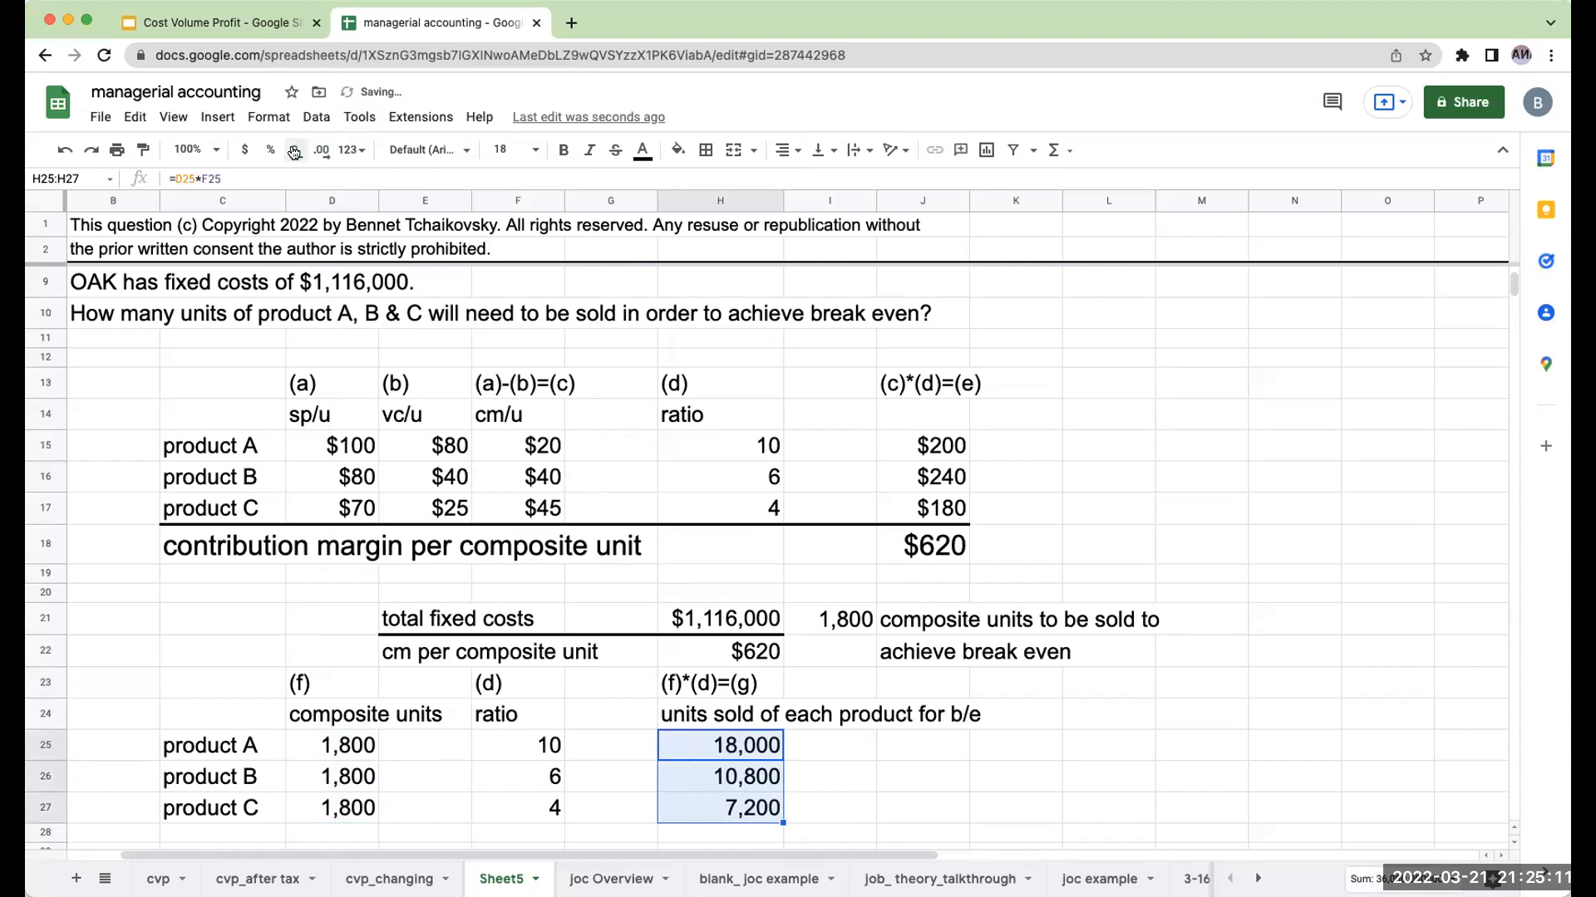
pyautogui.click(830, 619)
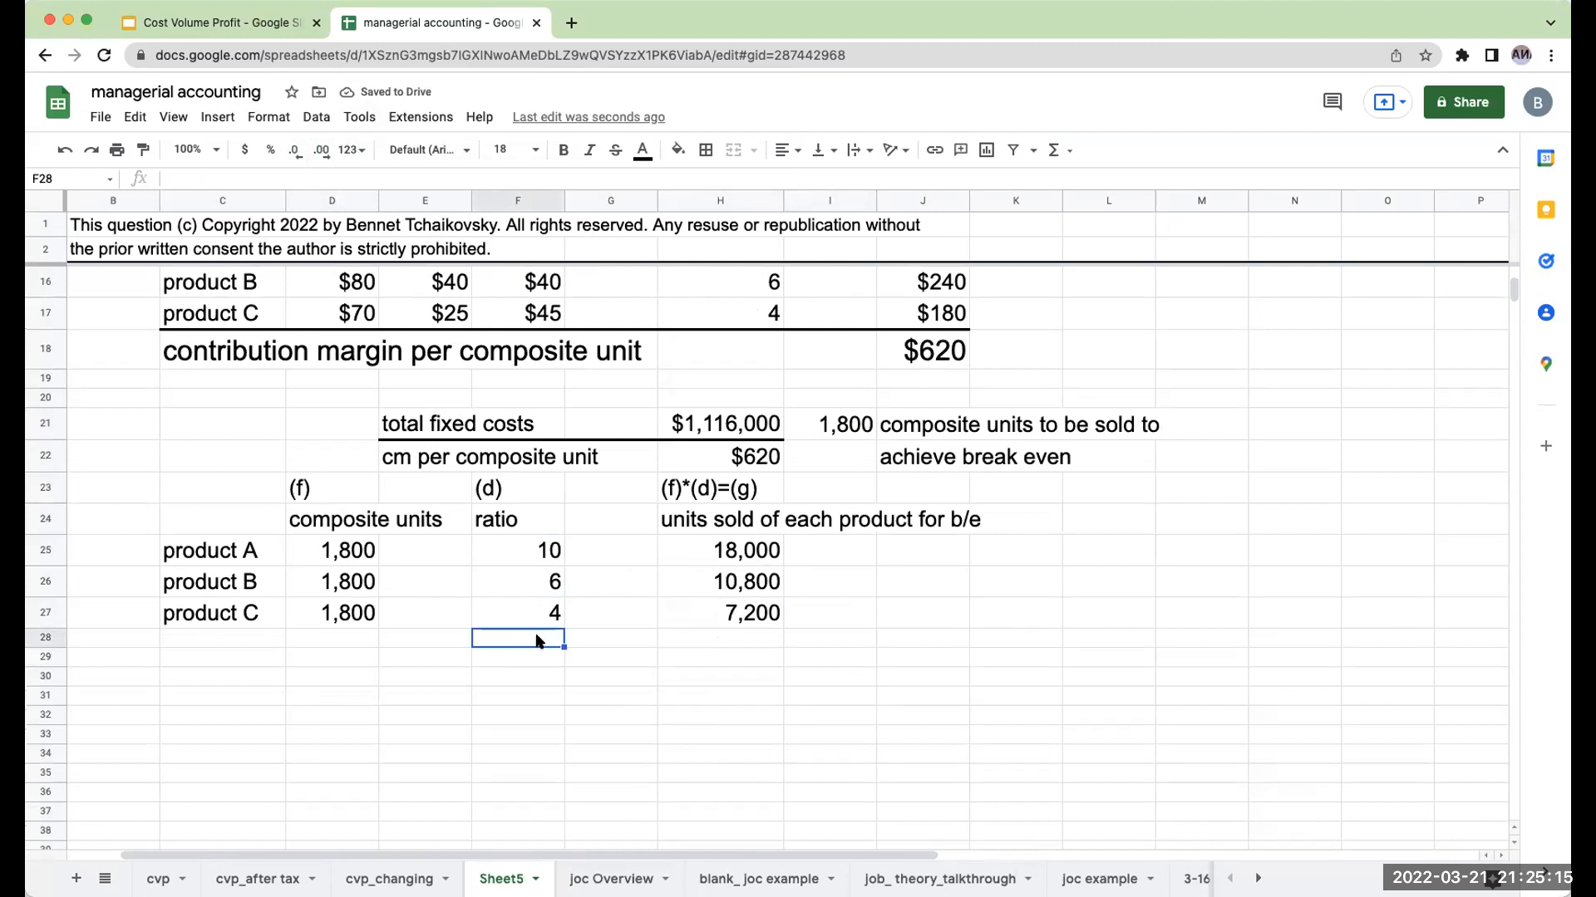
pyautogui.moveTo(522, 681)
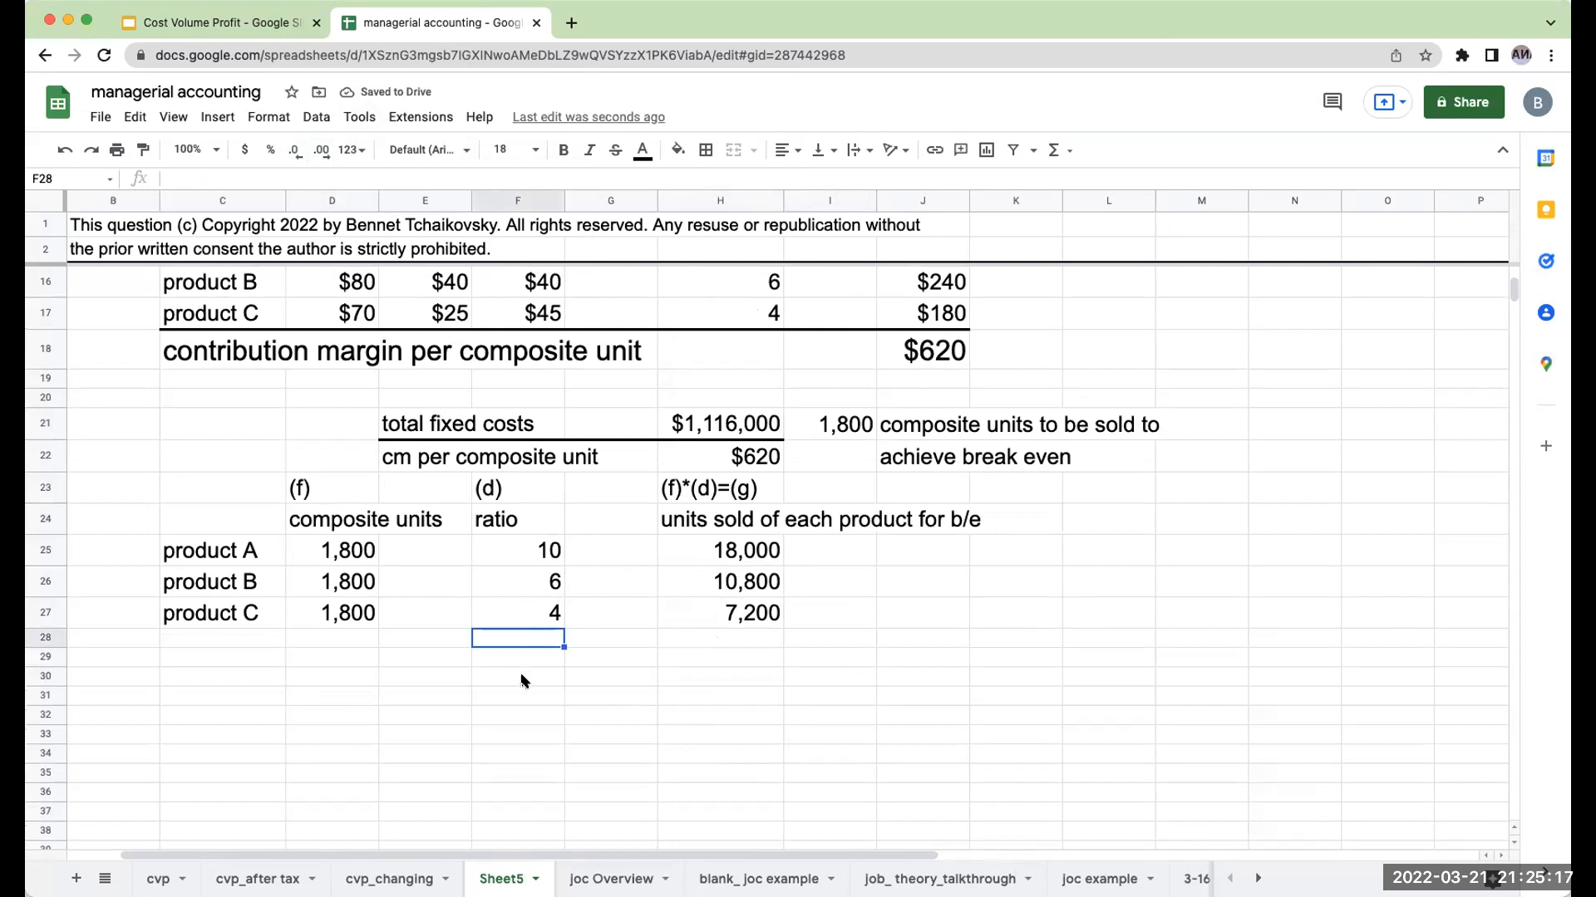
# Step: Start the 'sales' section with product labels in enlarged text
pyautogui.click(720, 612)
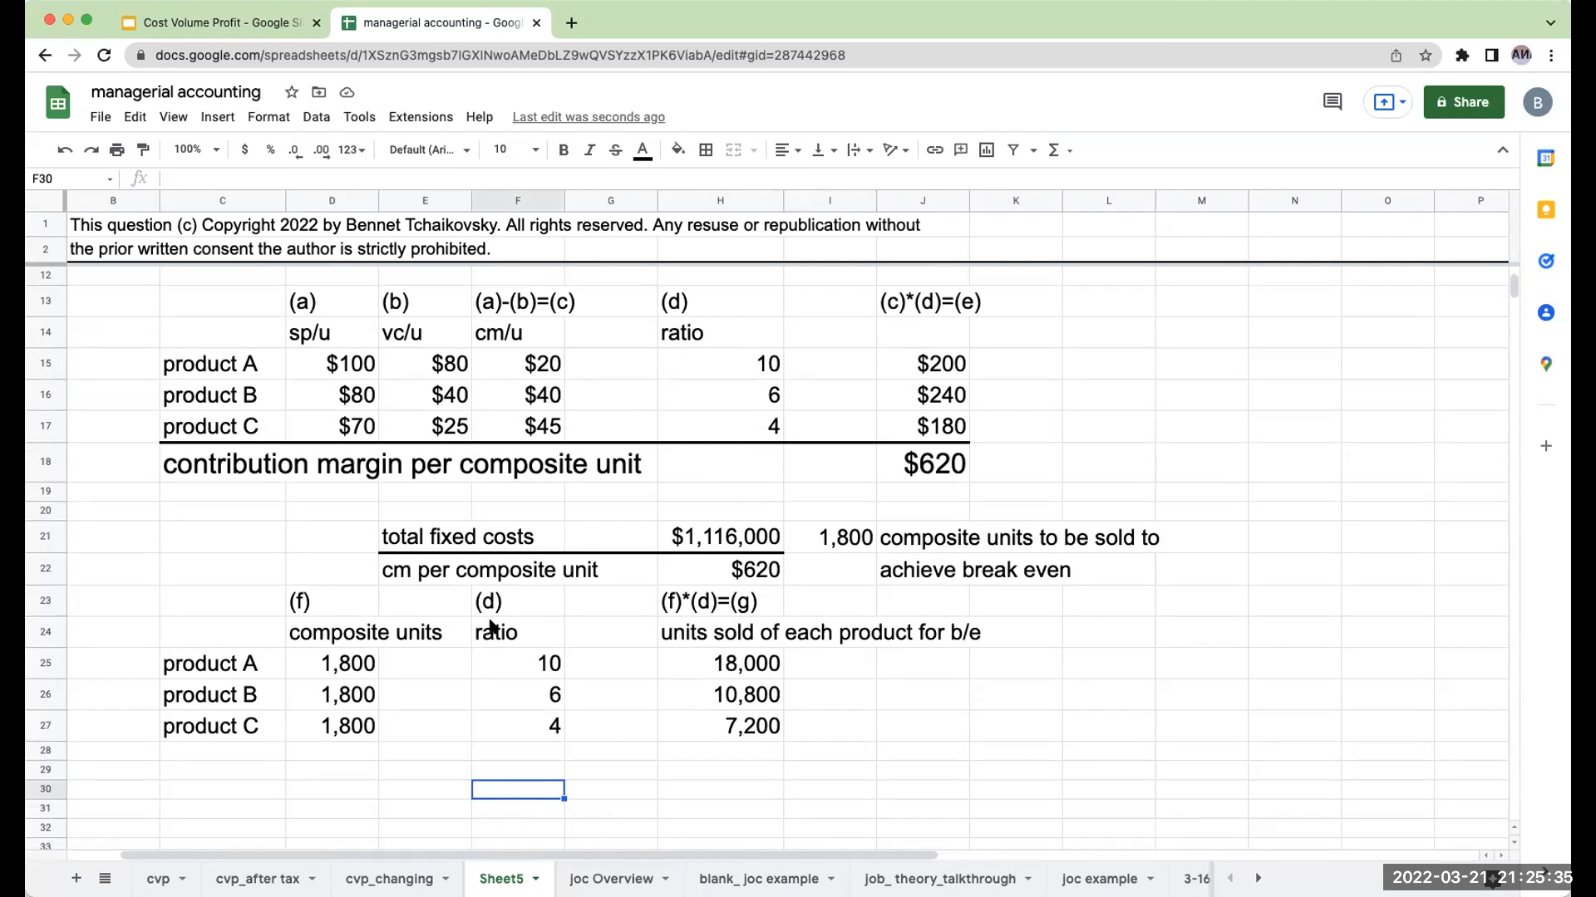
pyautogui.moveTo(404, 781)
pyautogui.write('sales price')
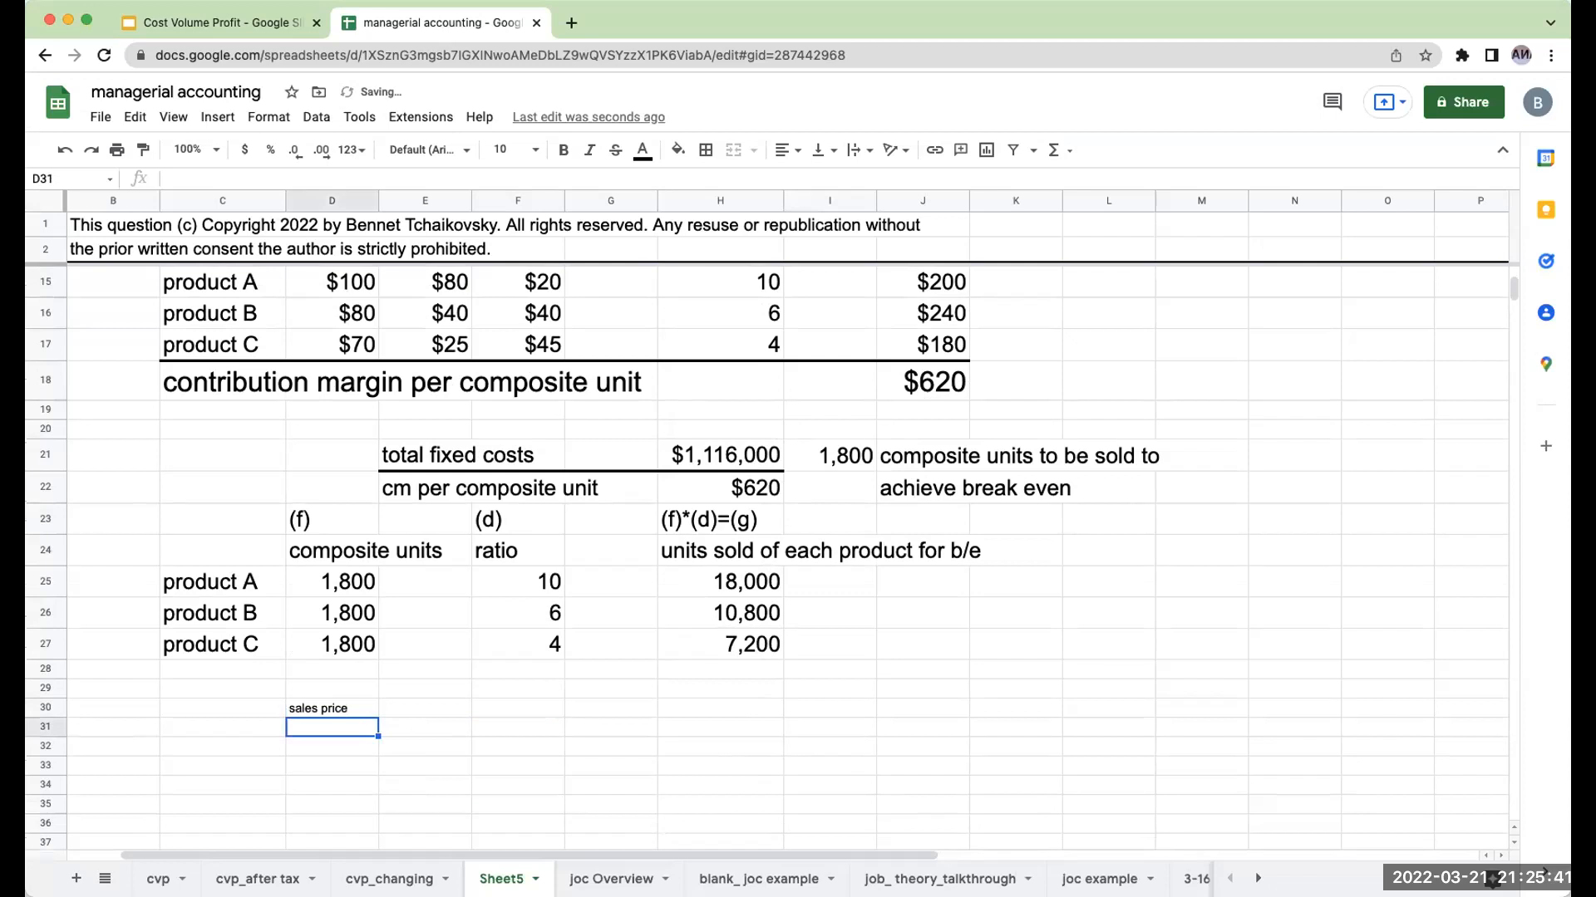
pyautogui.write('+D30')
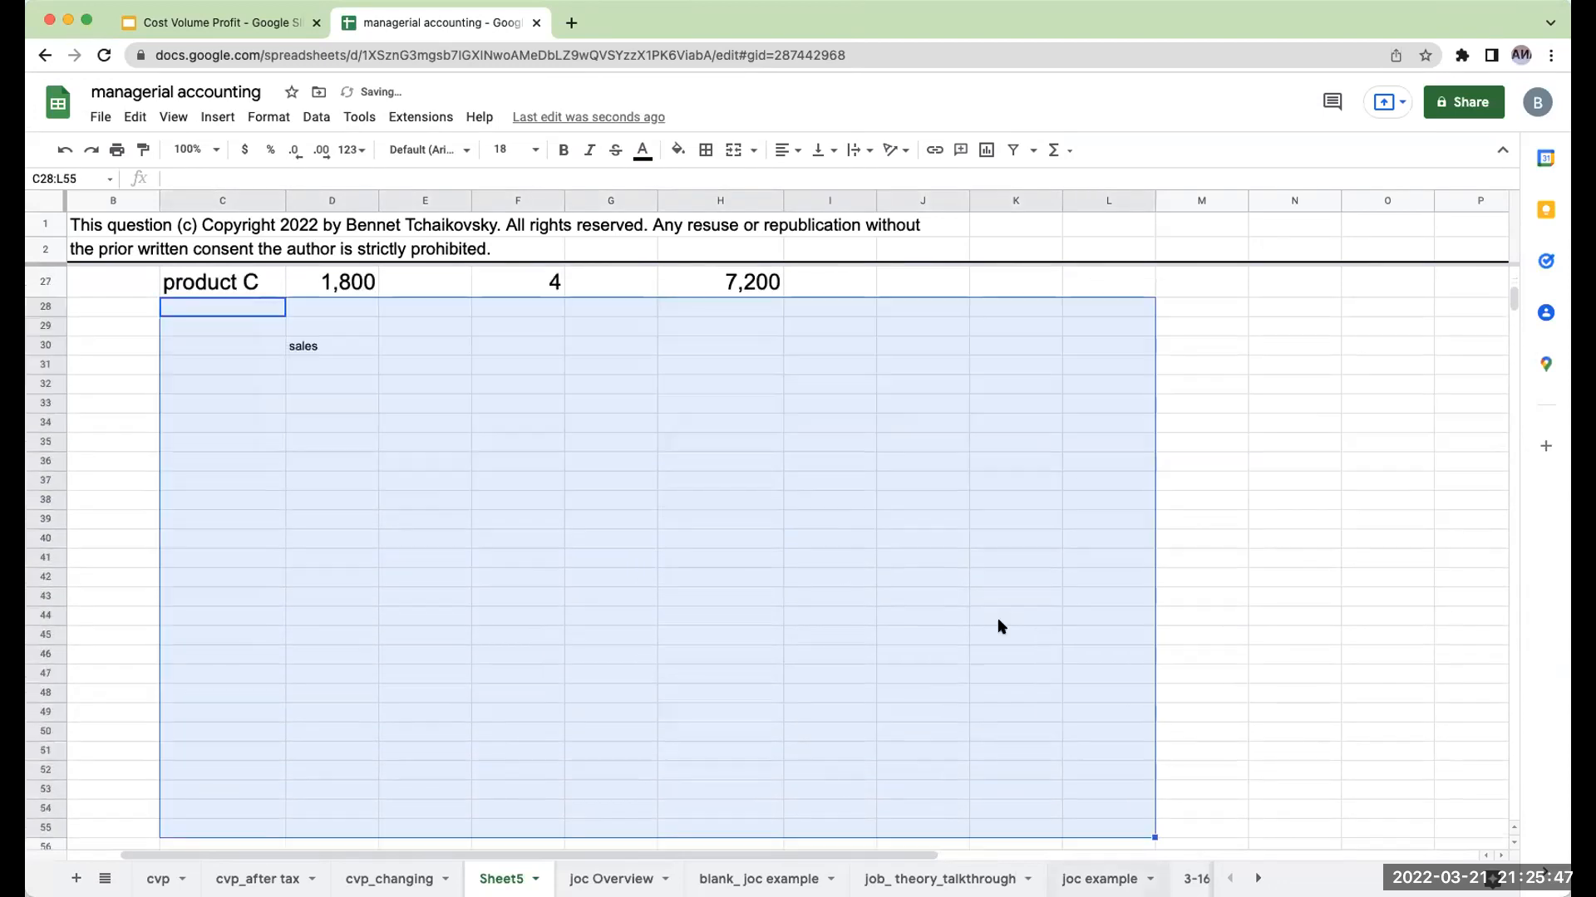
pyautogui.click(500, 150)
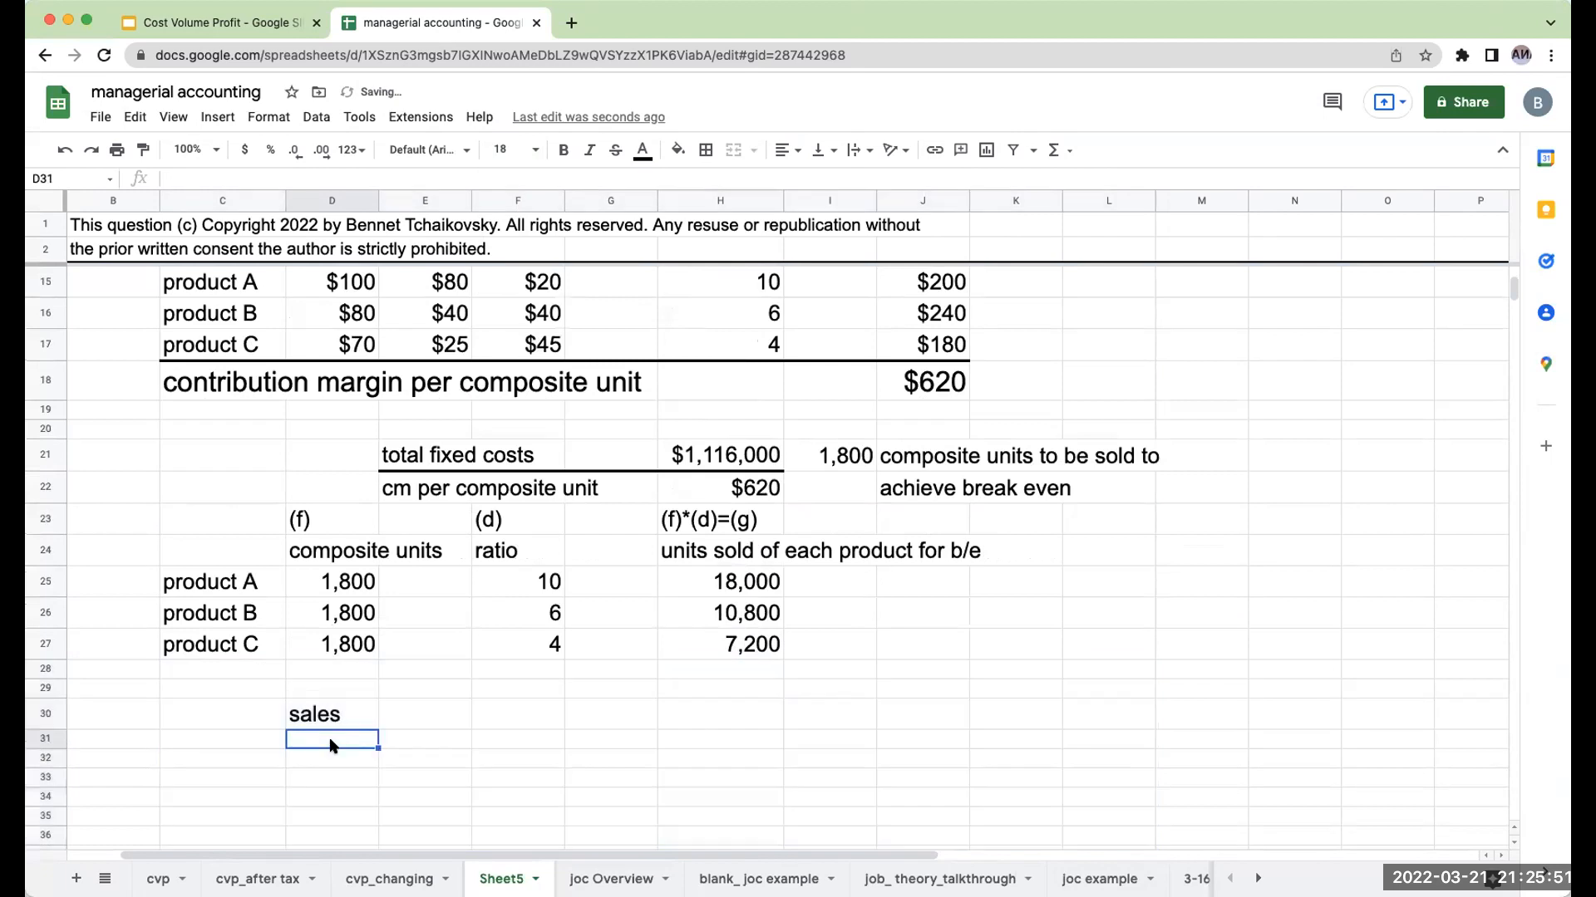
pyautogui.write('product A')
pyautogui.click(333, 758)
pyautogui.write('product B')
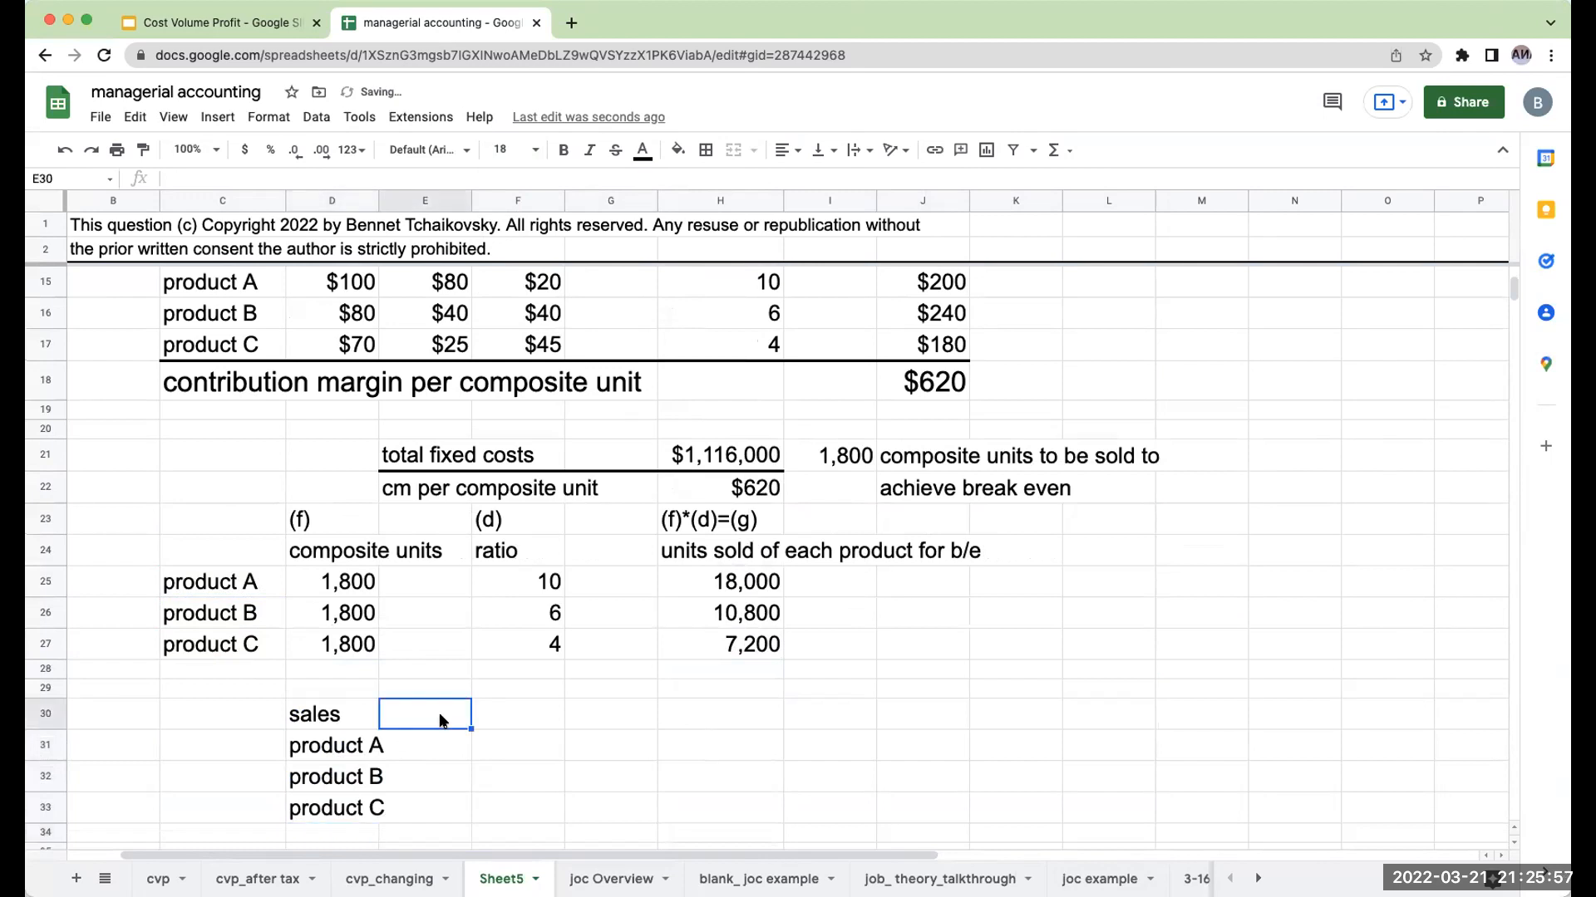
# Step: Add a units column linked to break-even quantities and prices $100, $80, $70
pyautogui.write('units')
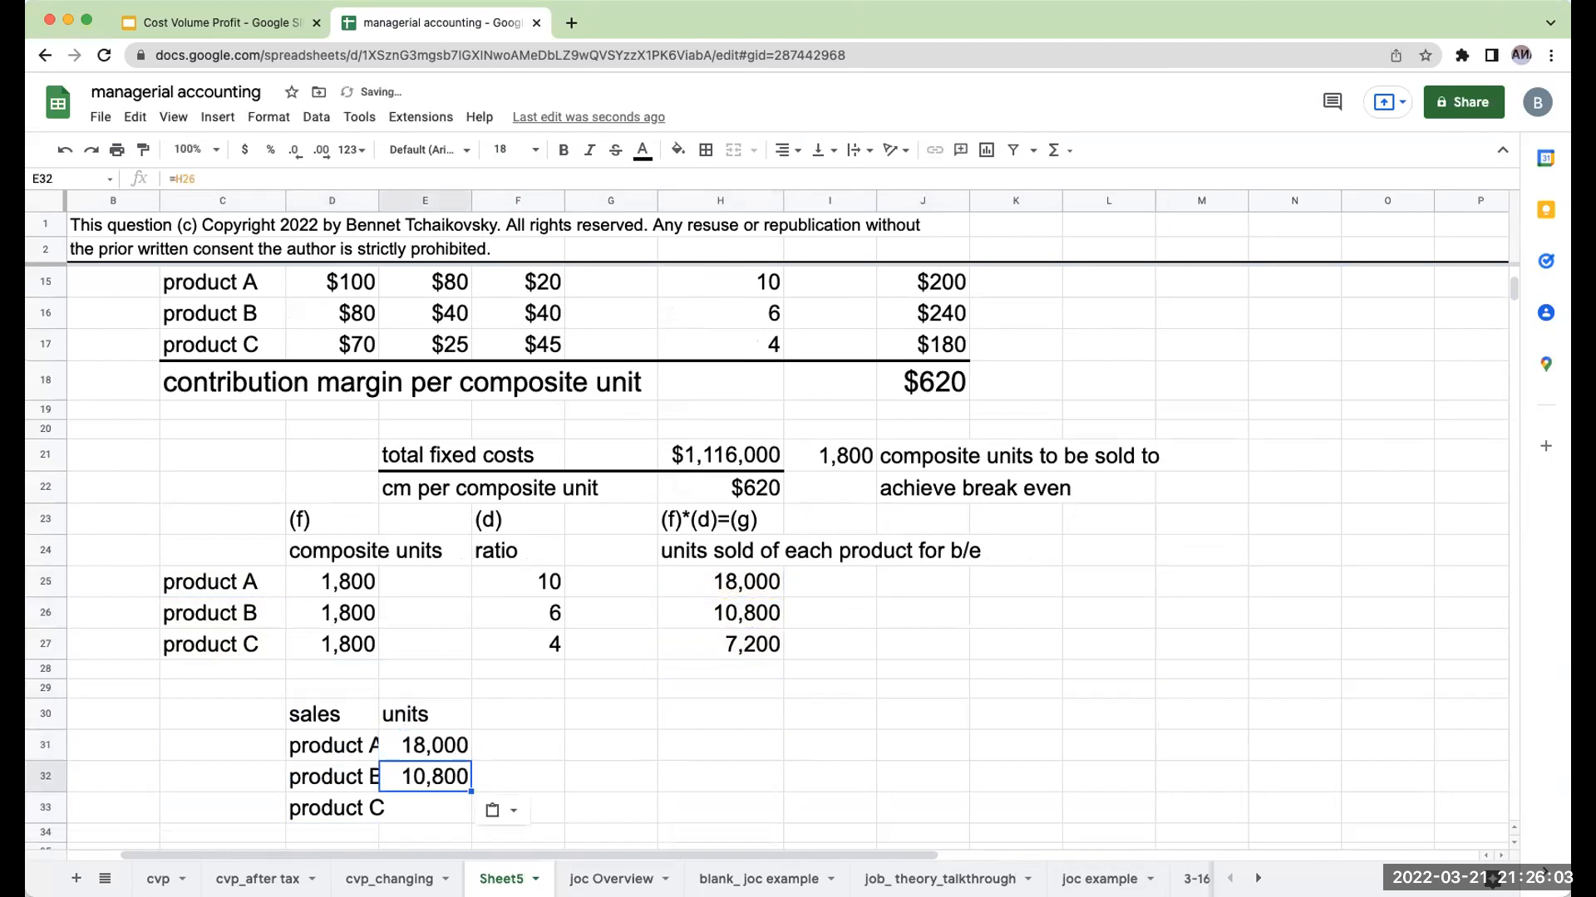
pyautogui.press('Return')
pyautogui.write('sp/u')
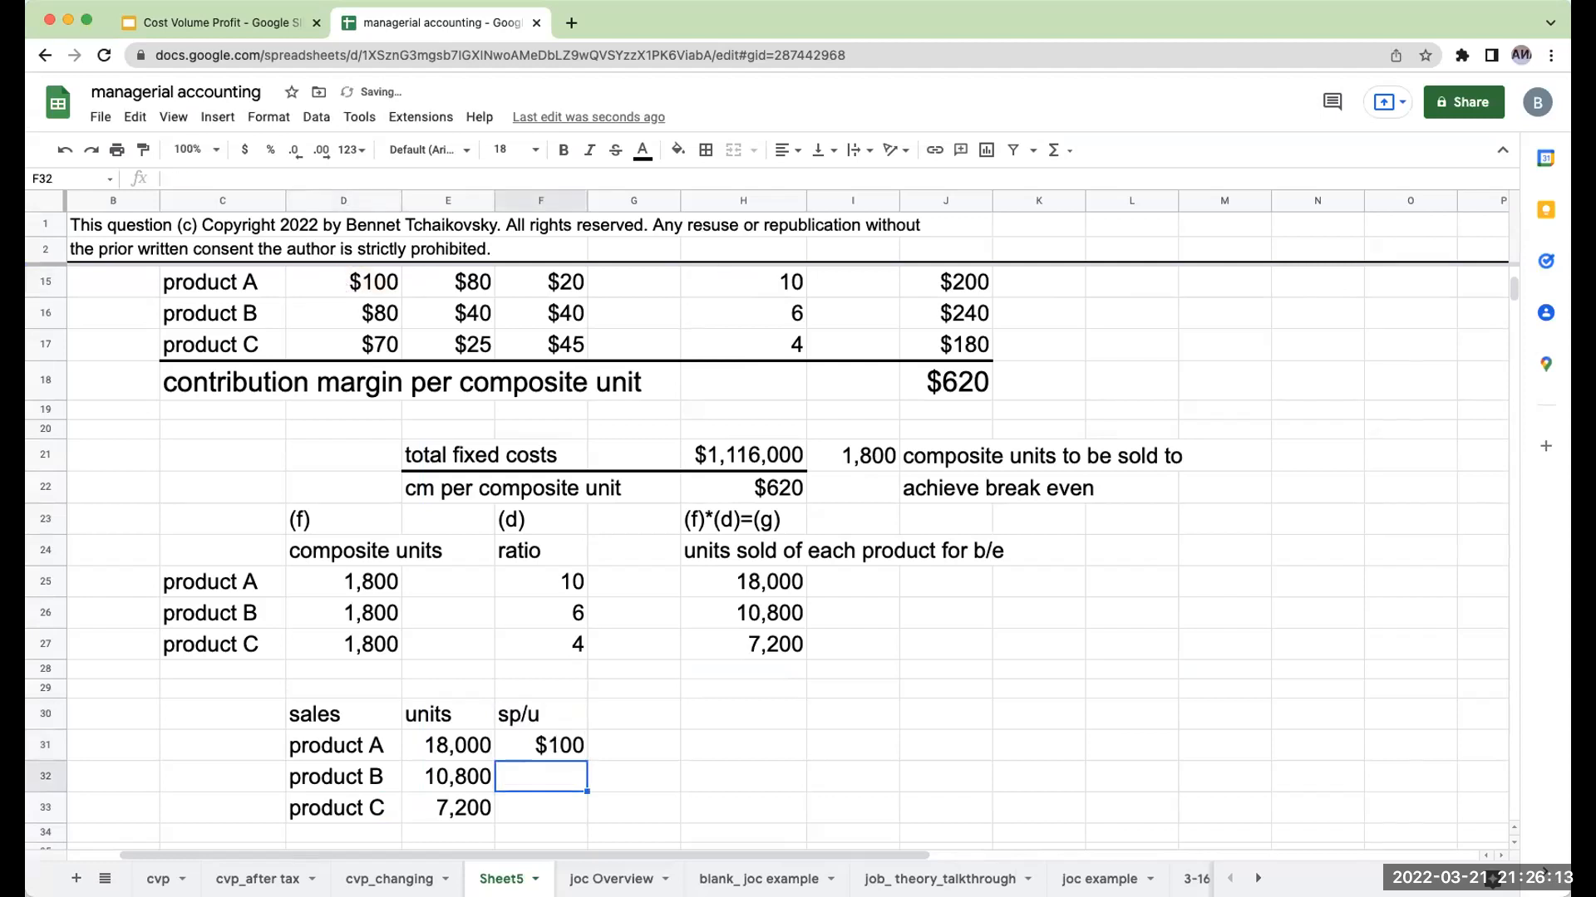
pyautogui.write('$80')
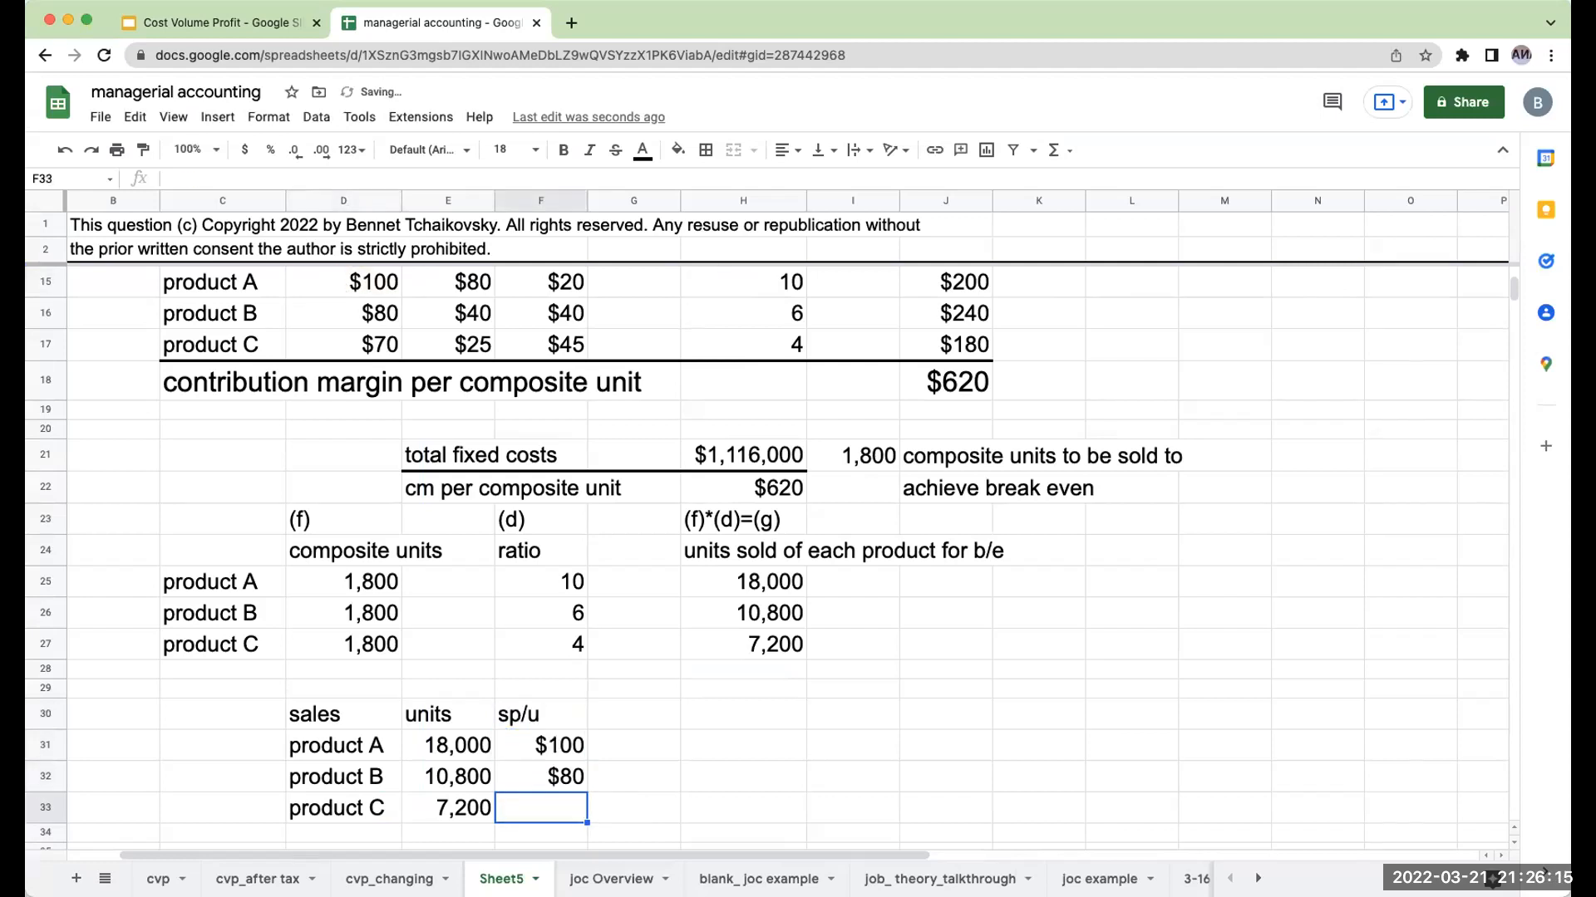
pyautogui.click(742, 713)
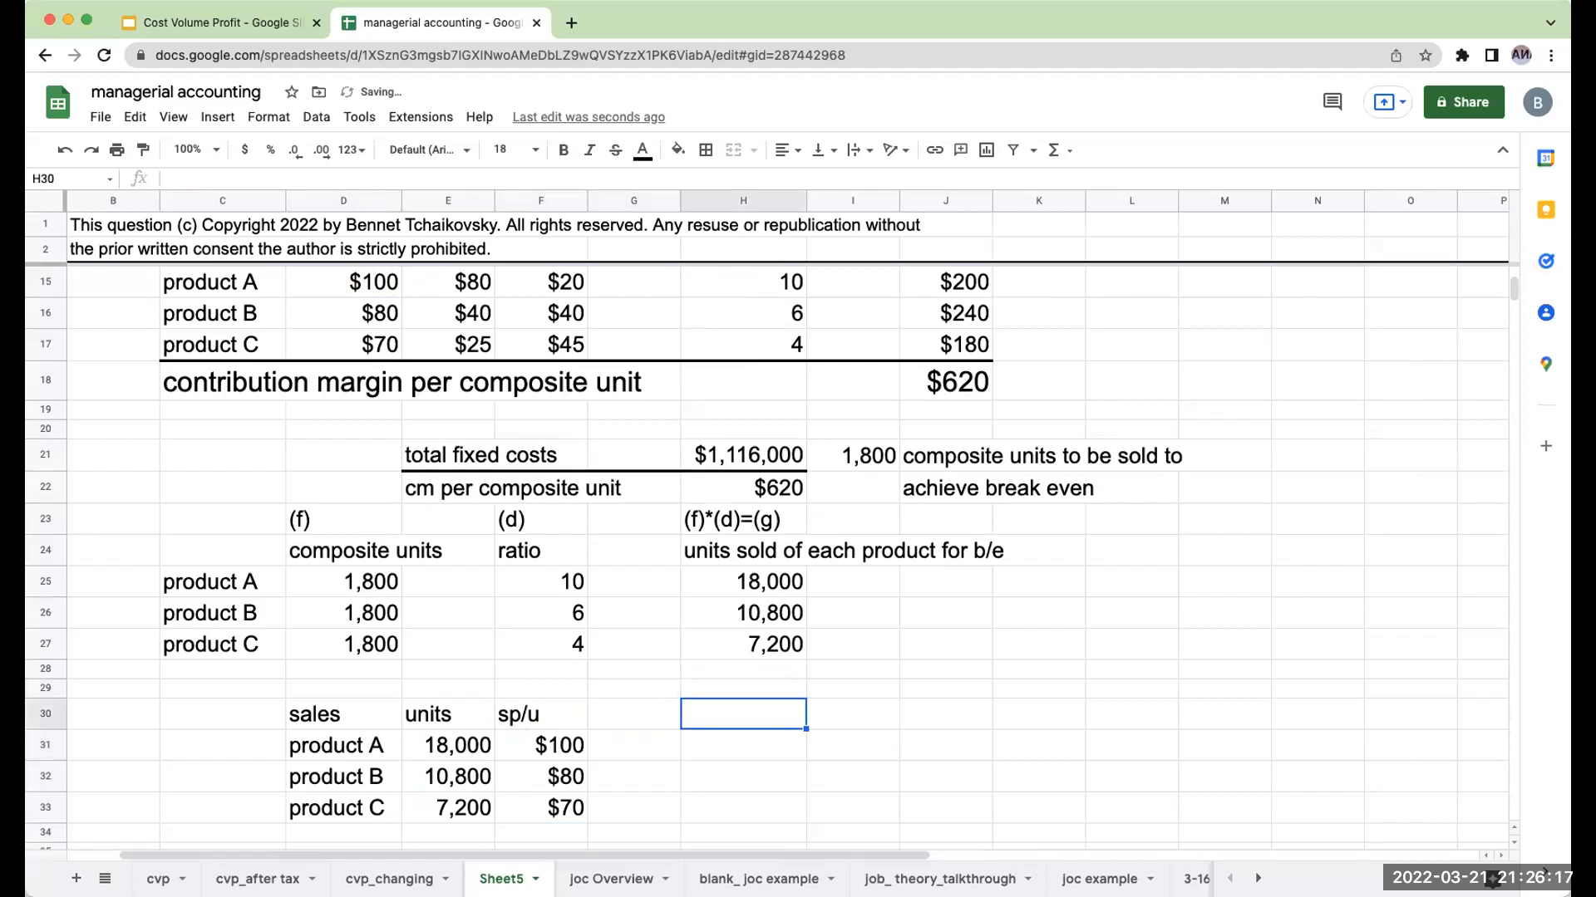
# Step: Add a 'total' column giving $1,800,000, $864,000, $504,000 and total sales $3,168,000
pyautogui.write('total')
pyautogui.click(852, 745)
pyautogui.write('=E31*F31')
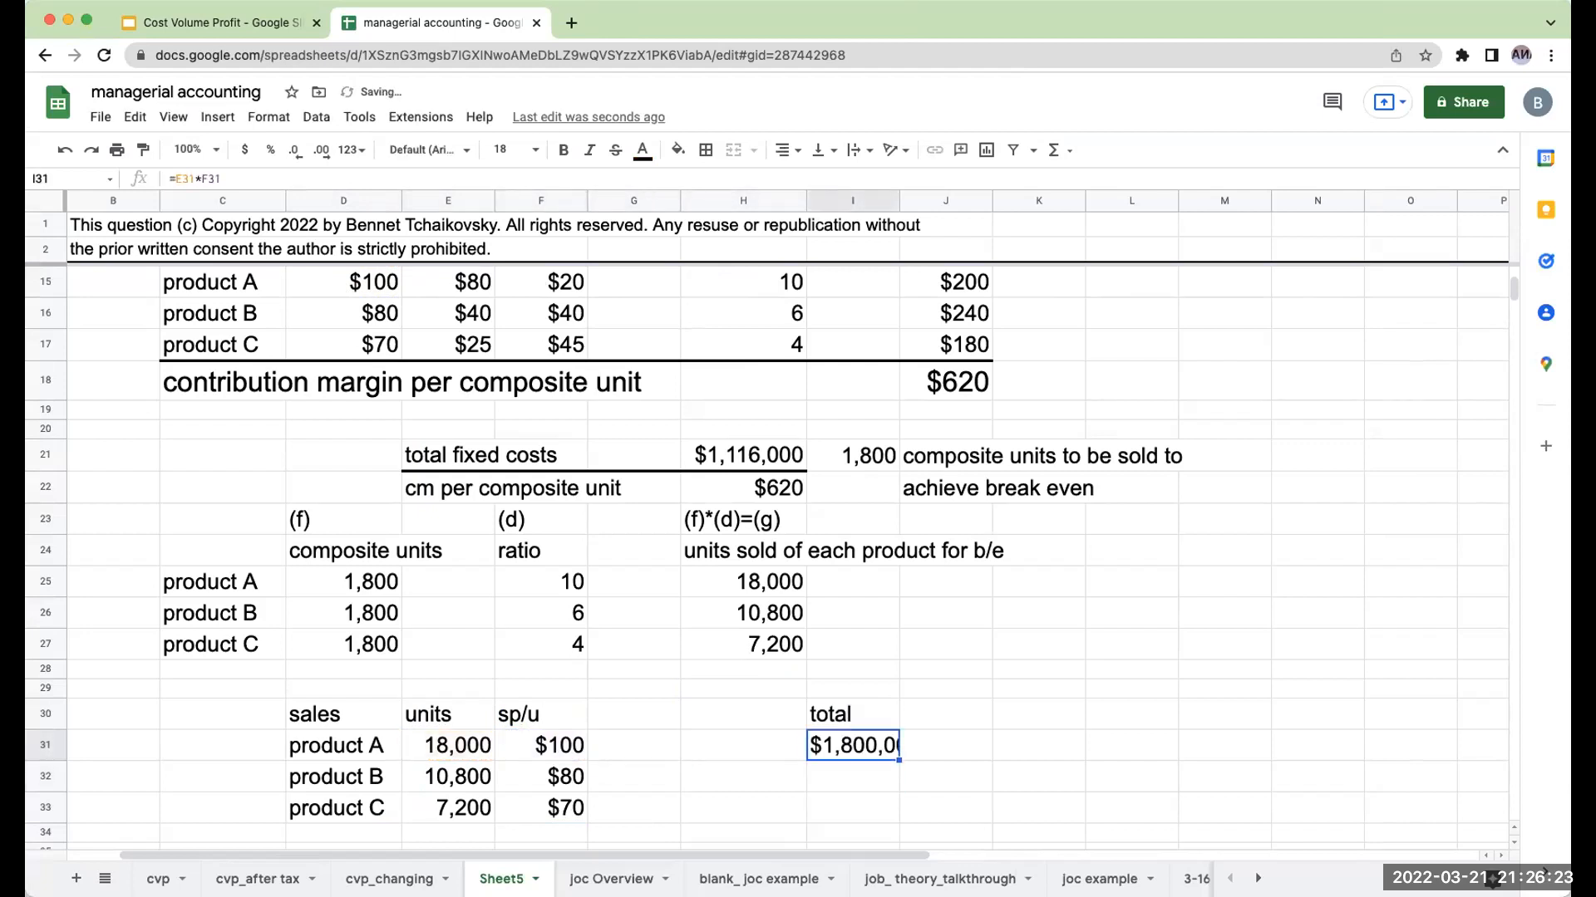
pyautogui.click(853, 776)
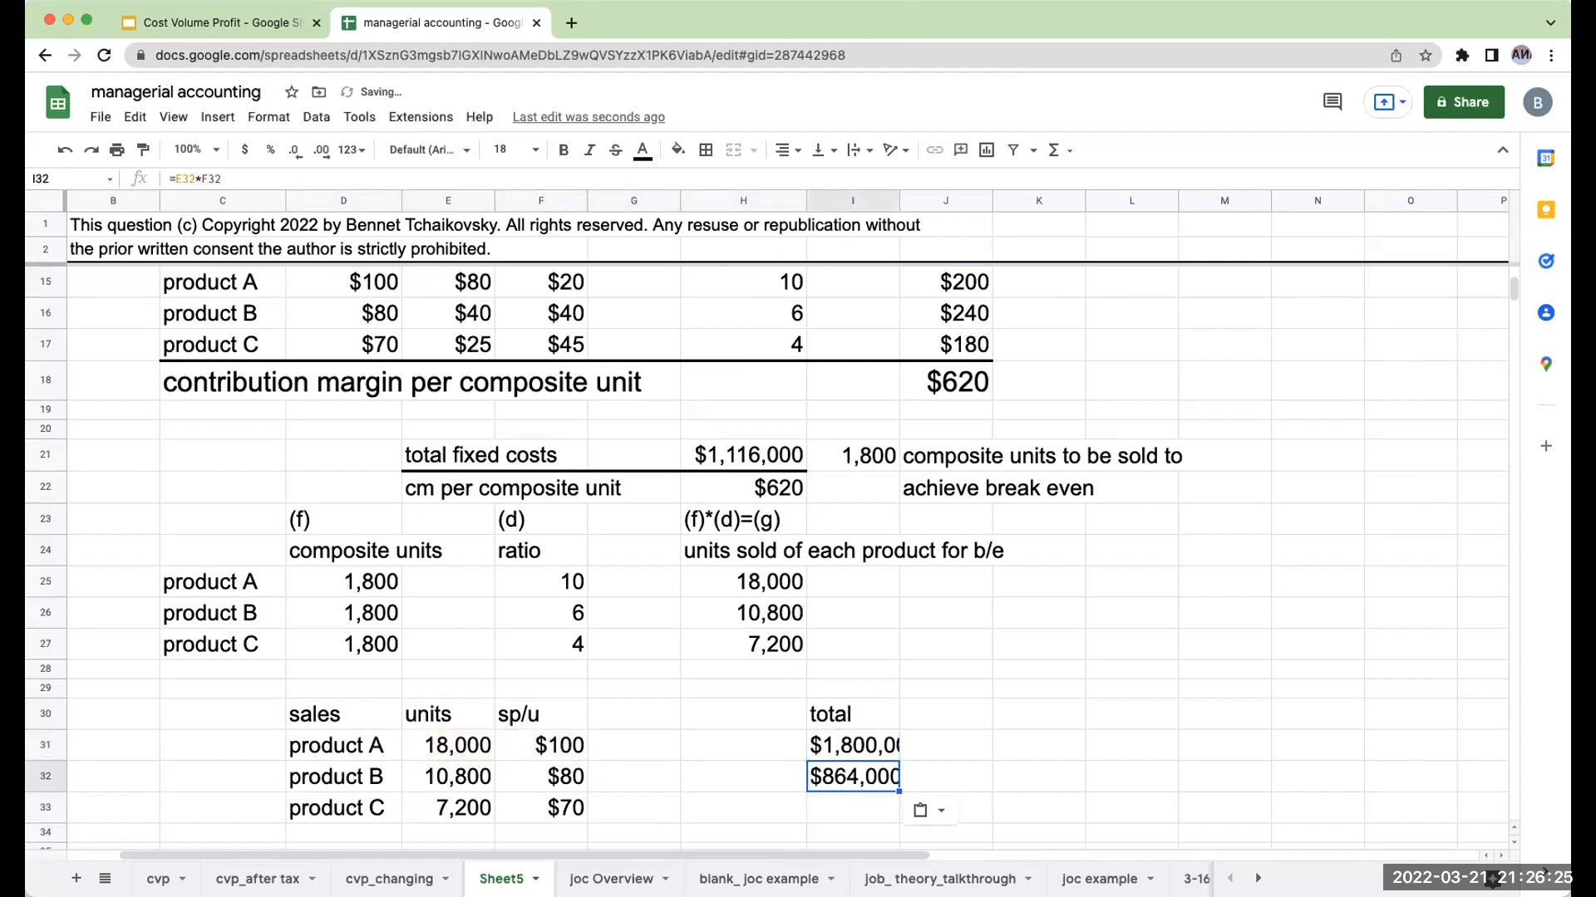
pyautogui.click(852, 807)
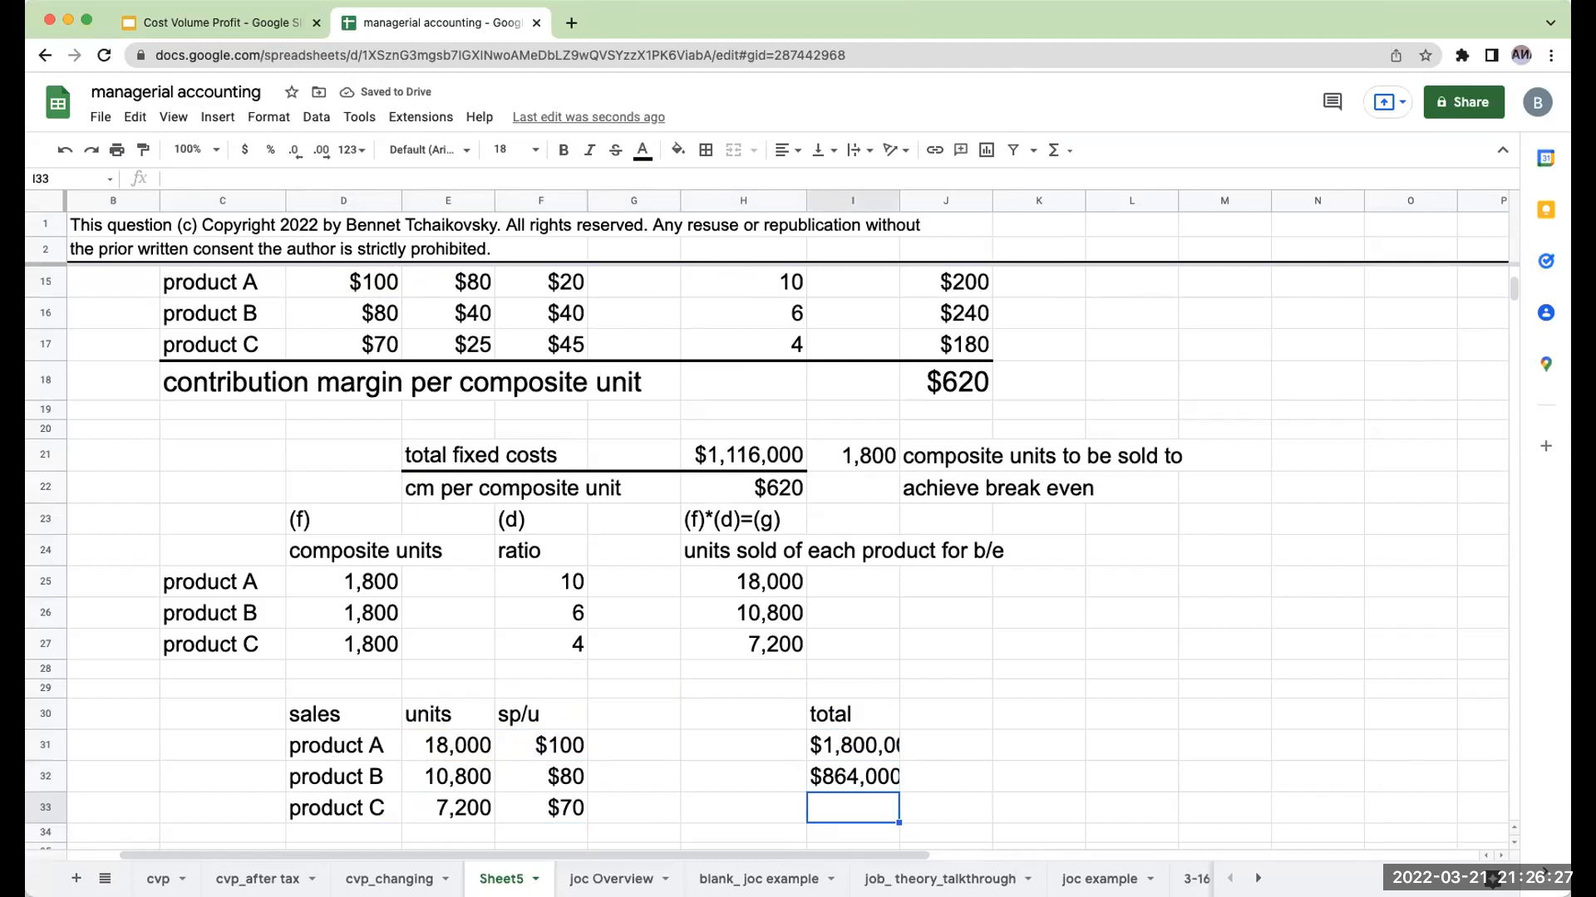
pyautogui.write('=E33*F33')
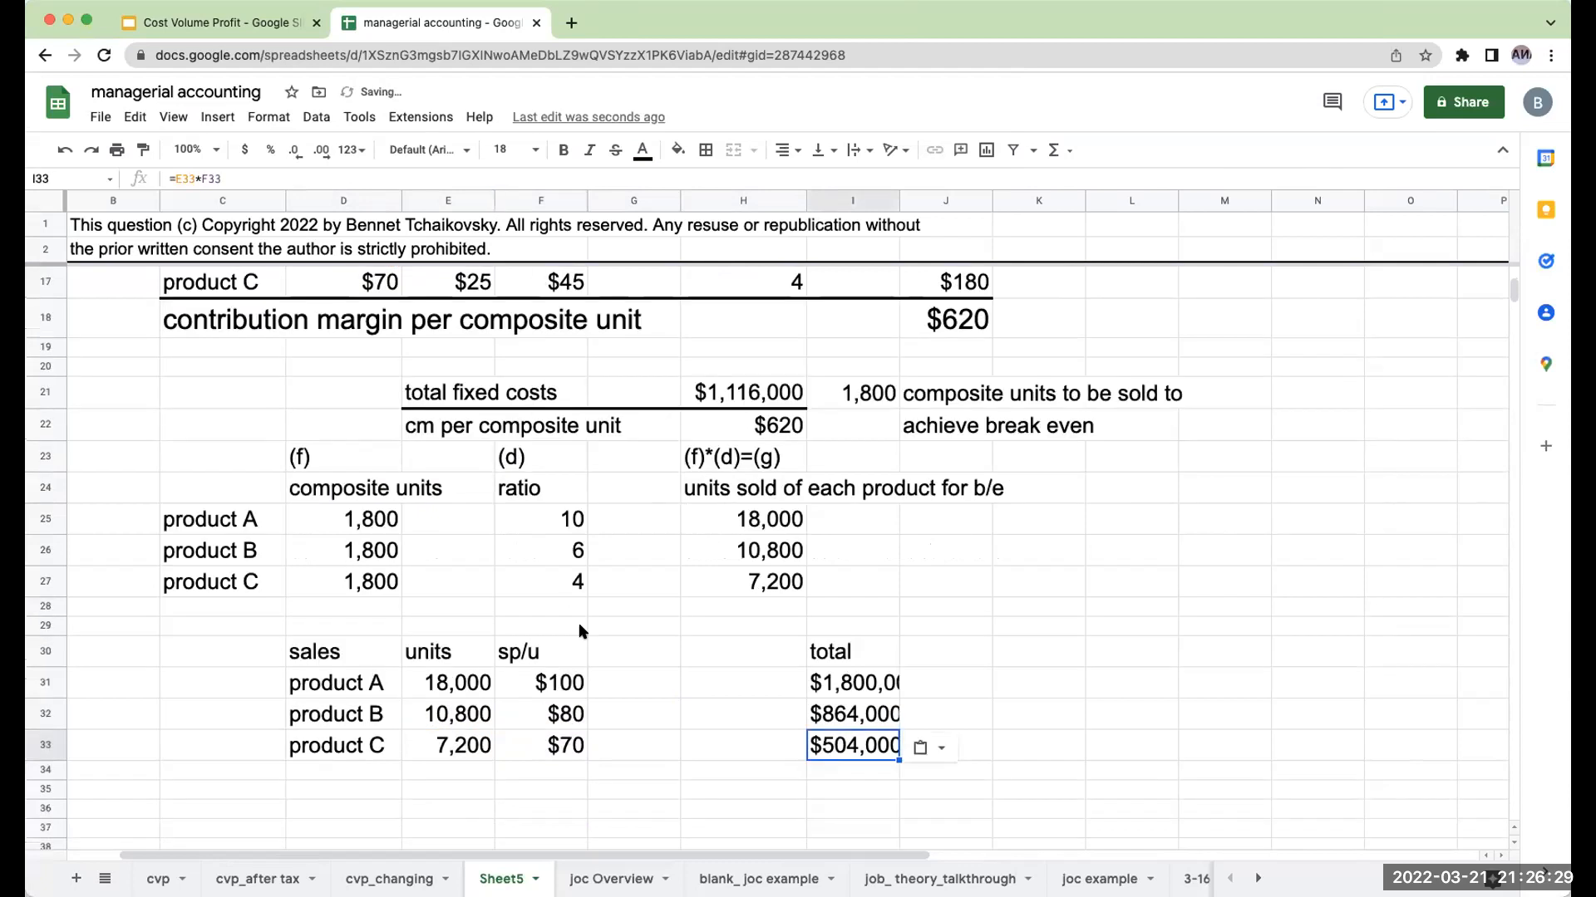
pyautogui.write('otal sales')
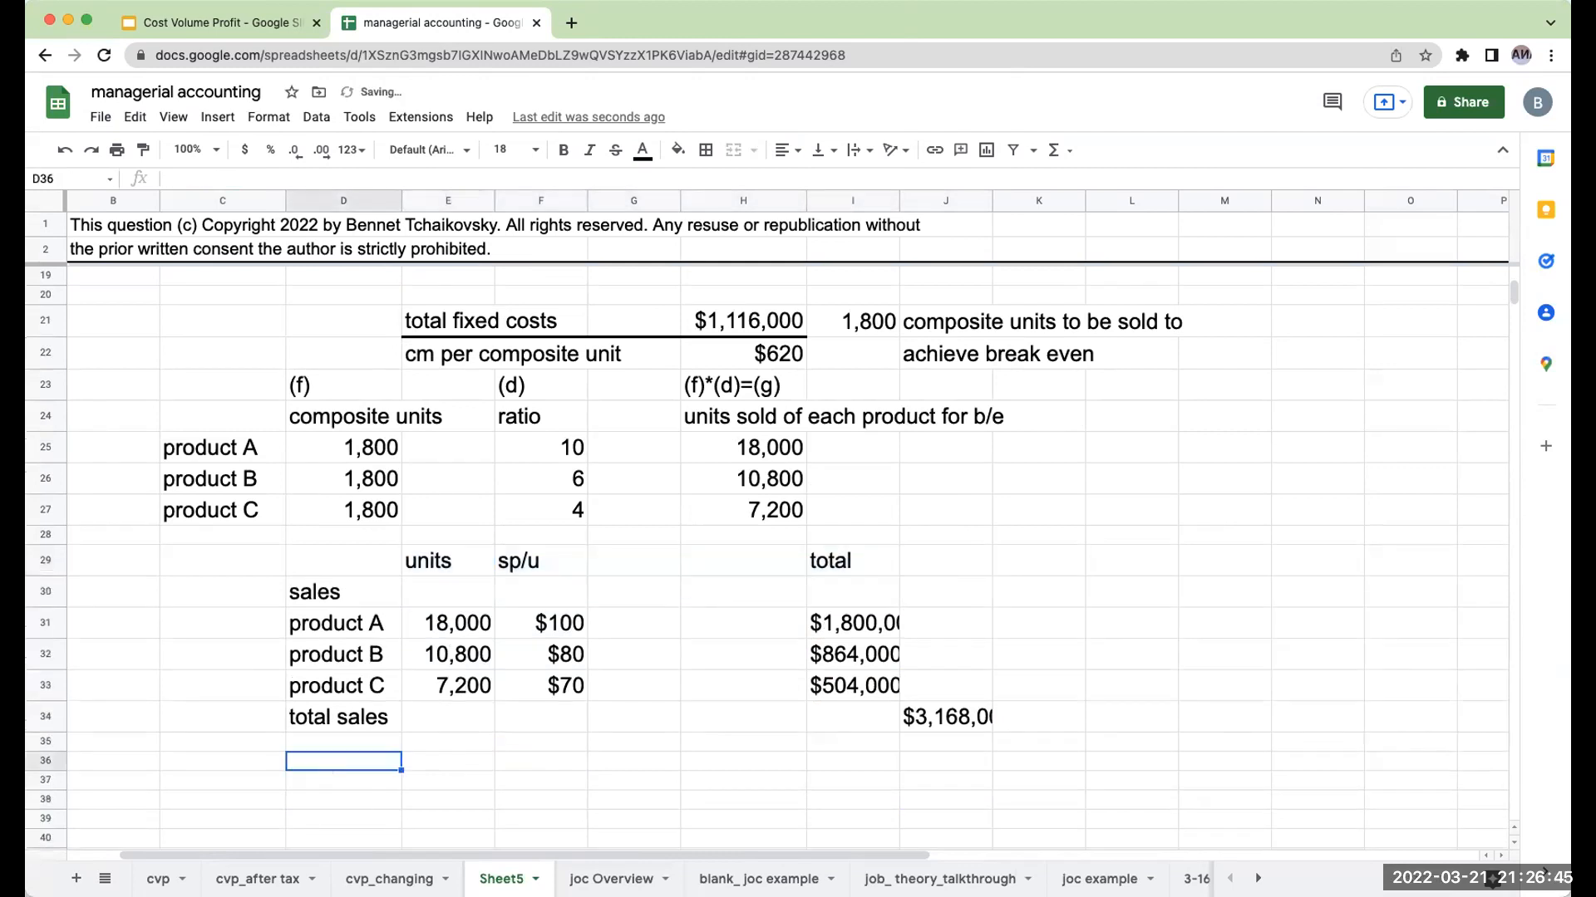
# Step: Build the variable costs section at $80/$40/$25 per unit, totaling $2,052,000
pyautogui.write('variable costs')
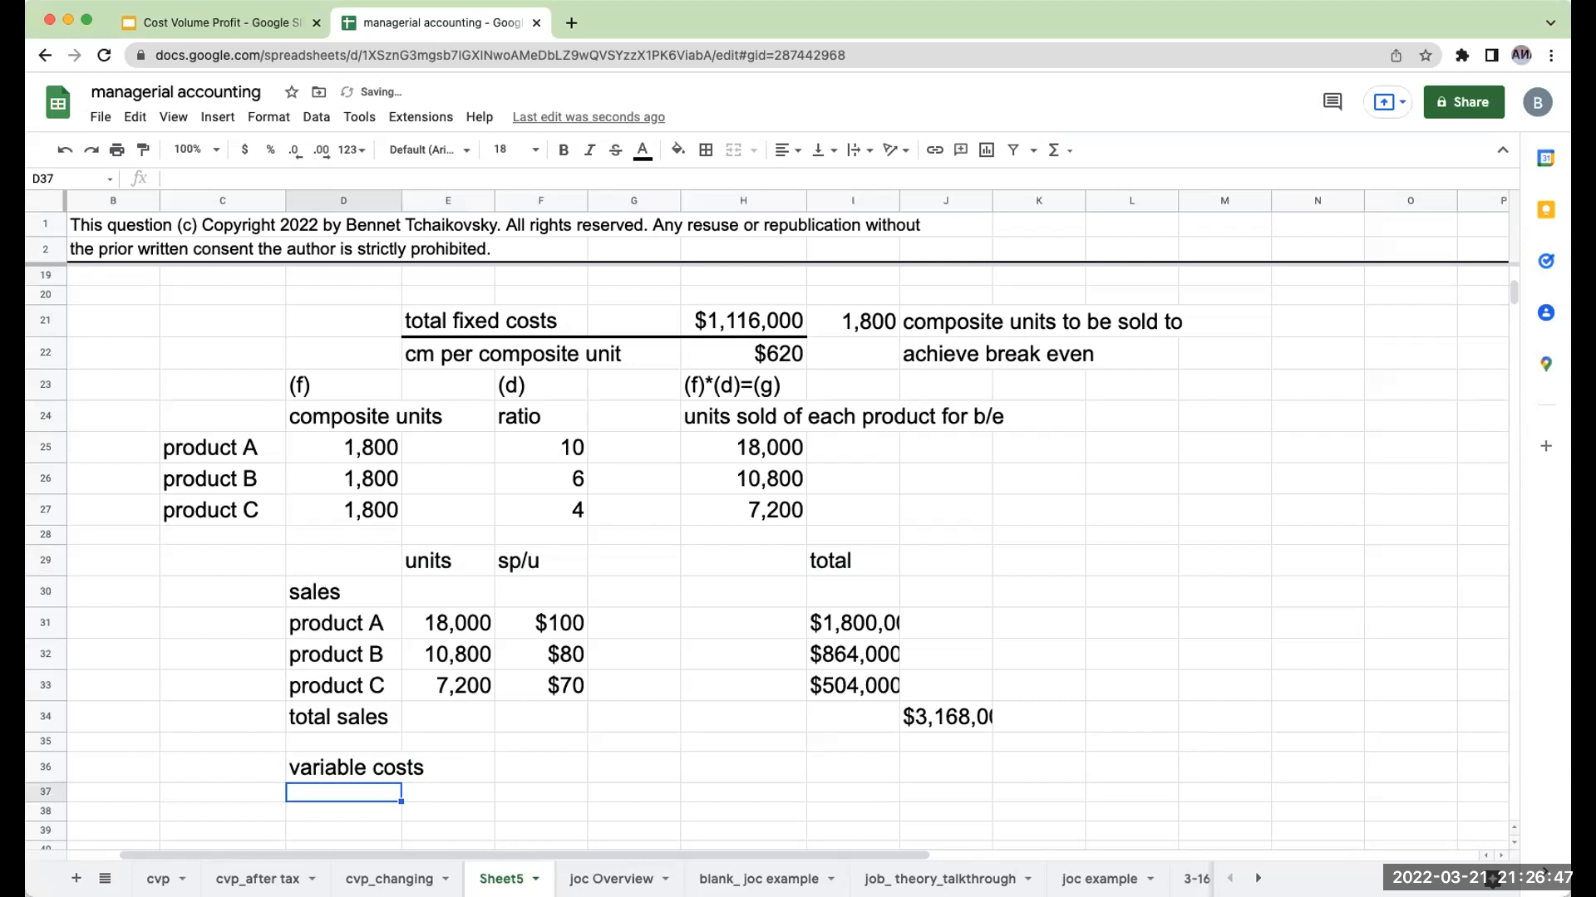
pyautogui.click(634, 560)
pyautogui.write('vc/u')
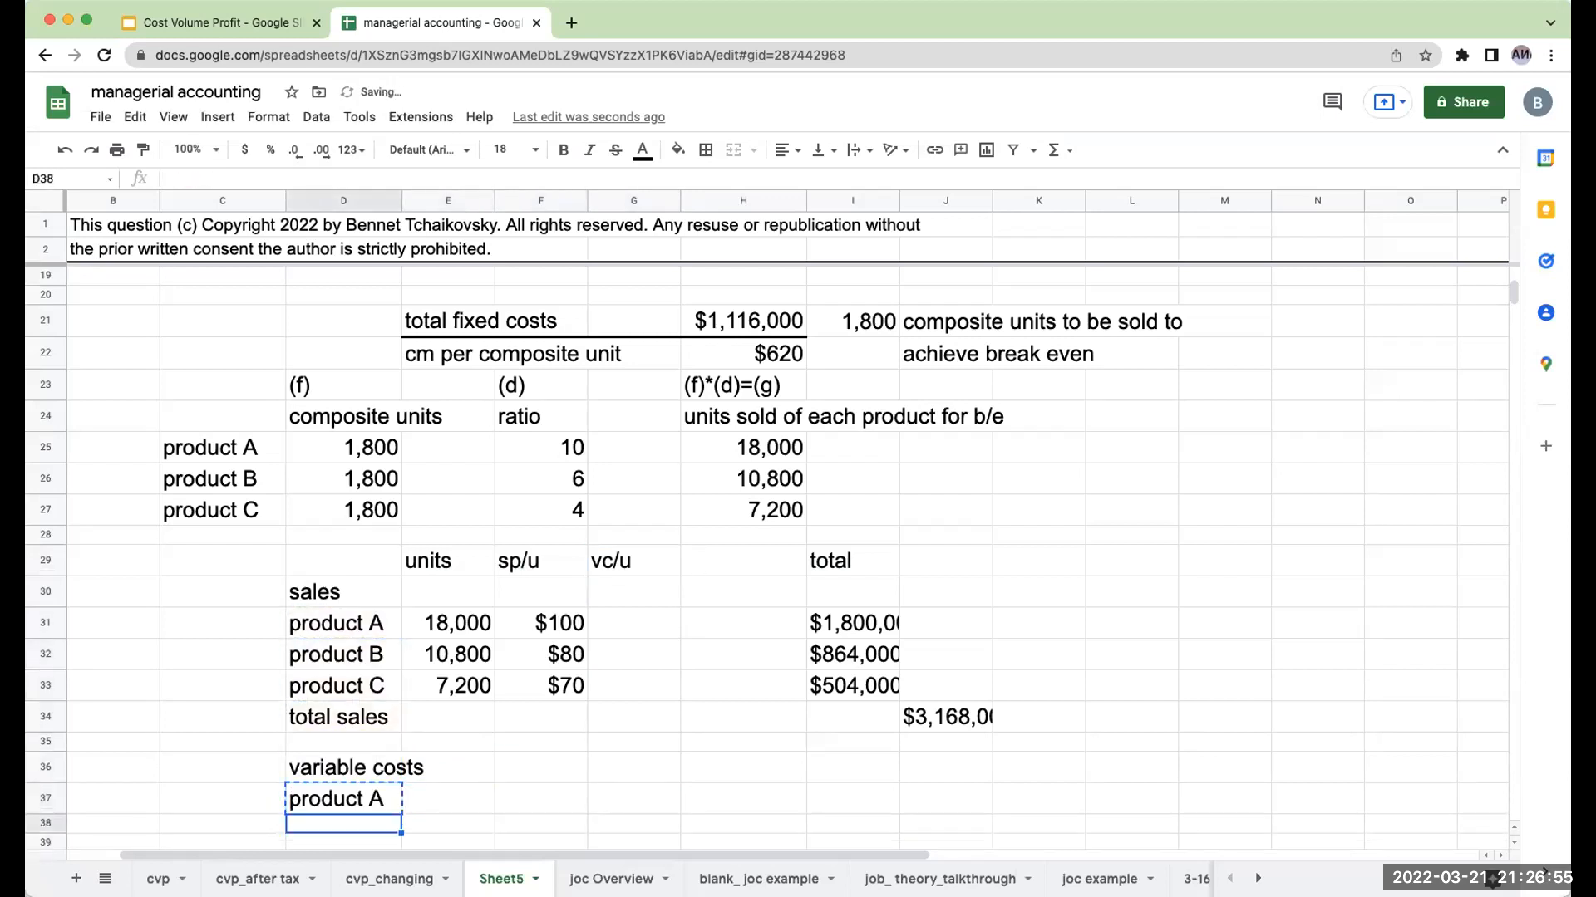
pyautogui.click(448, 780)
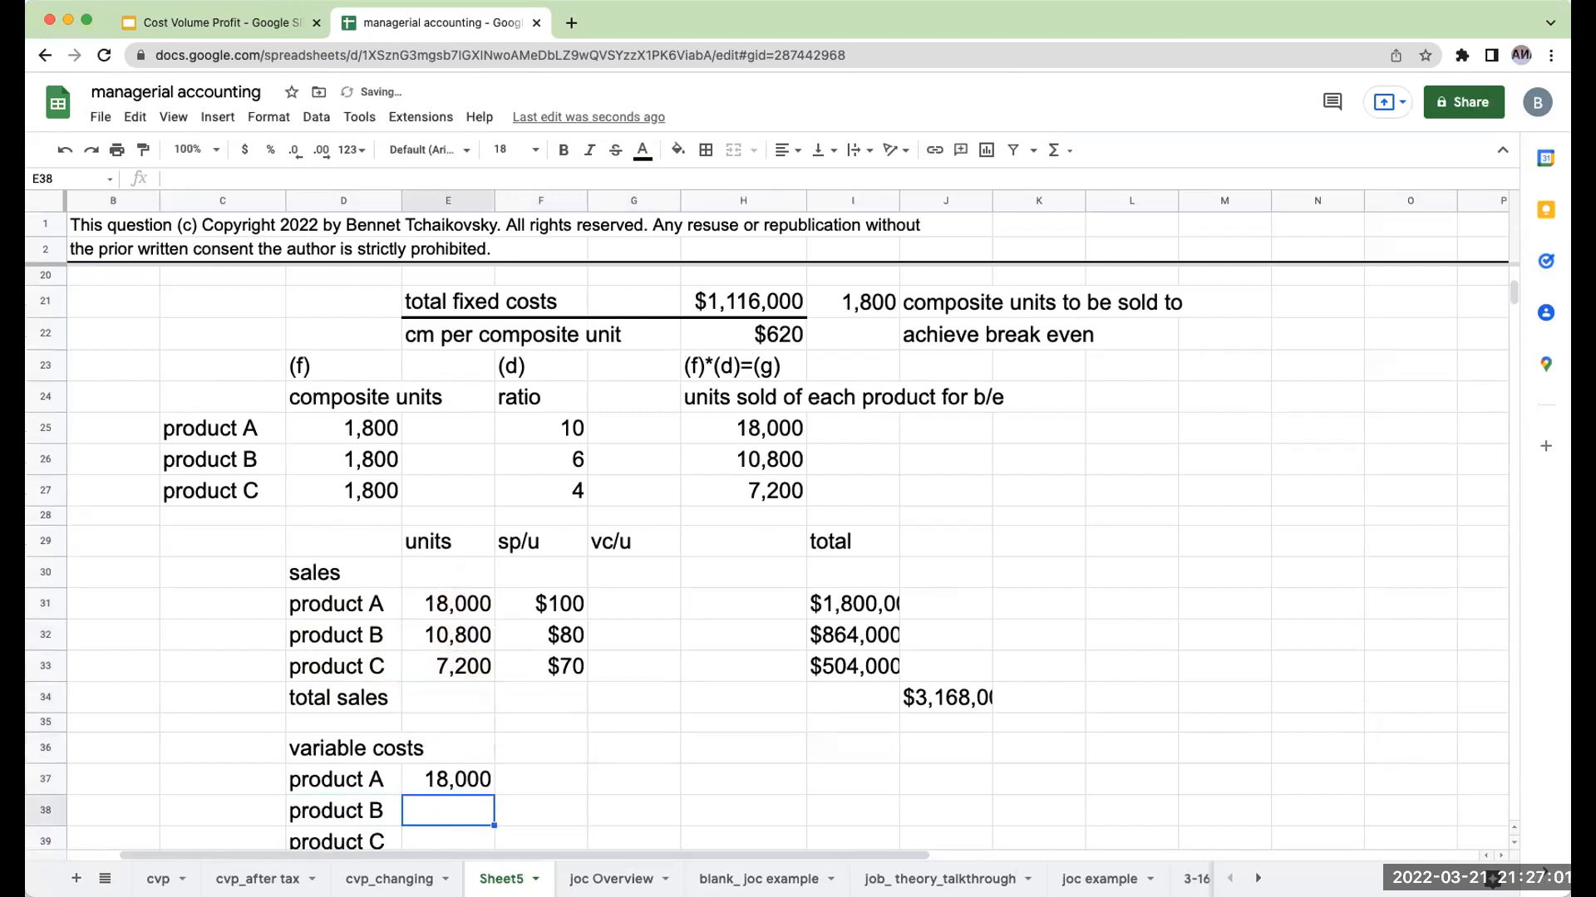
pyautogui.click(448, 779)
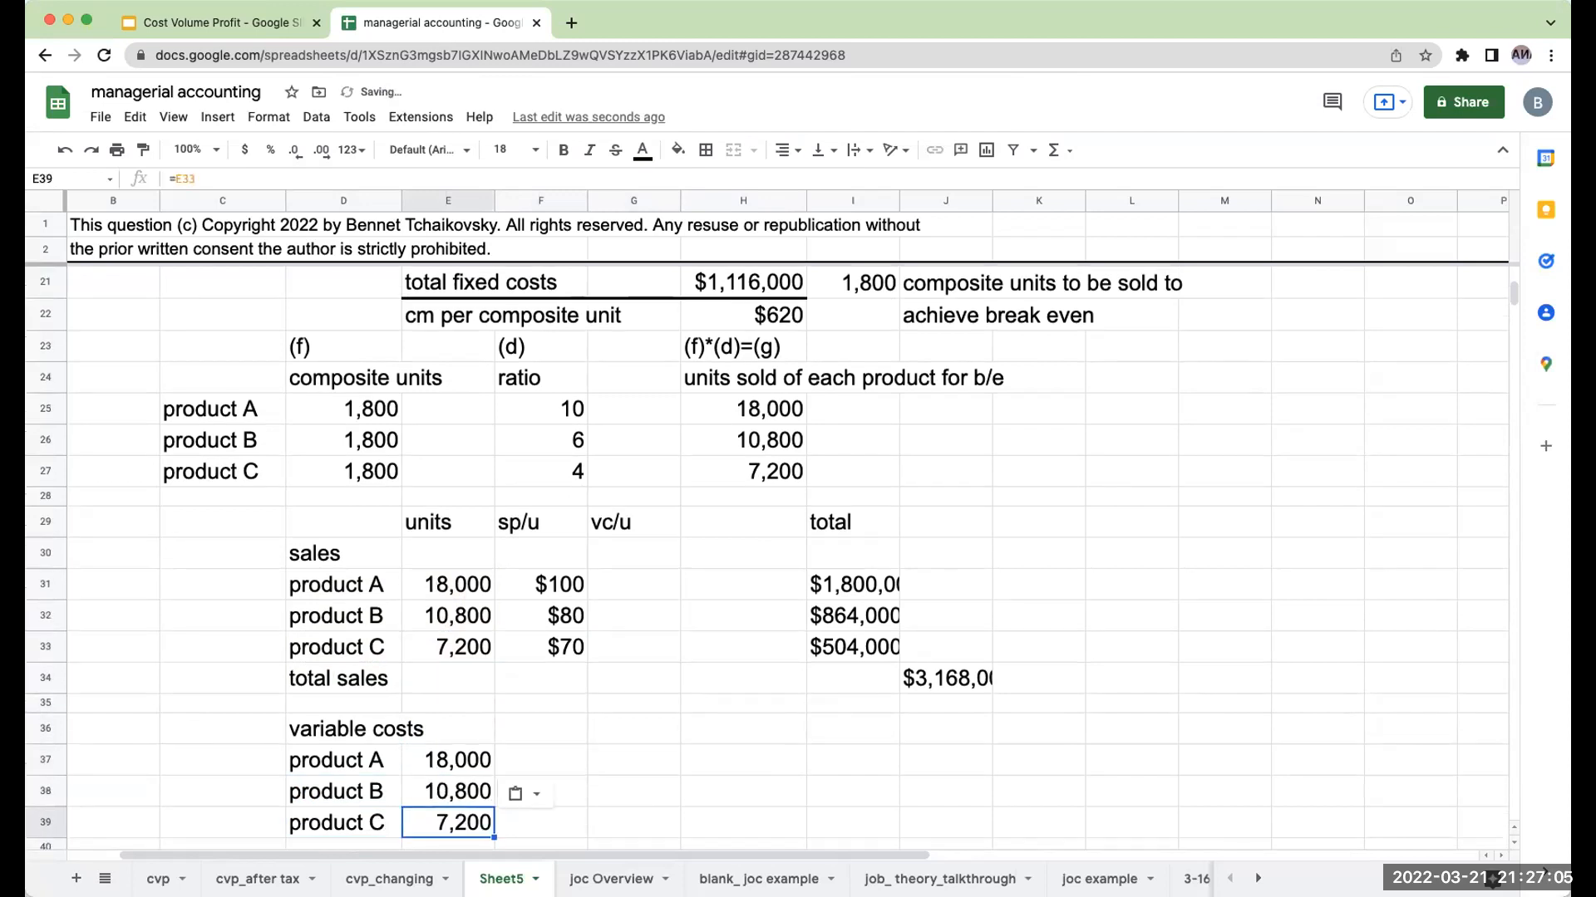
pyautogui.click(634, 759)
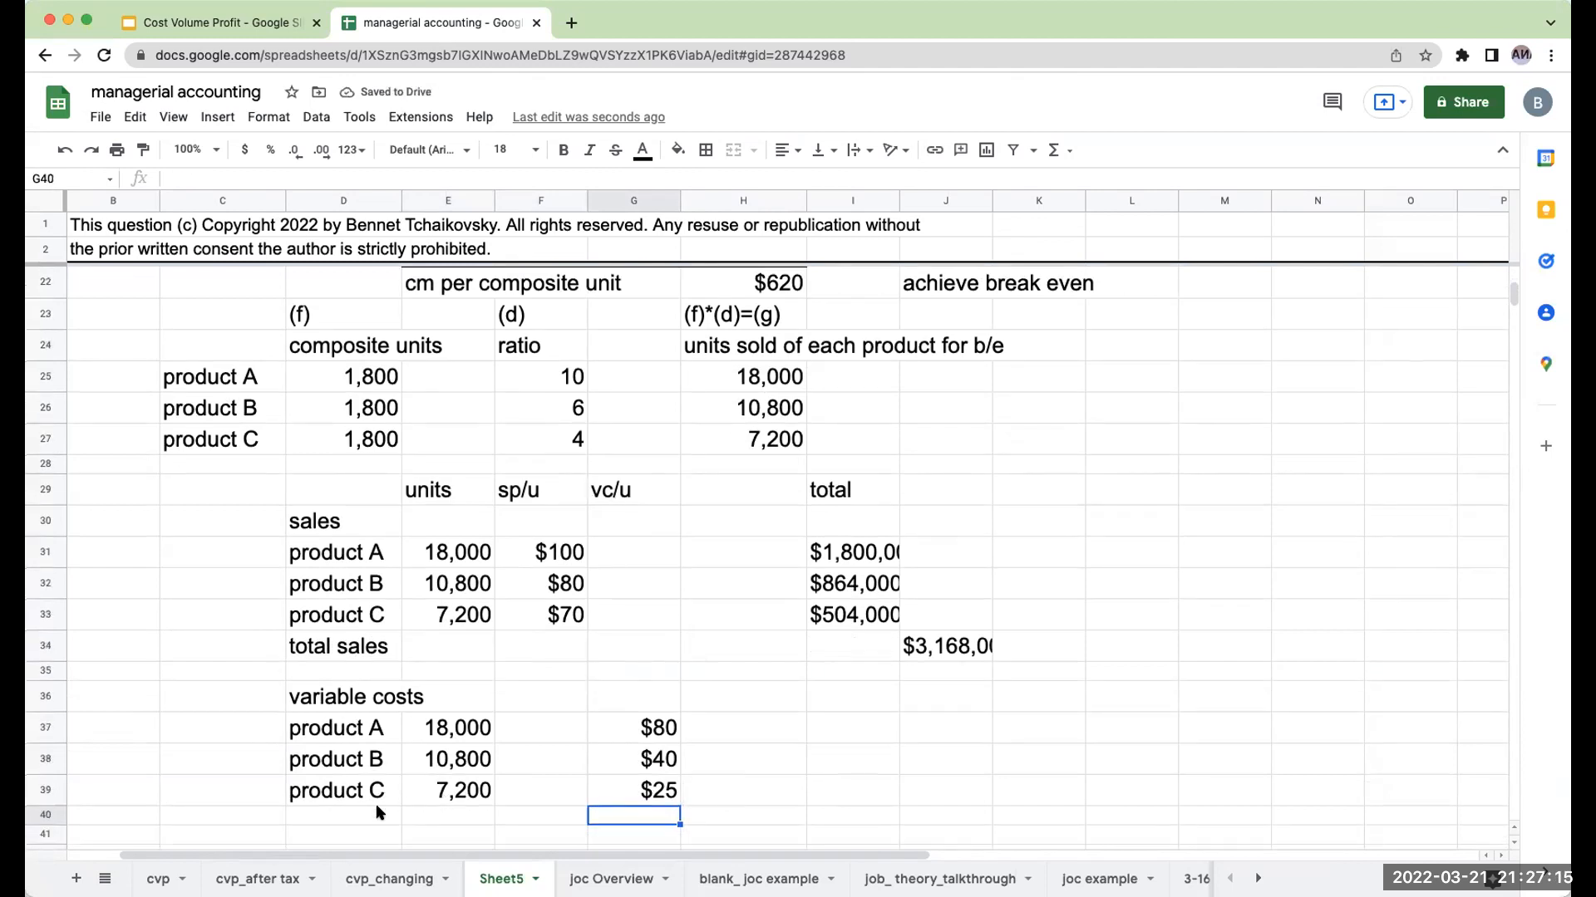
pyautogui.click(852, 728)
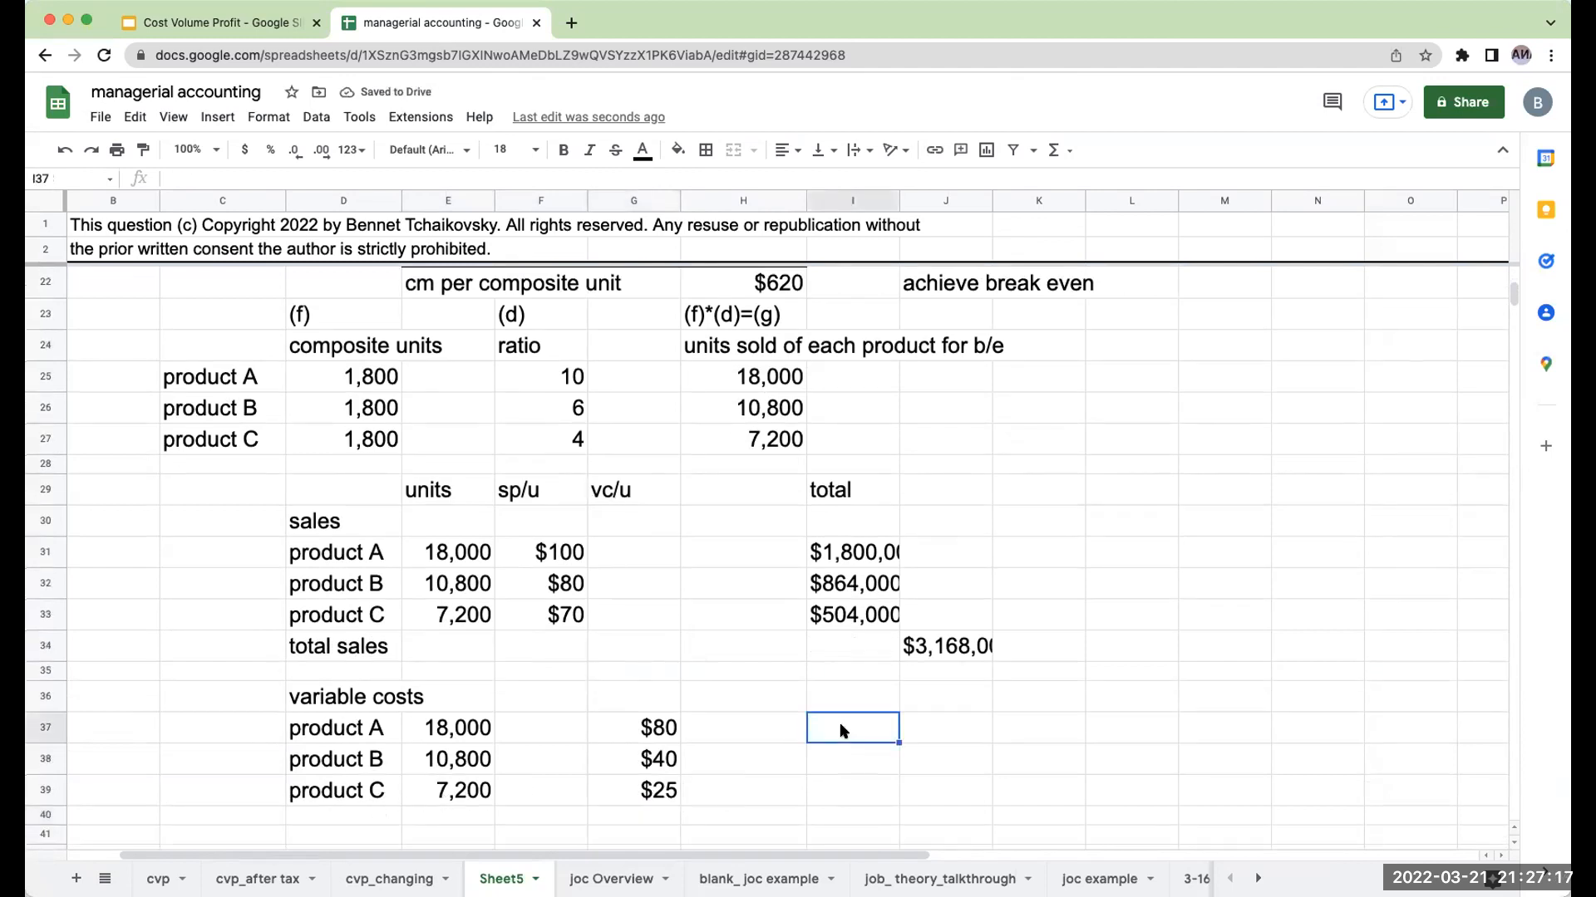
pyautogui.write('+E37*H37')
pyautogui.click(343, 814)
pyautogui.write('total variable costs')
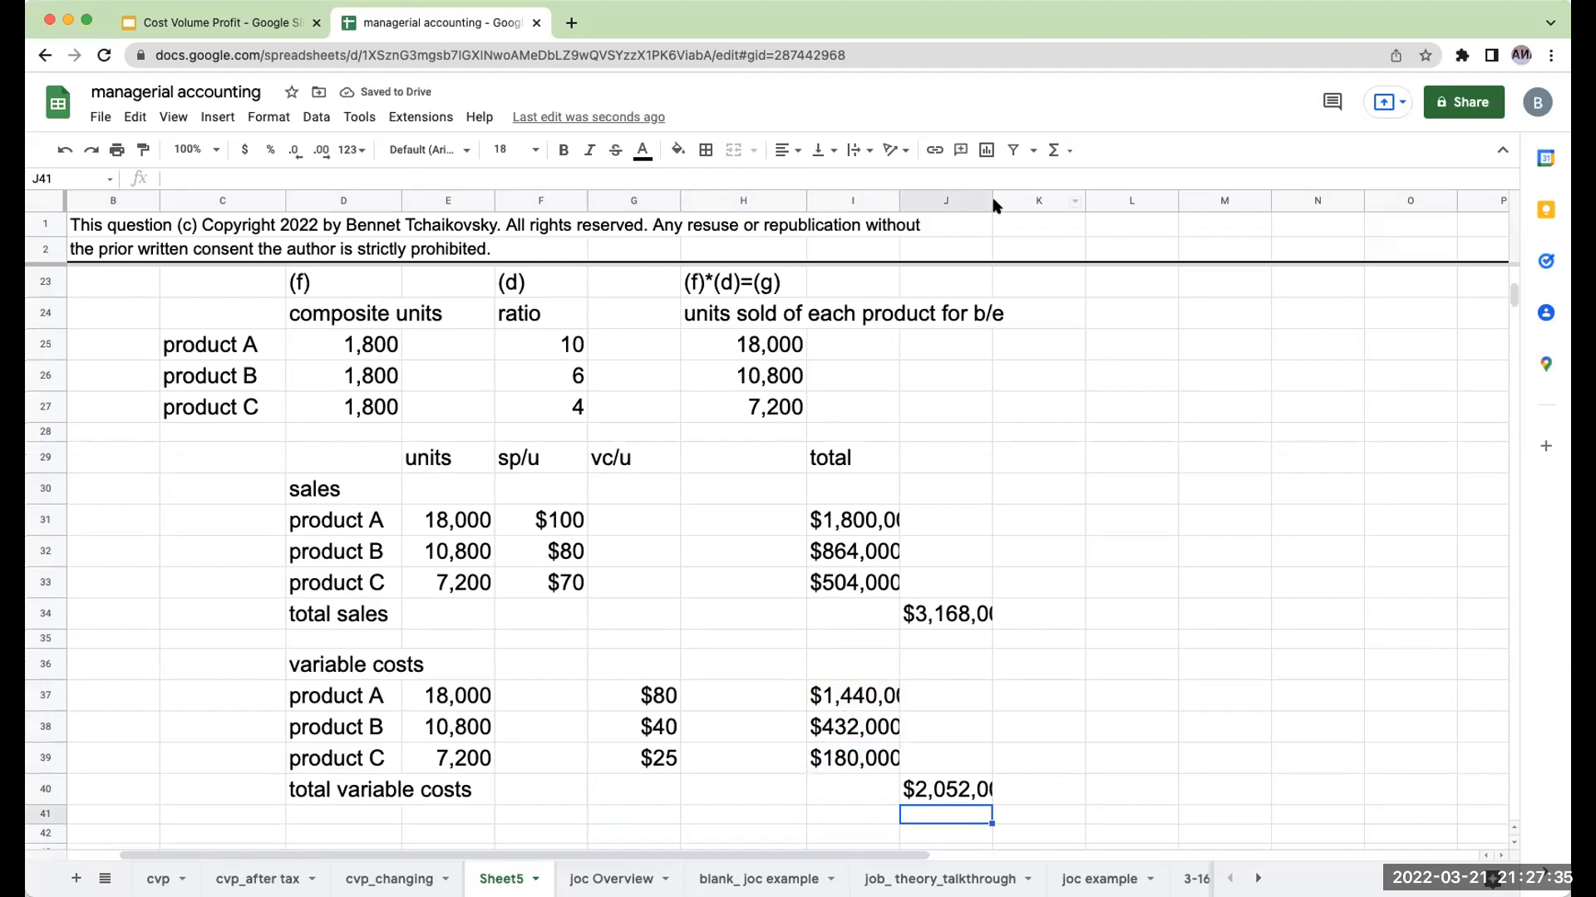
# Step: Add contribution margin =J34-J40, fixed costs $1,116,000 and net income $0 with a border
pyautogui.click(343, 814)
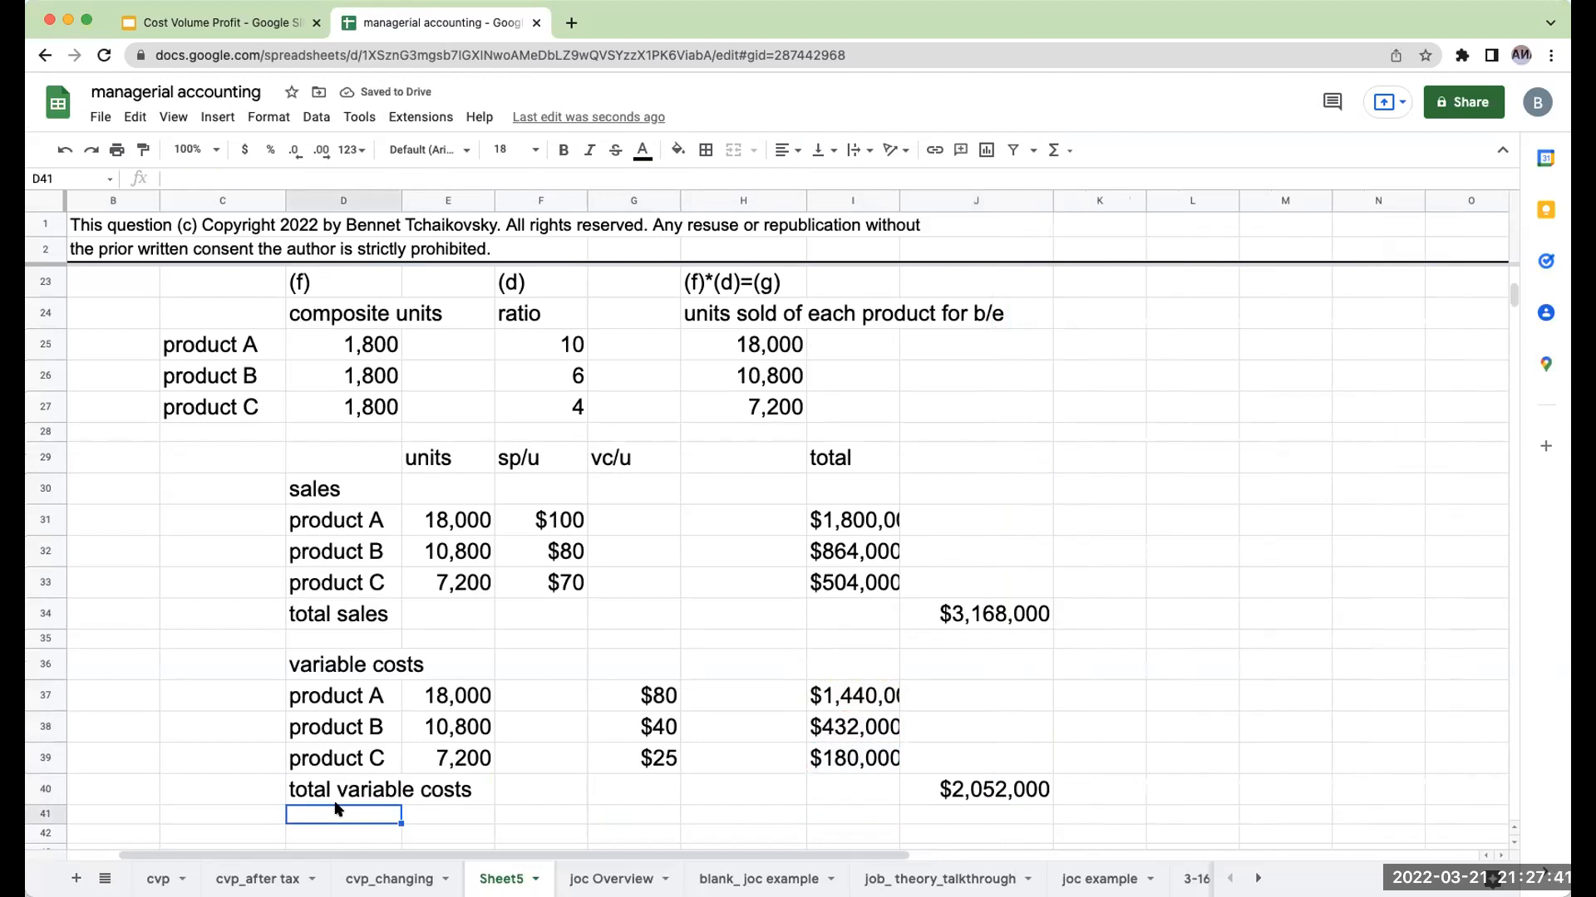
pyautogui.write('contribution margin')
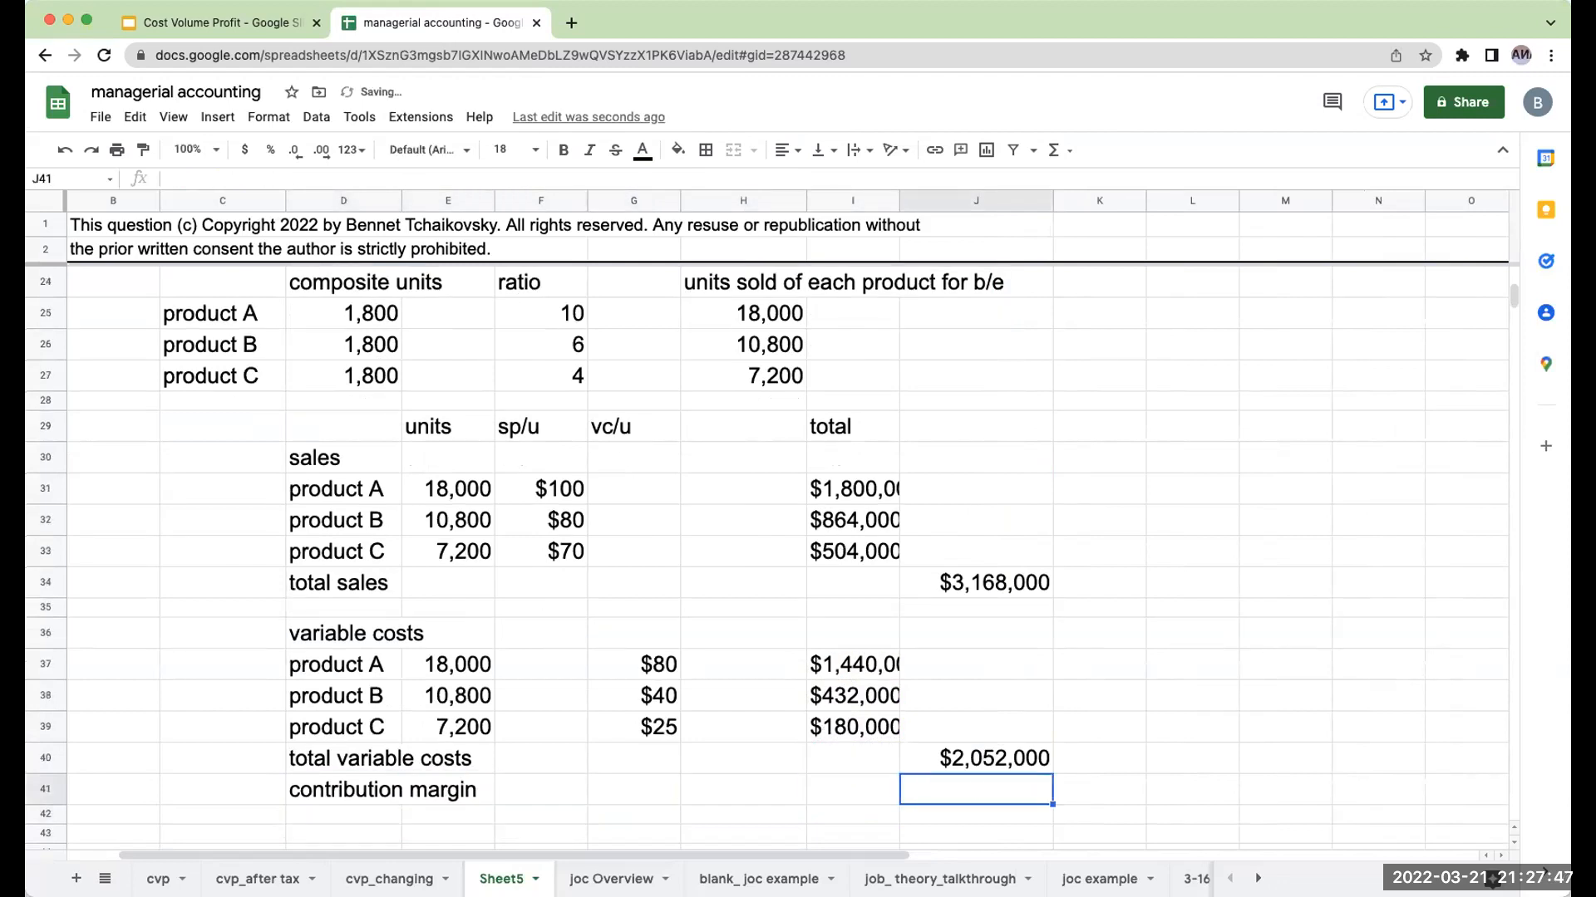
pyautogui.write('+J34-J40')
pyautogui.click(343, 814)
pyautogui.write('f')
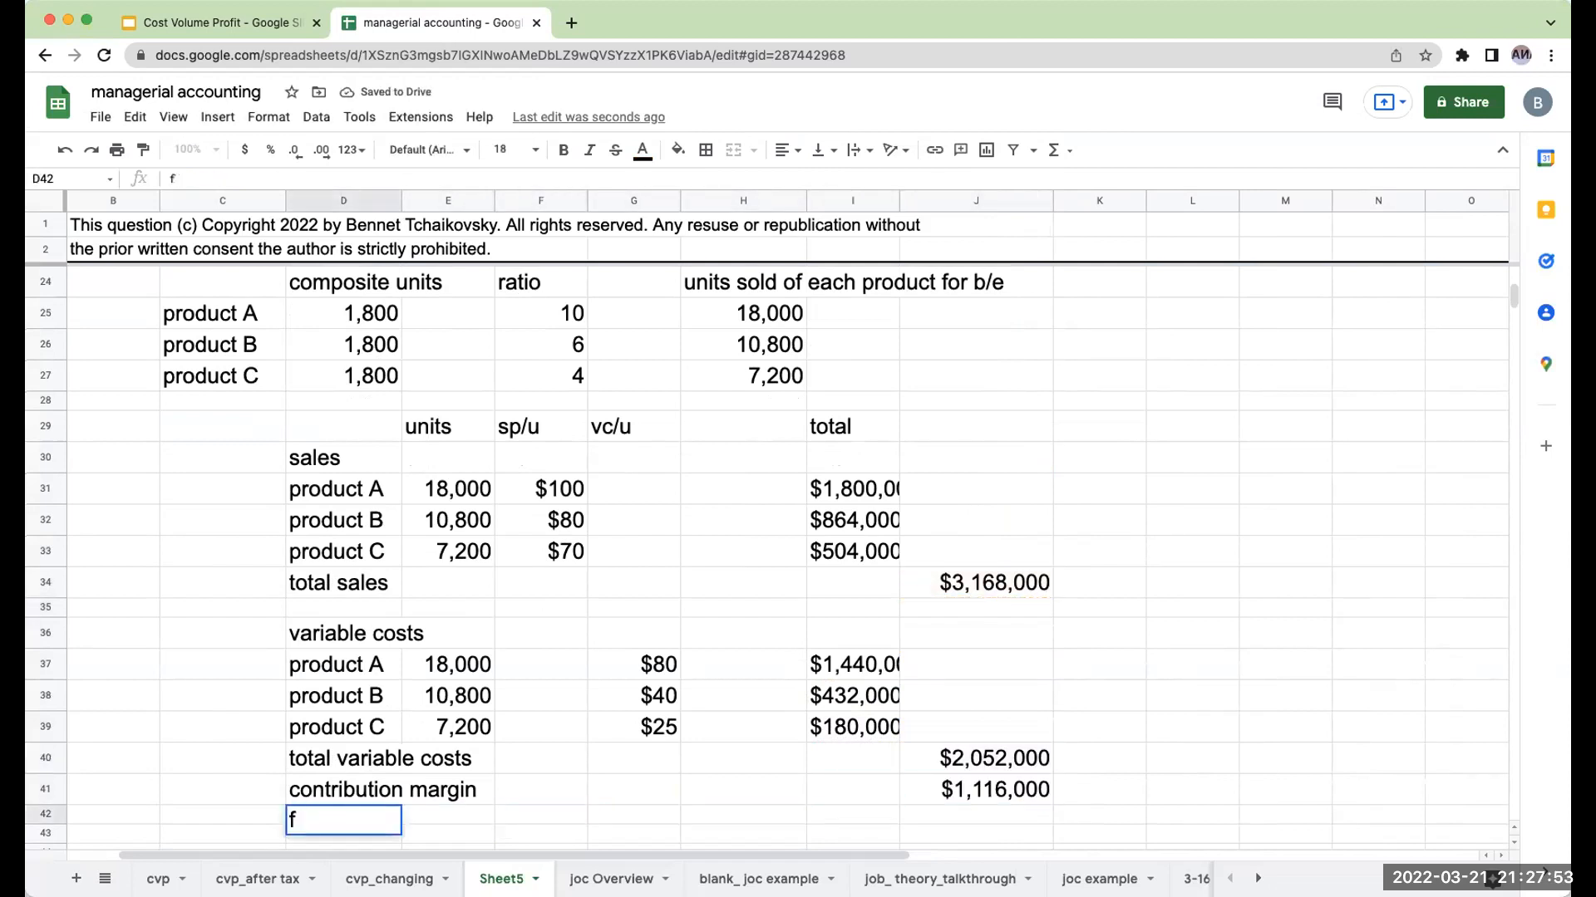
pyautogui.write('ixed costs')
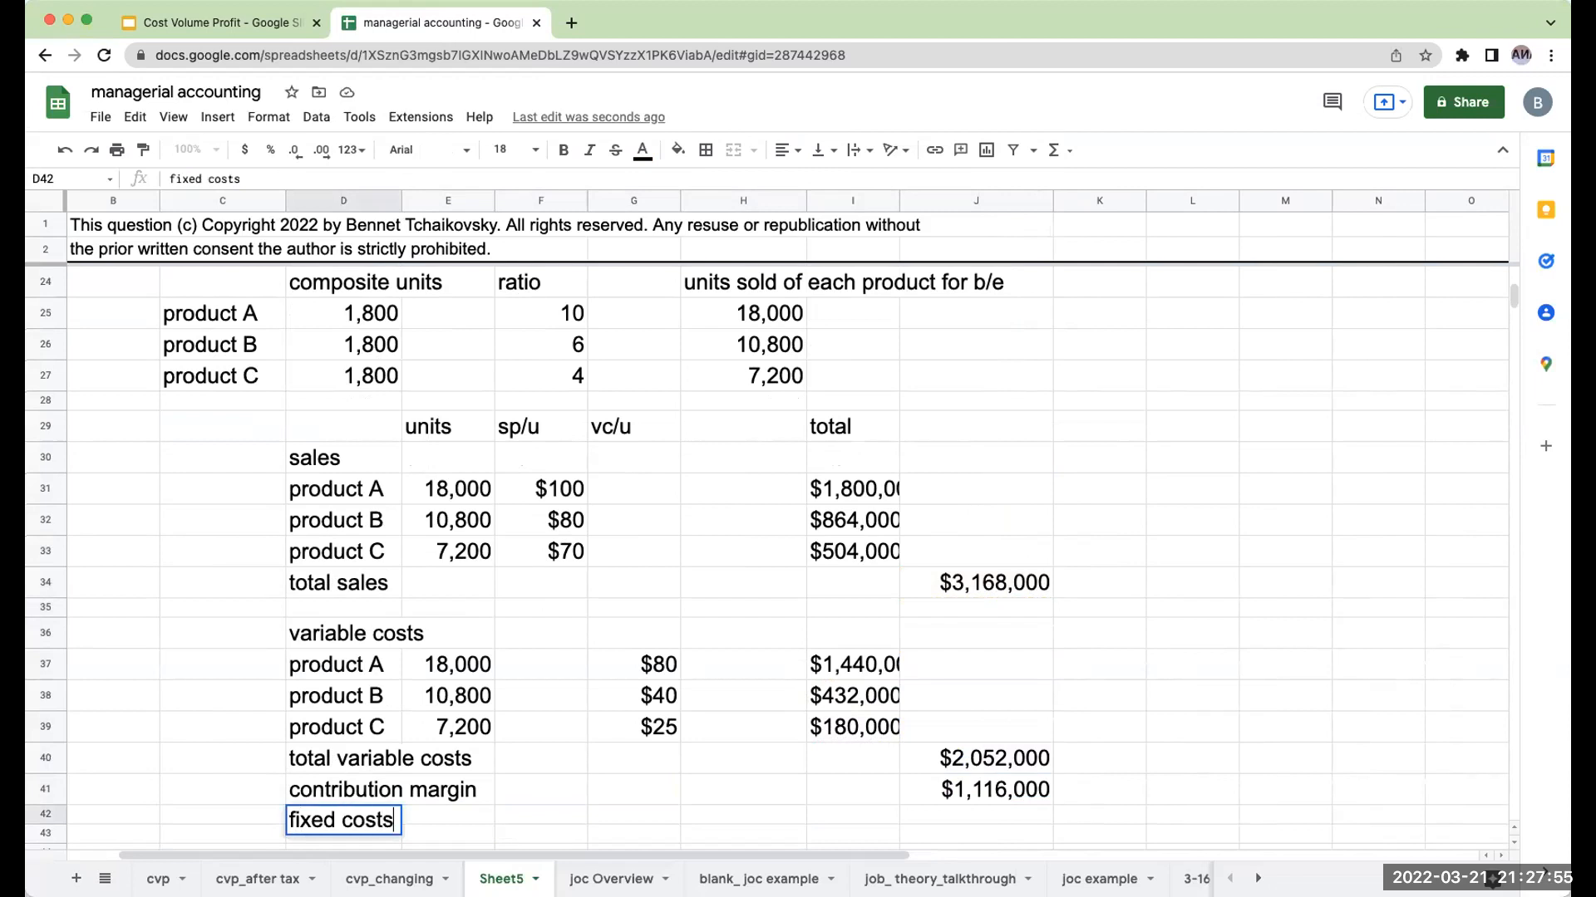
pyautogui.click(974, 789)
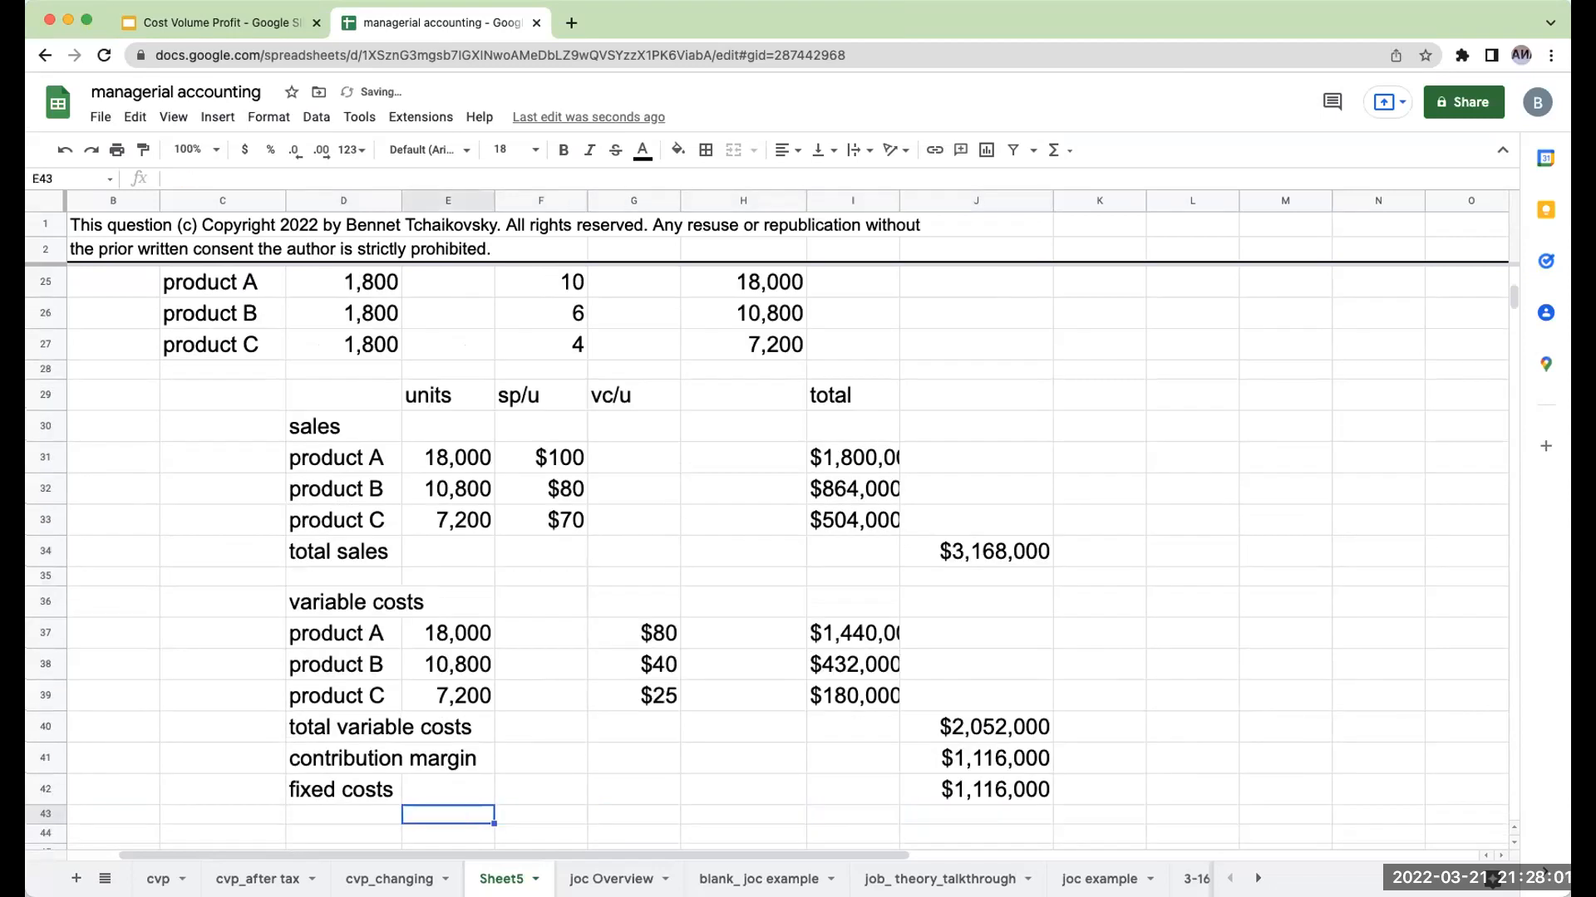
pyautogui.write('net income')
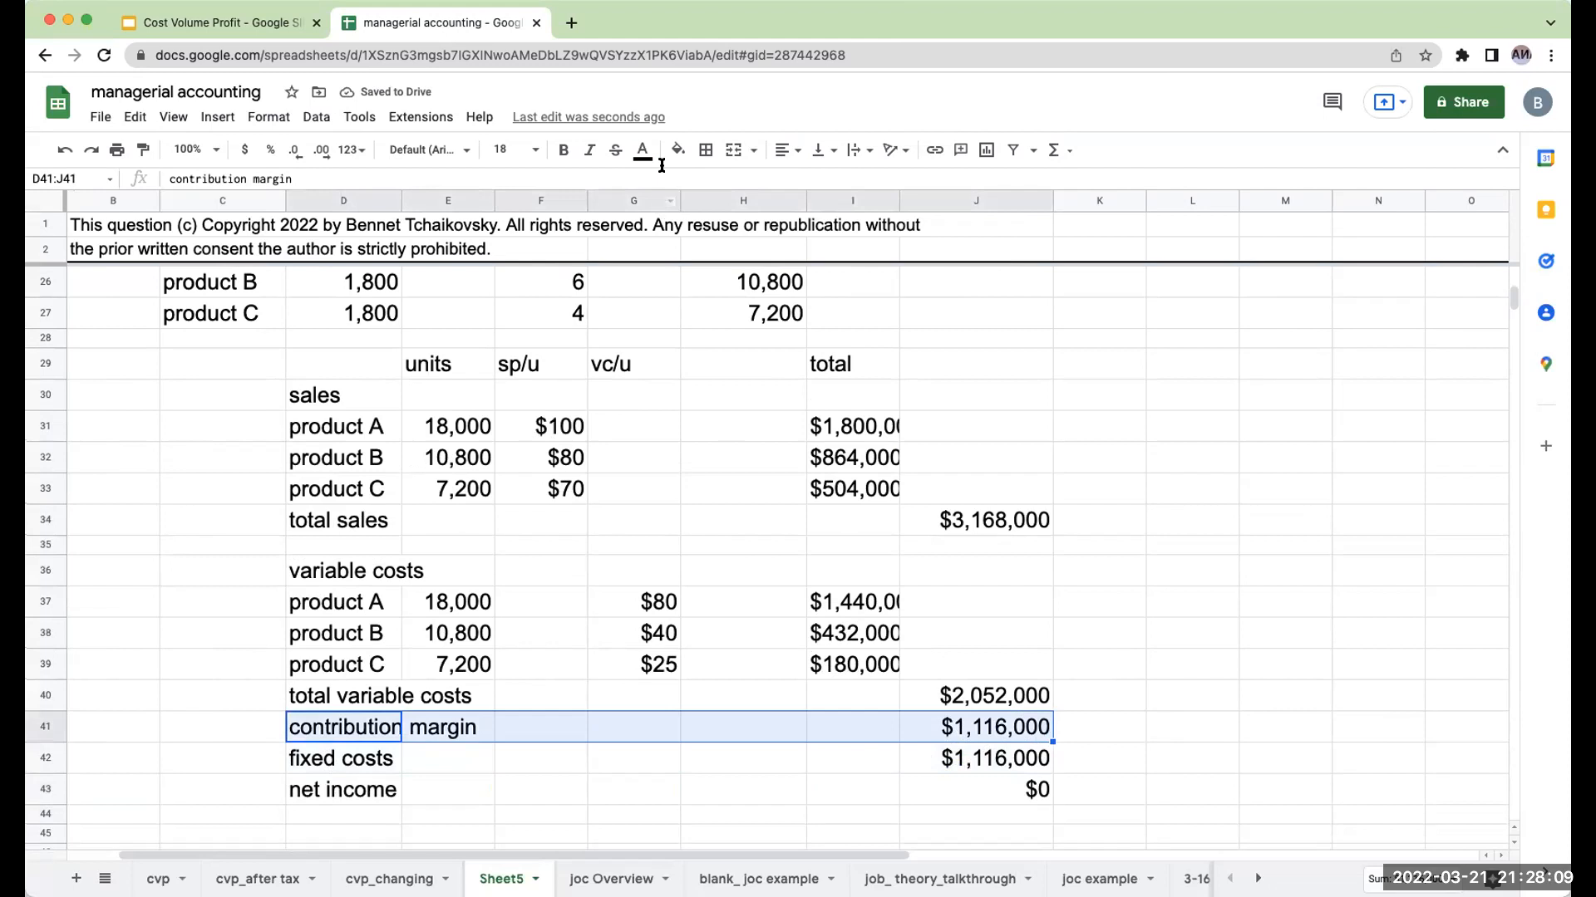
pyautogui.click(706, 149)
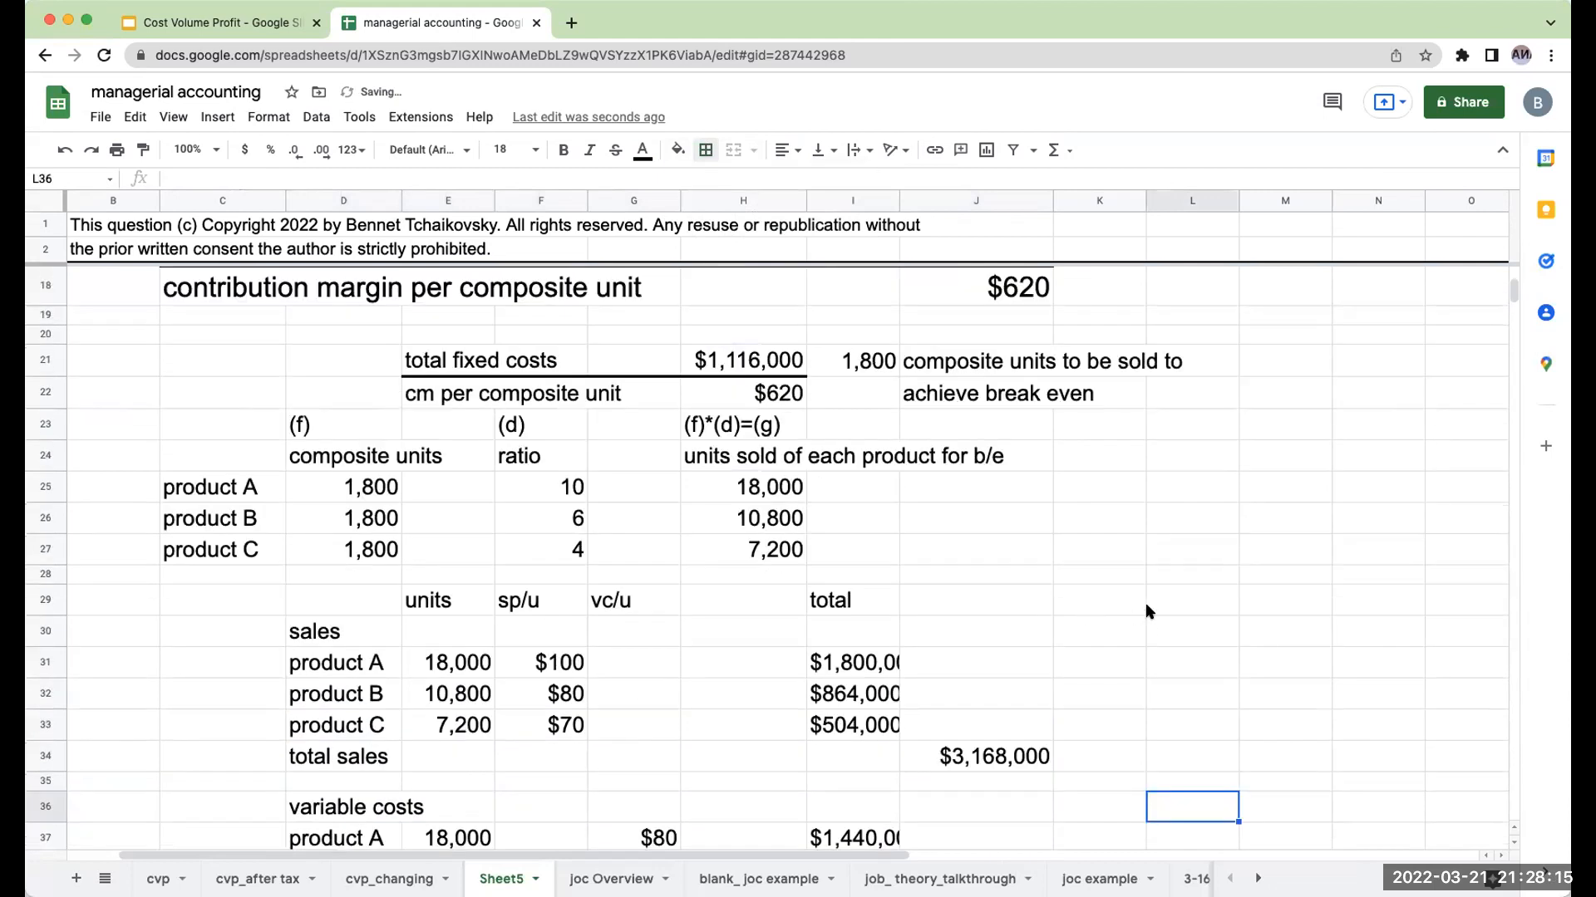
pyautogui.scroll(3)
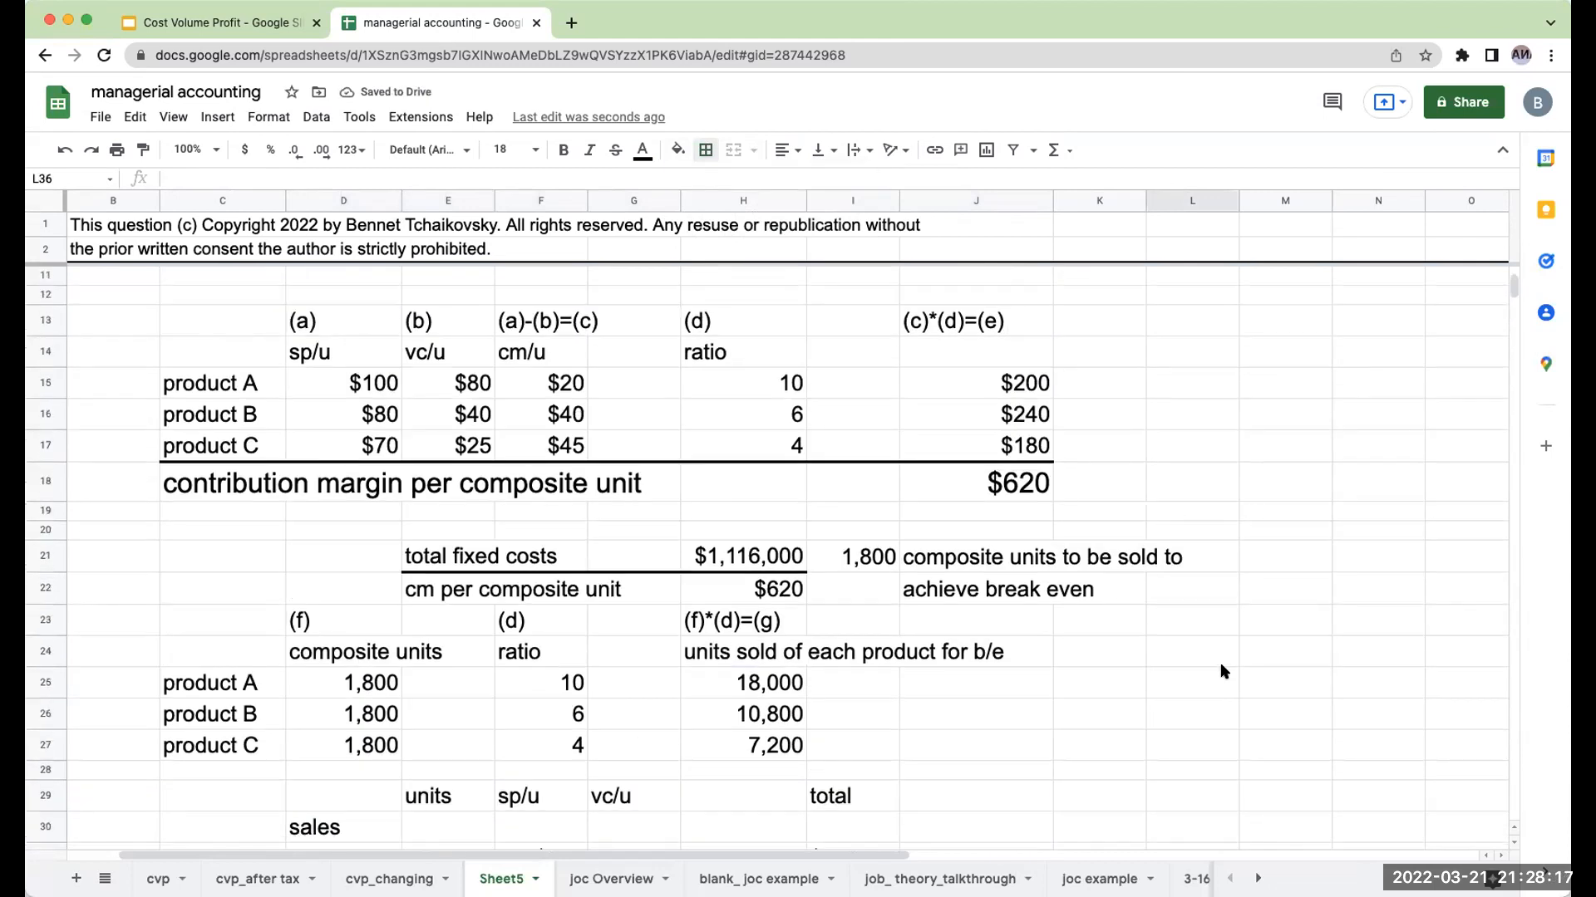
pyautogui.scroll(-3)
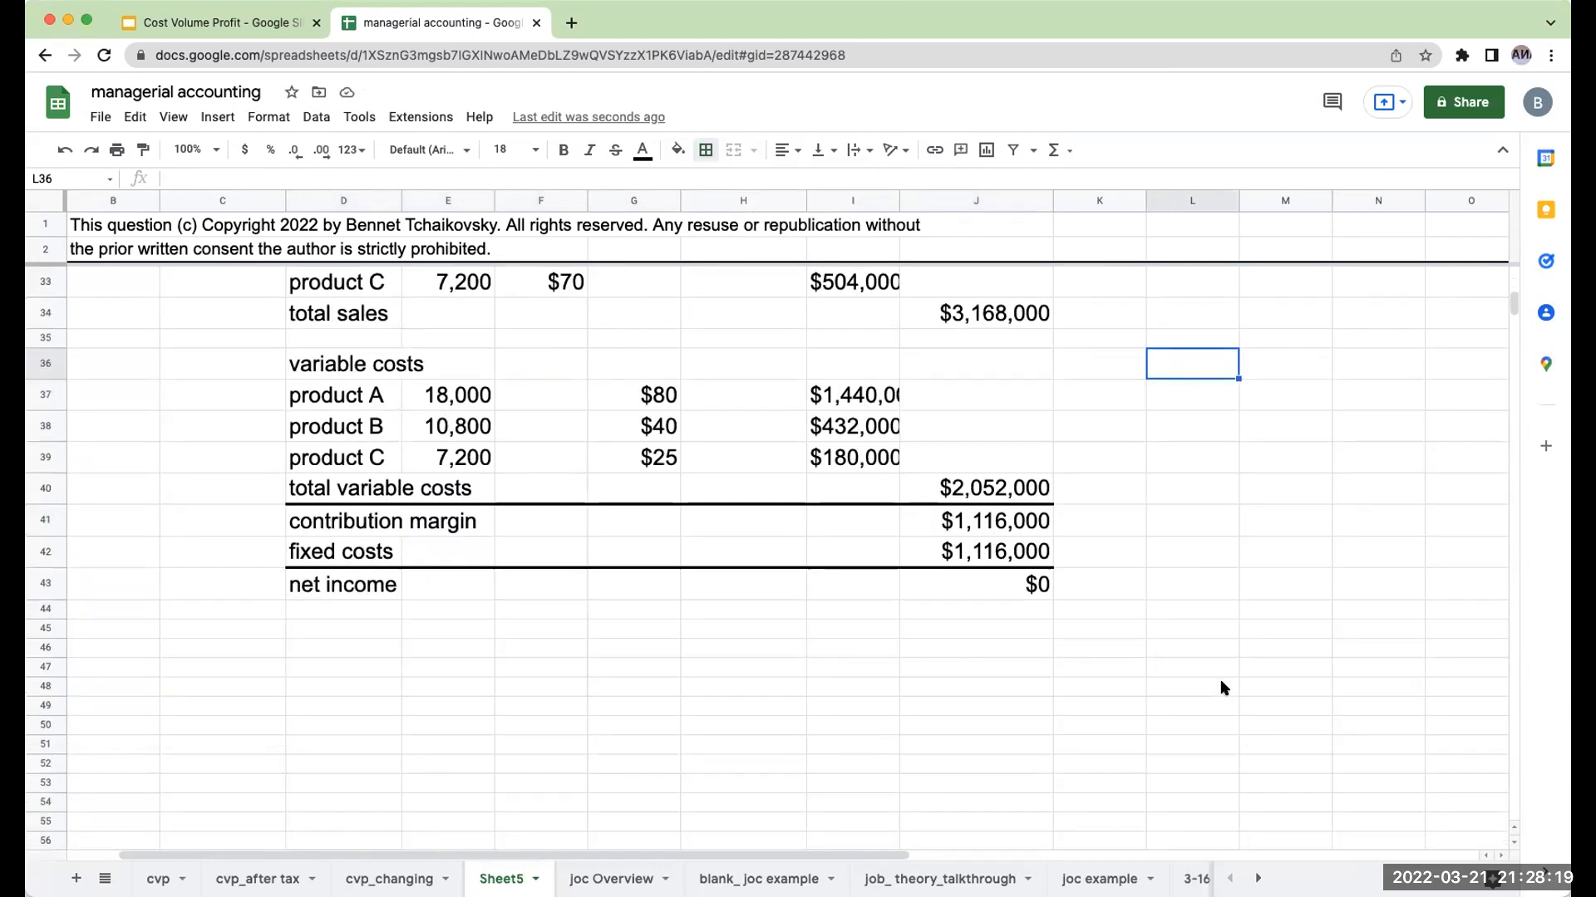
pyautogui.scroll(3)
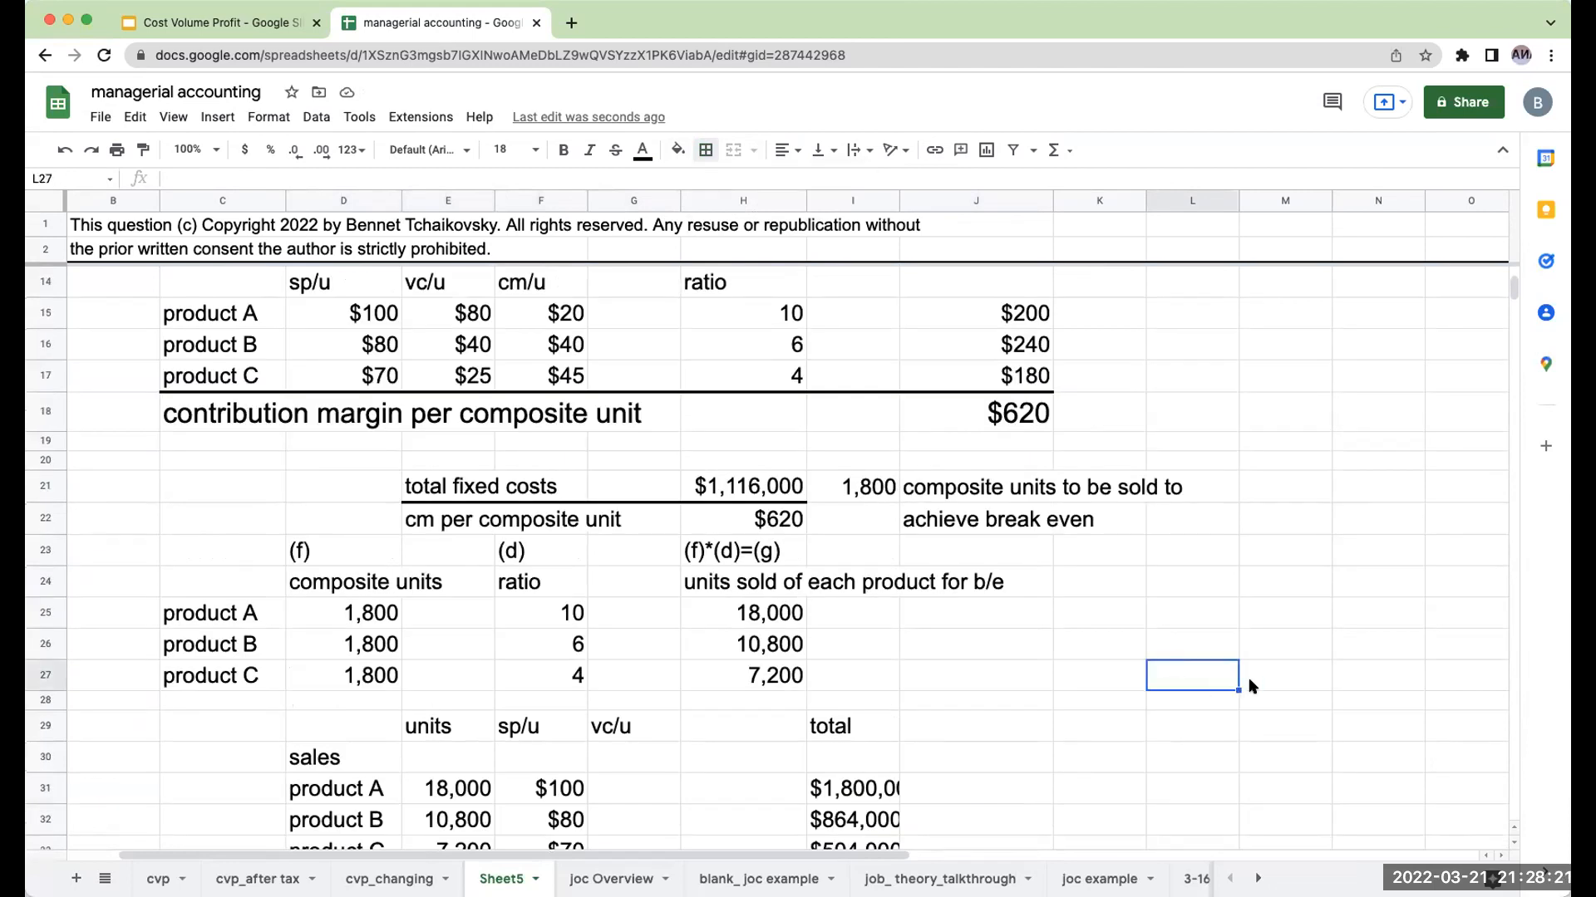
pyautogui.scroll(-3)
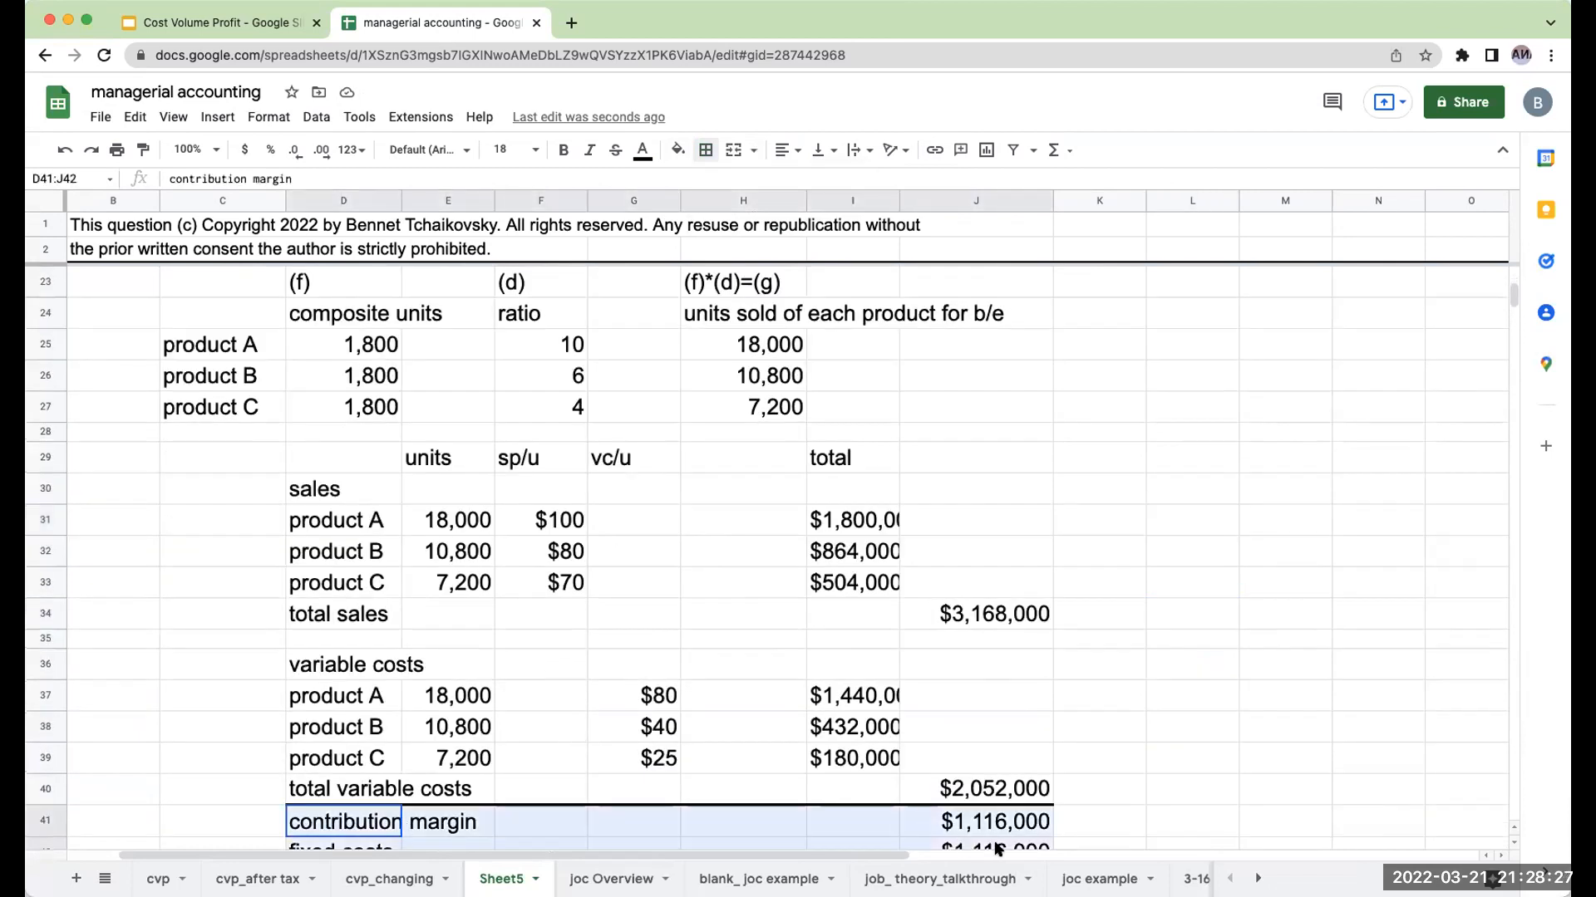
pyautogui.click(1191, 457)
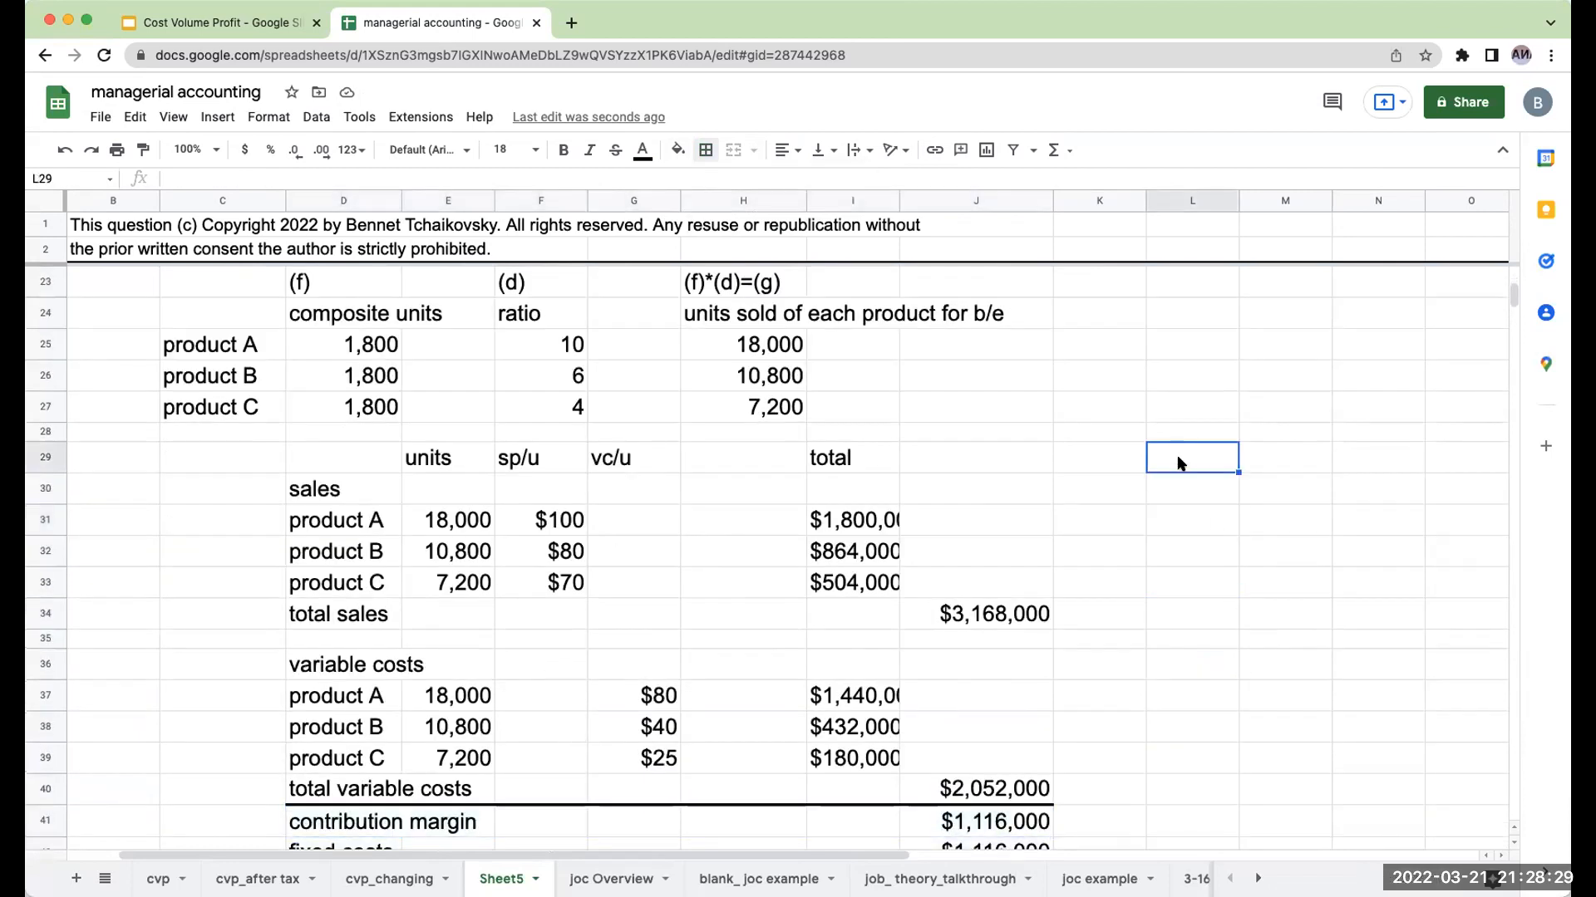
pyautogui.moveTo(1256, 532)
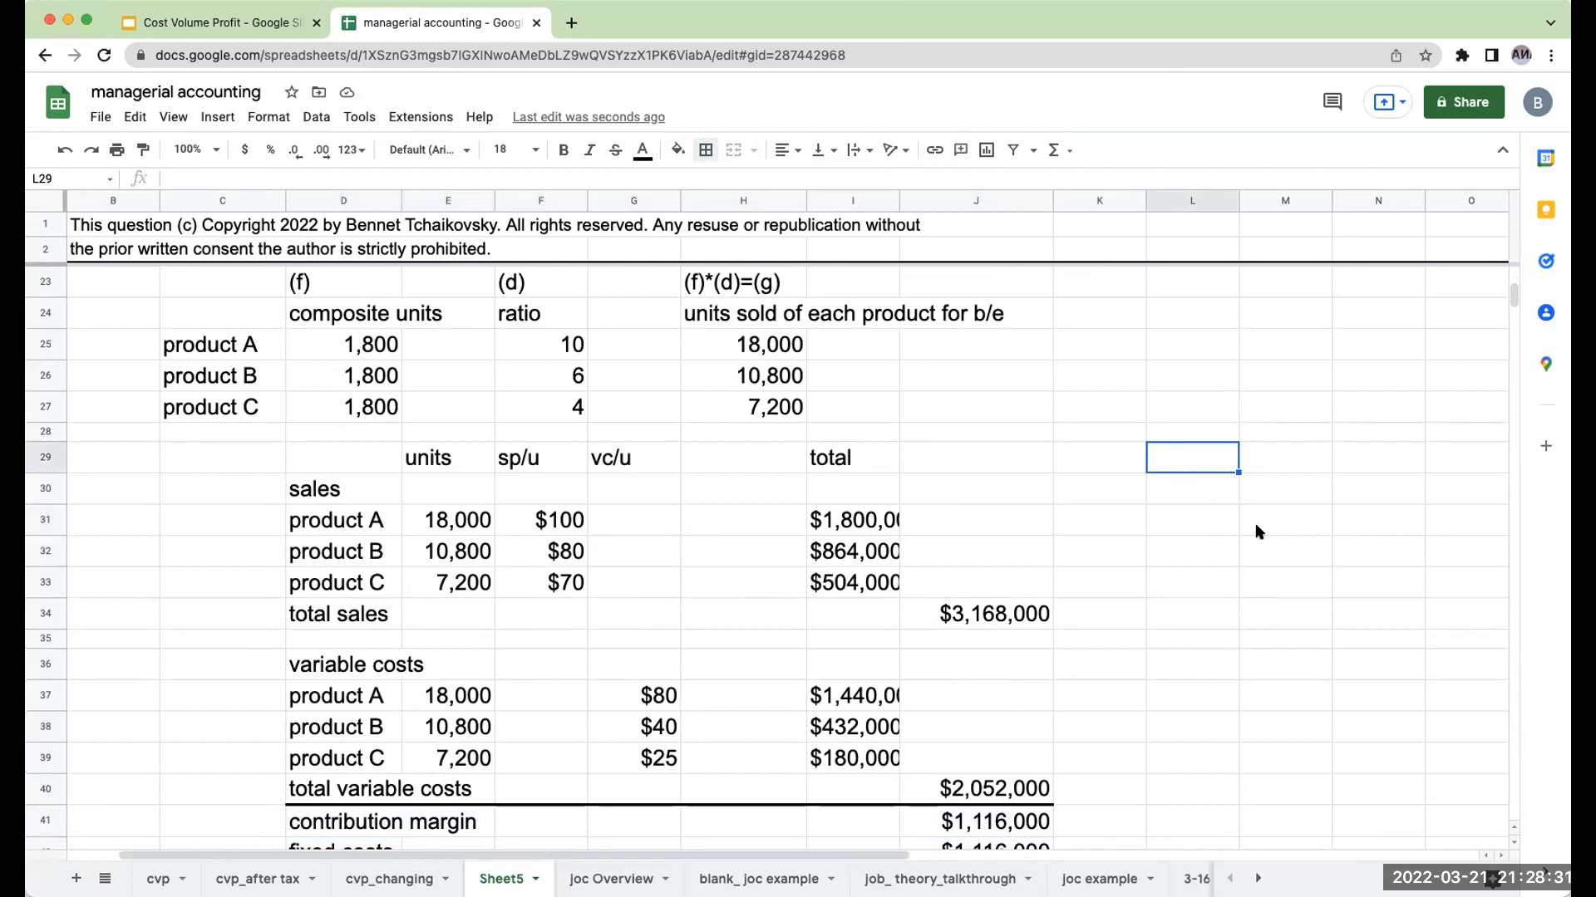
# Step: Start the check table with contribution margin headings, linked units and a cm/u column
pyautogui.write('contribution')
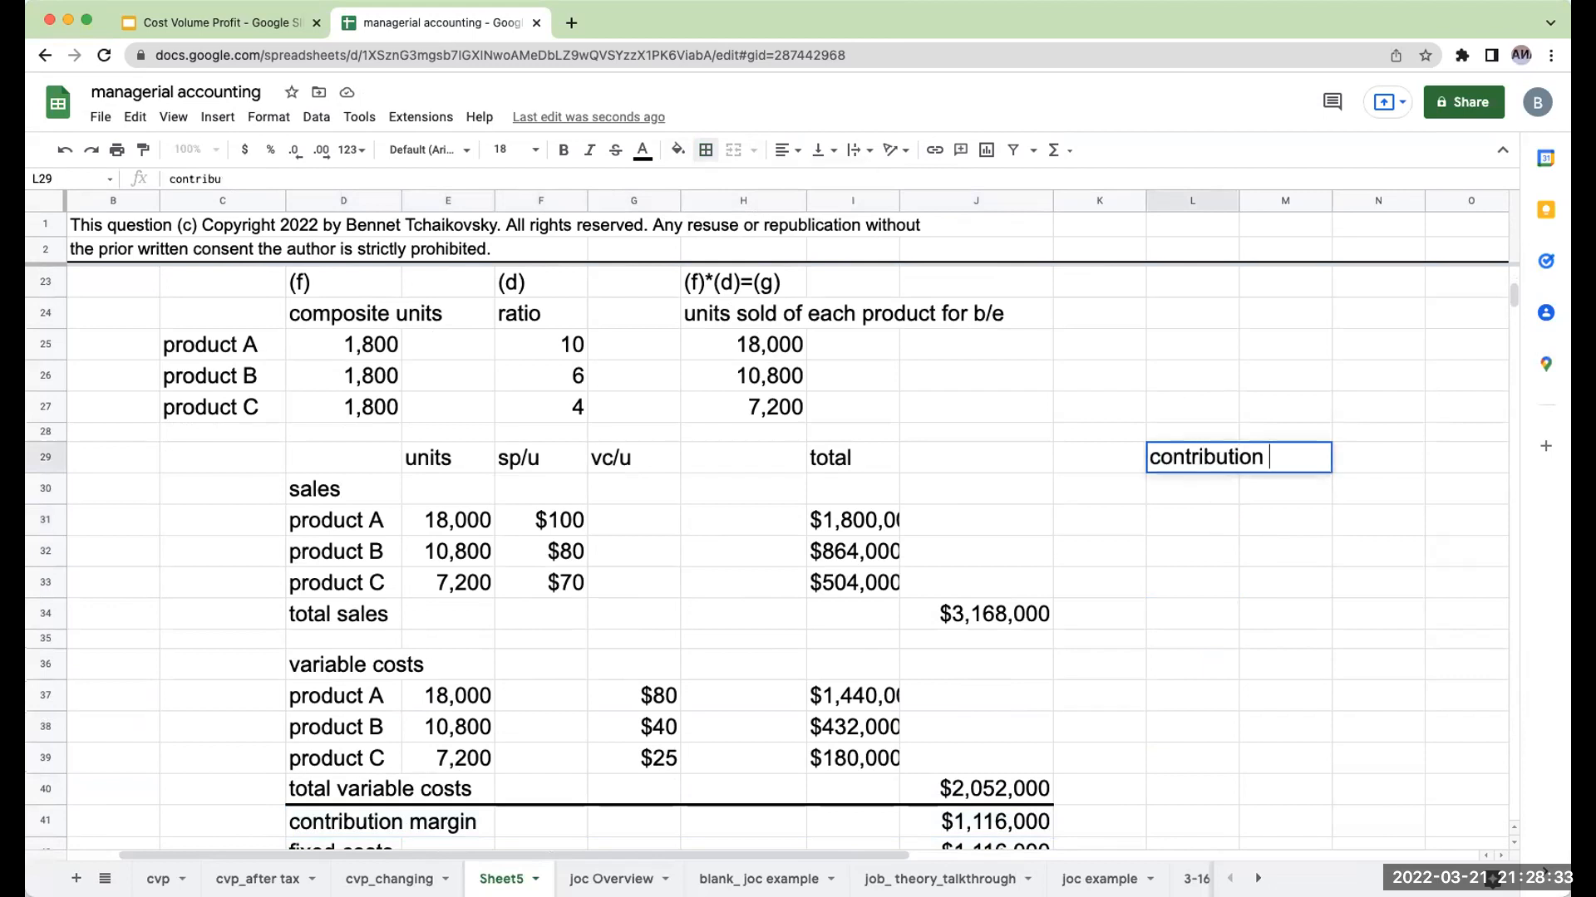
pyautogui.write('margin')
pyautogui.click(1192, 489)
pyautogui.write('+J30')
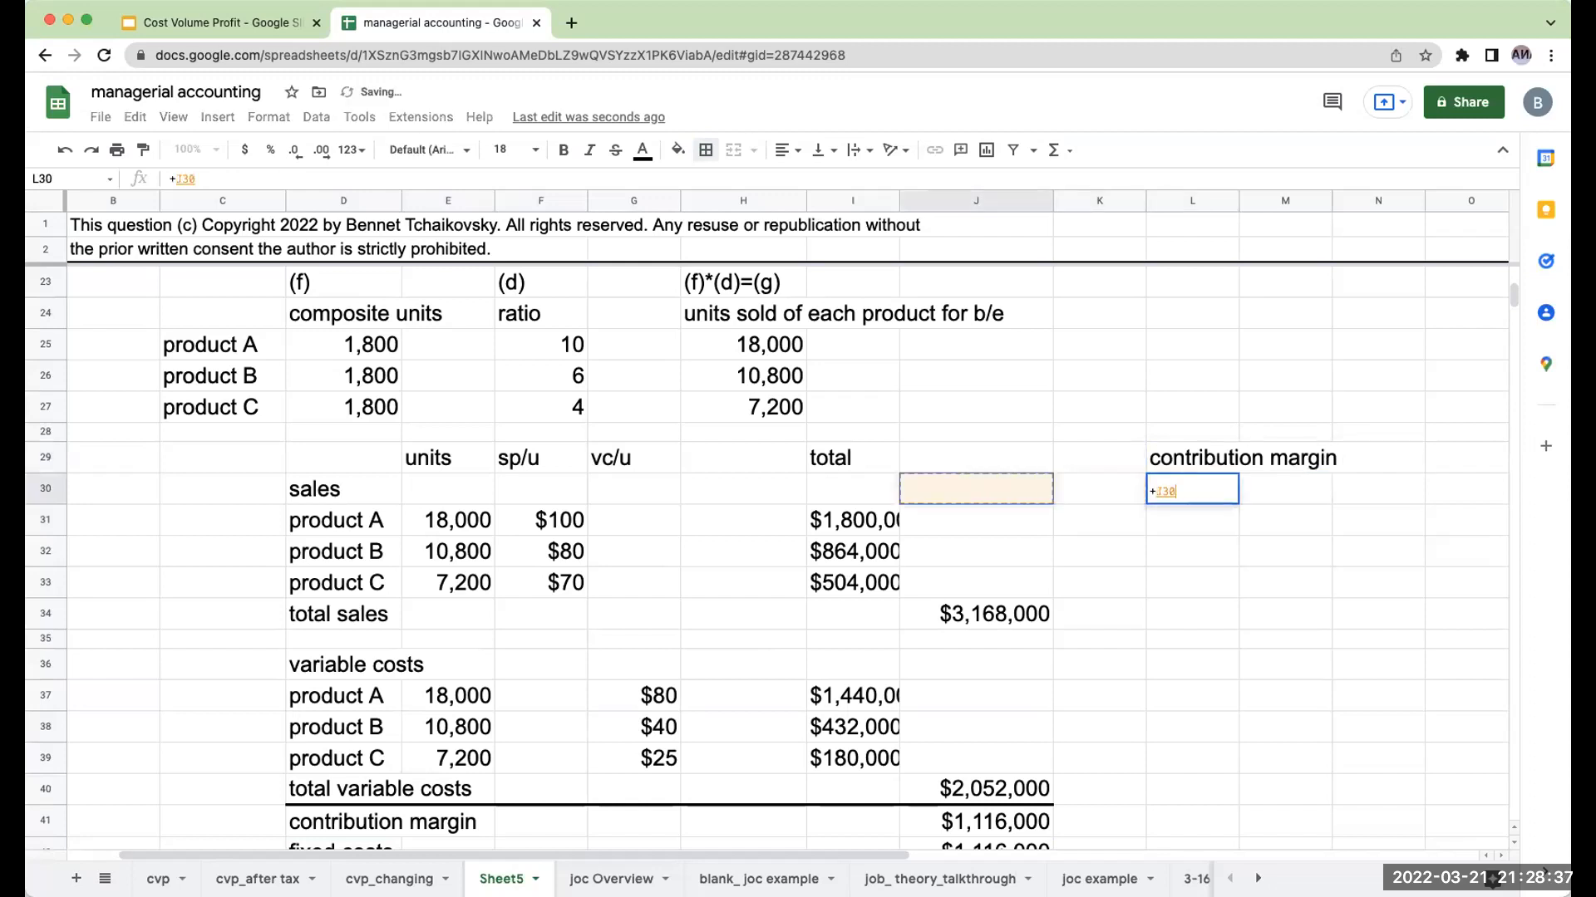
pyautogui.write('=D31')
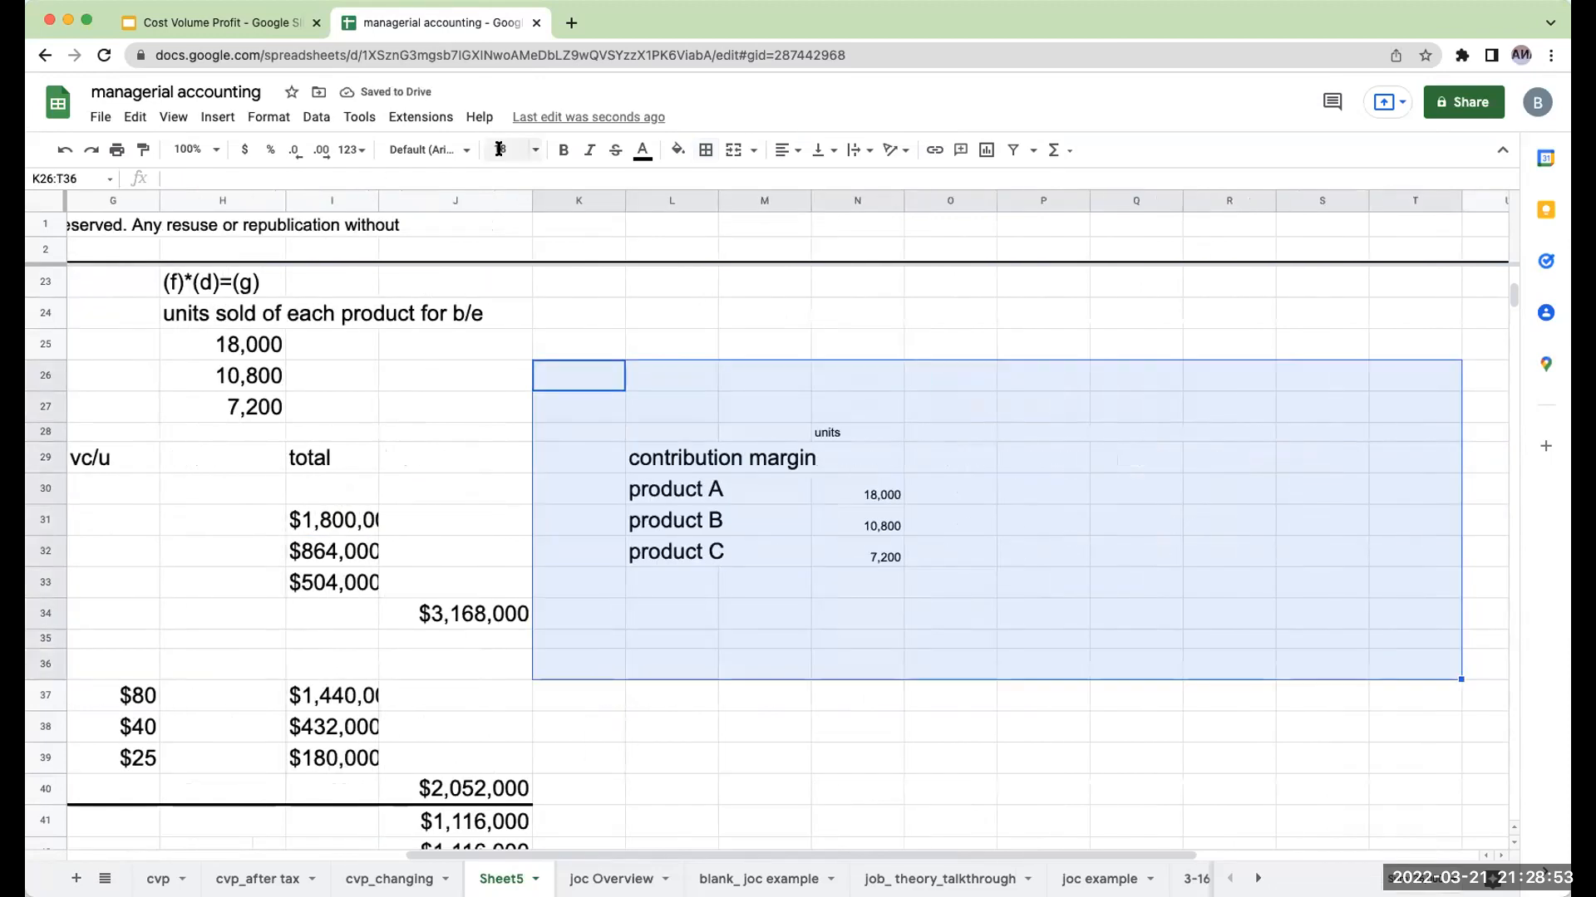
pyautogui.click(950, 438)
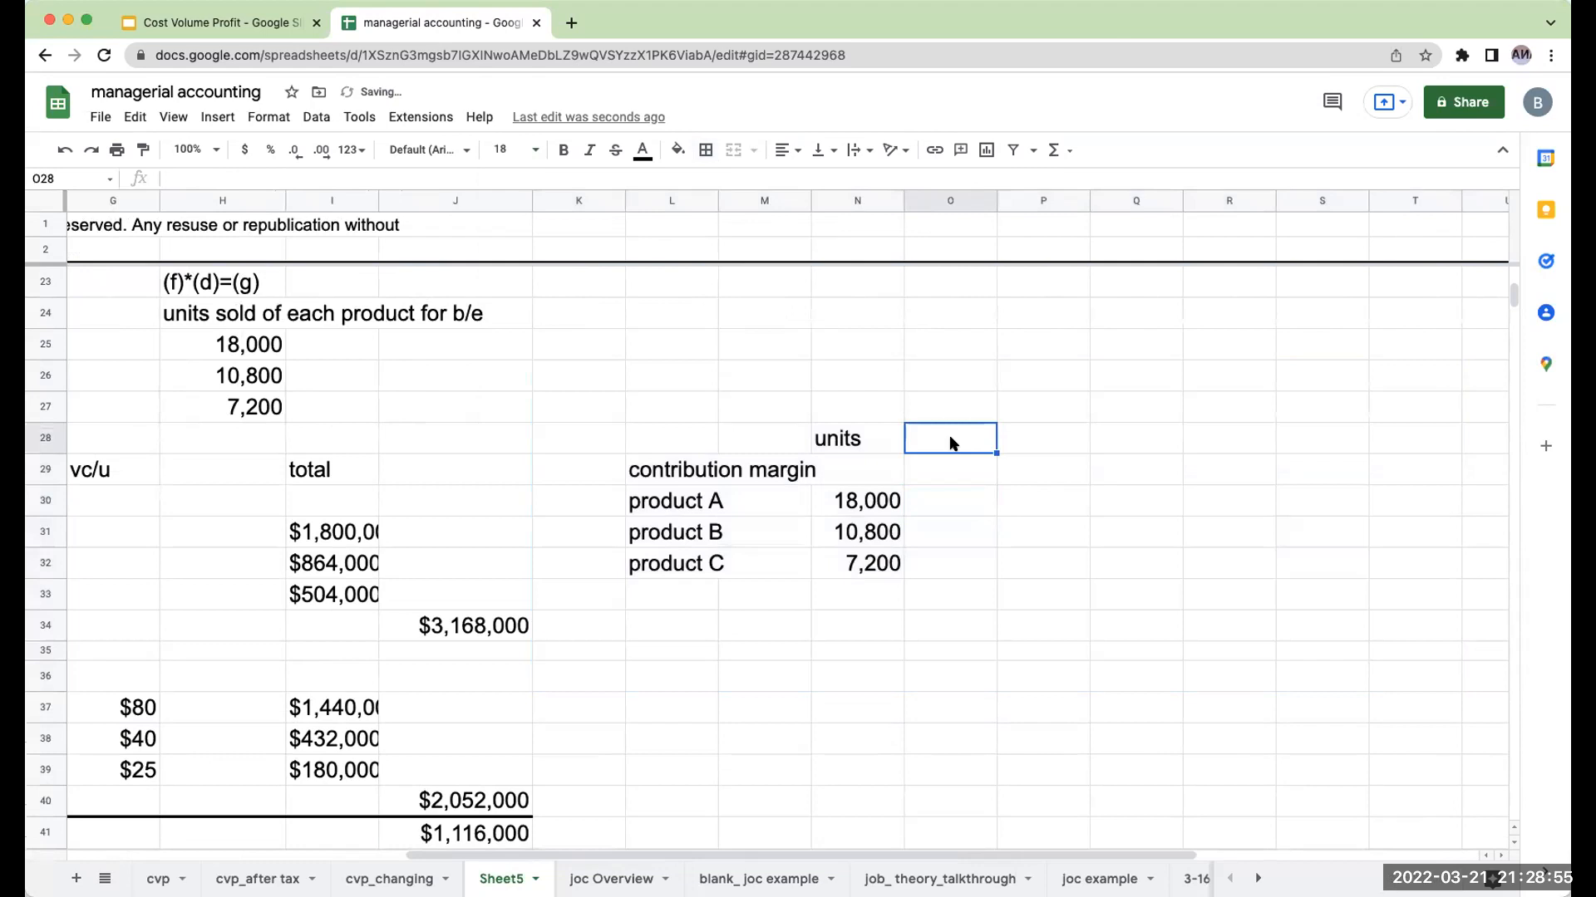
pyautogui.write('cm/u')
pyautogui.click(951, 500)
pyautogui.write('$20')
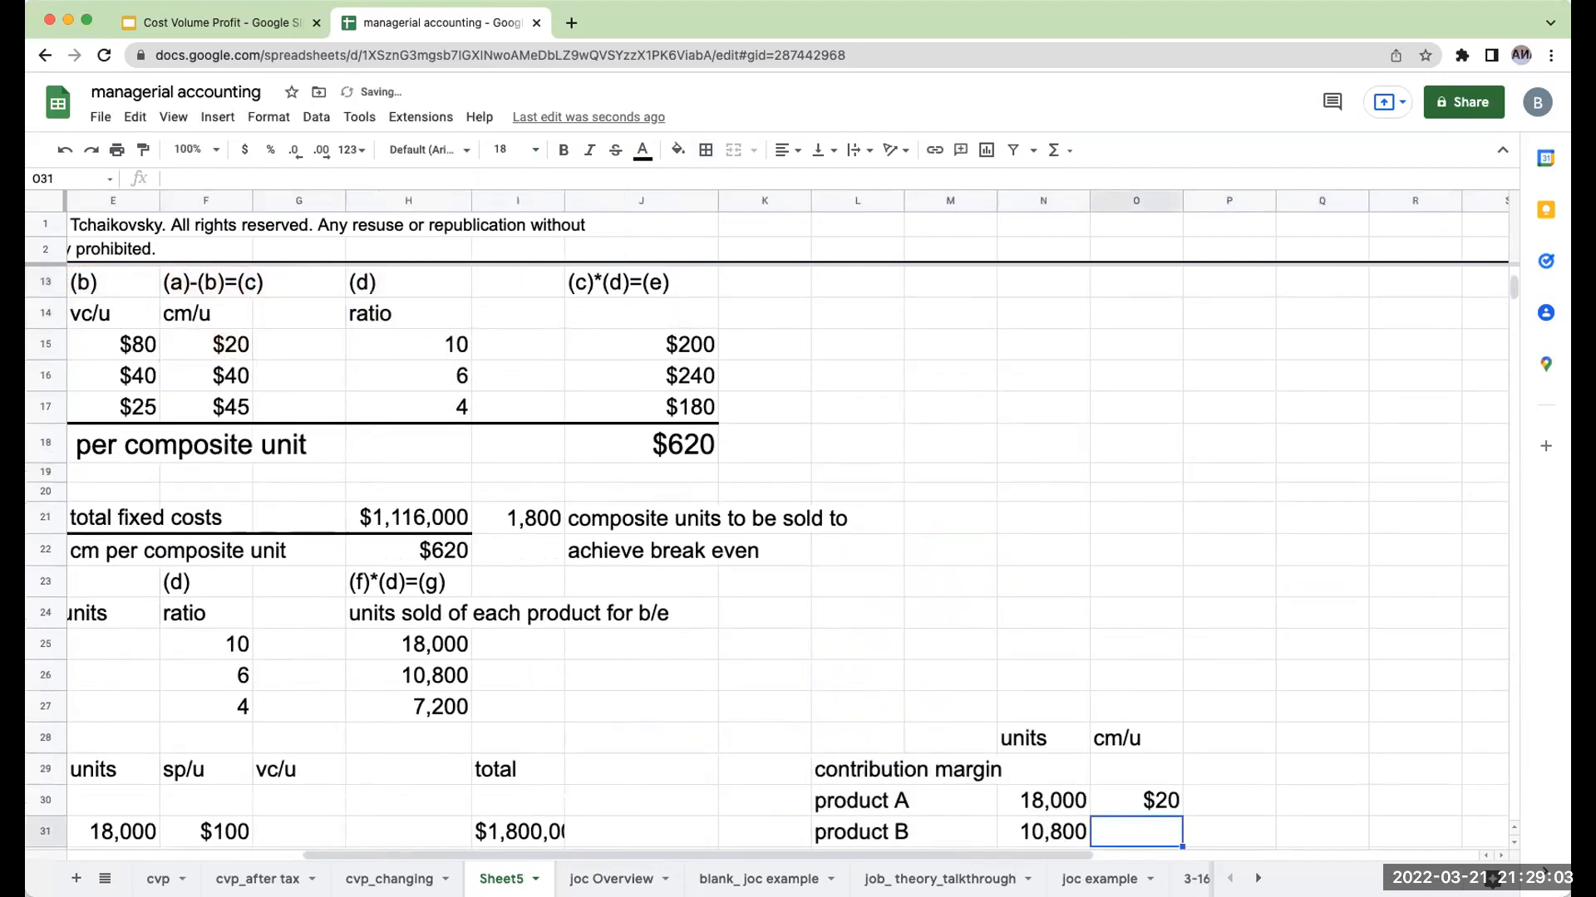
# Step: Compute product contribution margins $360,000, $432,000, $324,000 and label the total row
pyautogui.scroll(-3)
pyautogui.write('$40')
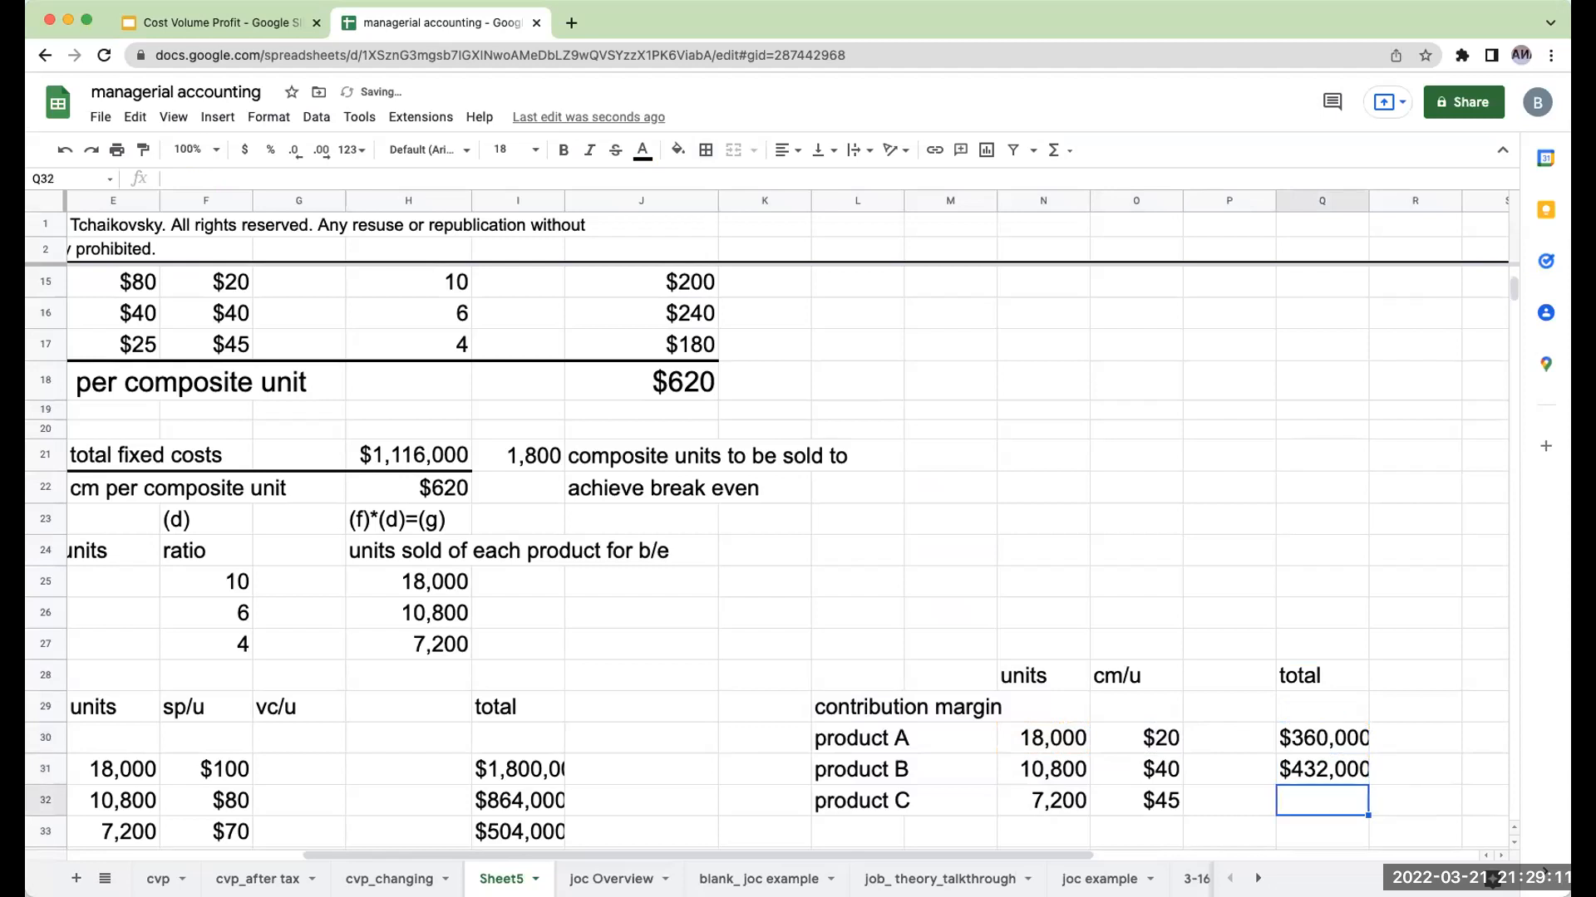
pyautogui.write('=N32*O32')
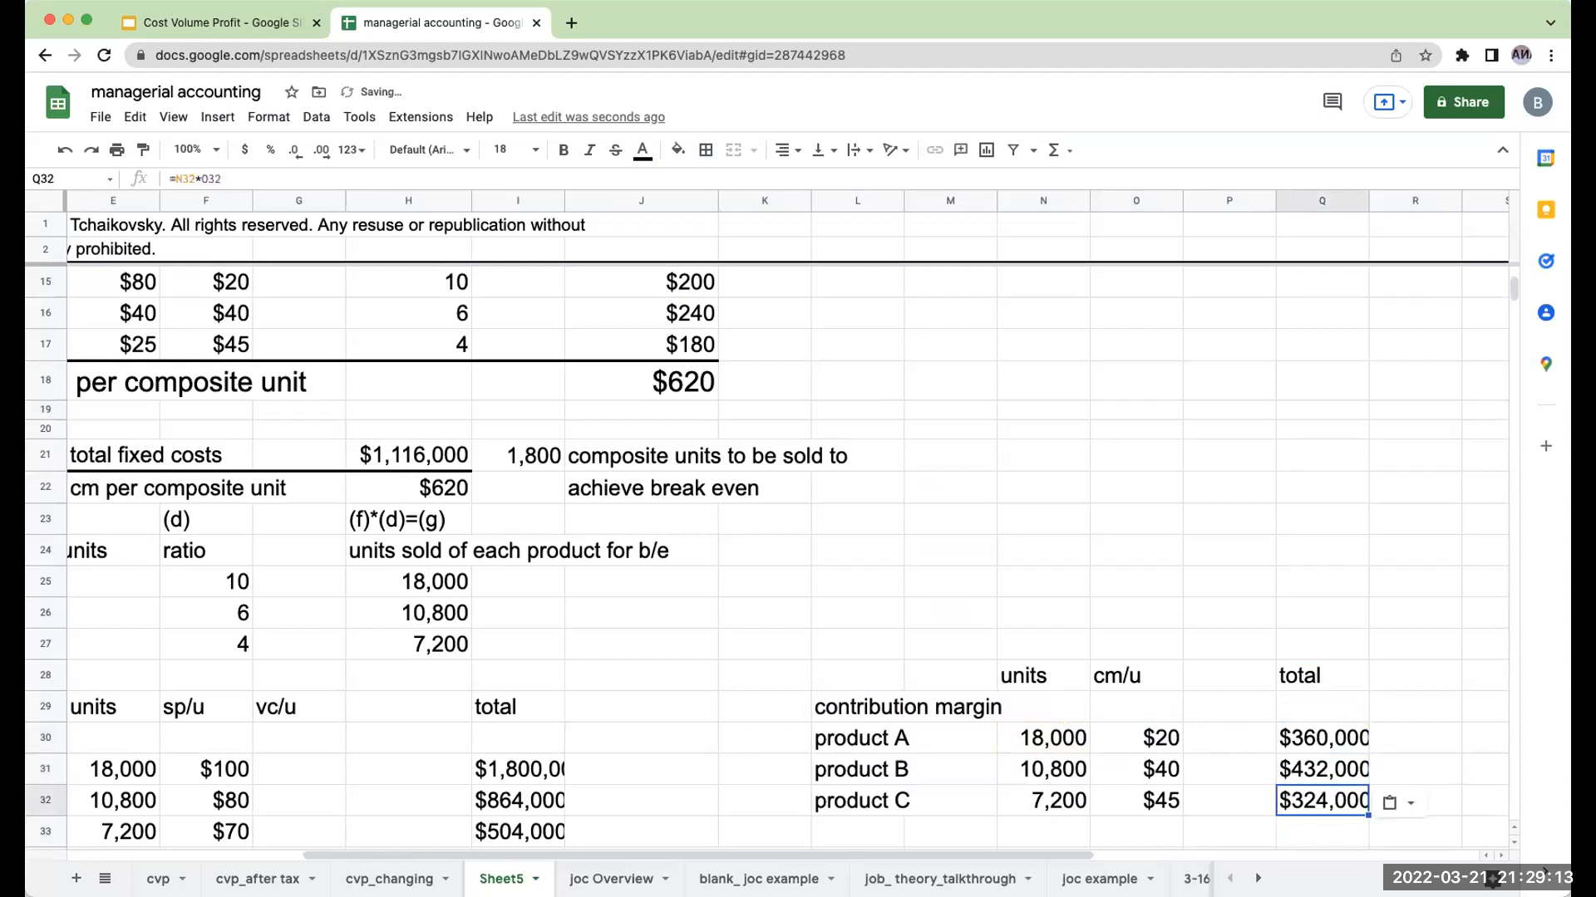
pyautogui.click(1136, 831)
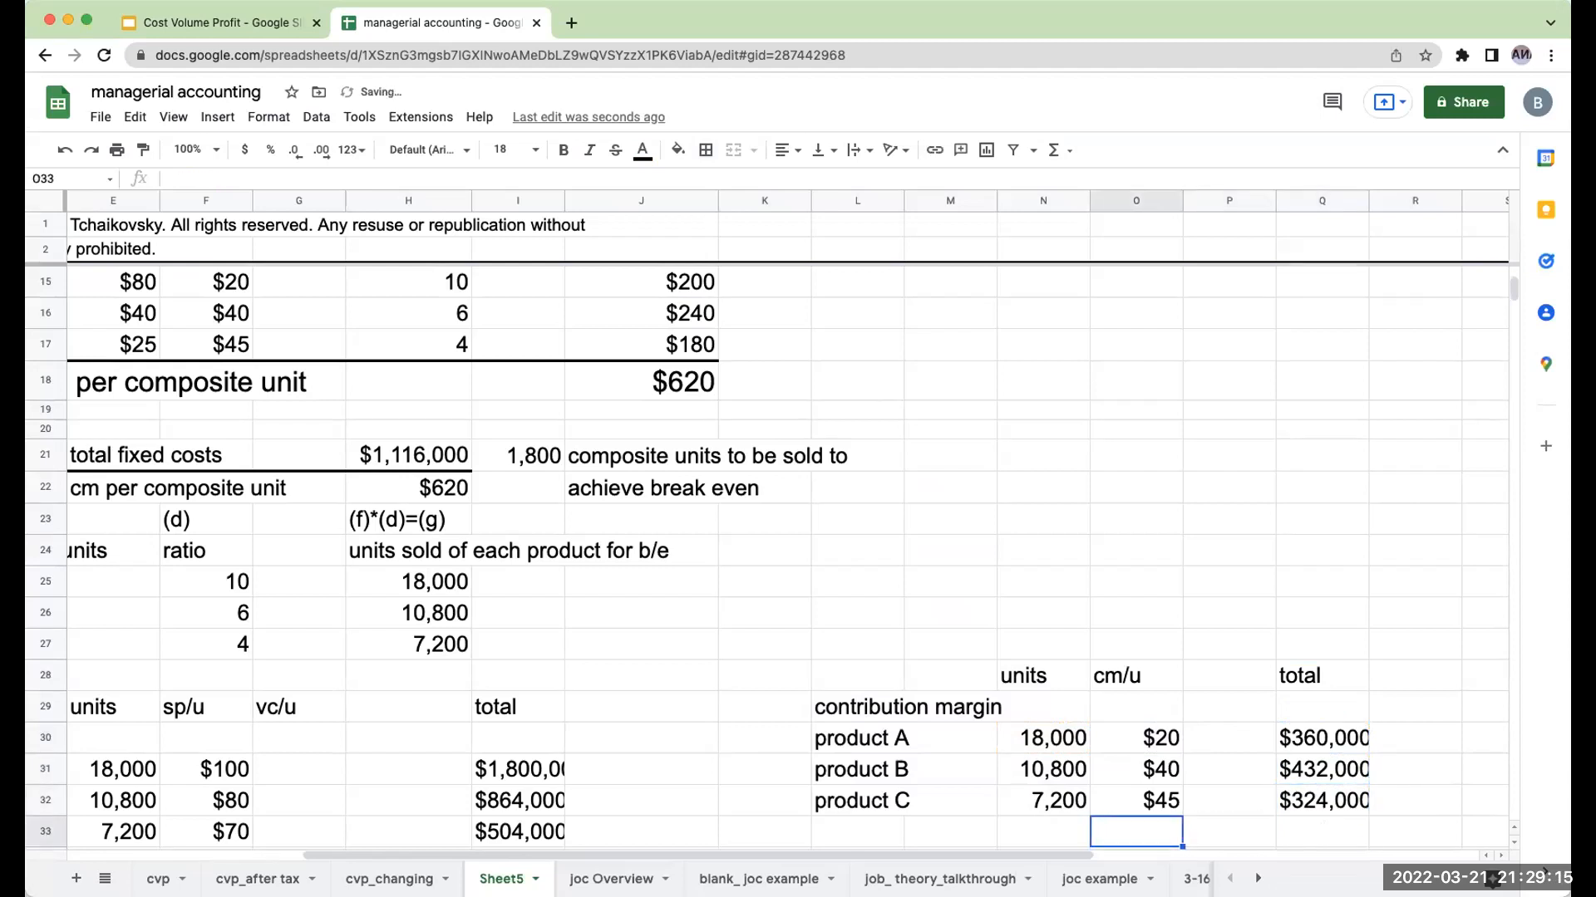
pyautogui.write('total c')
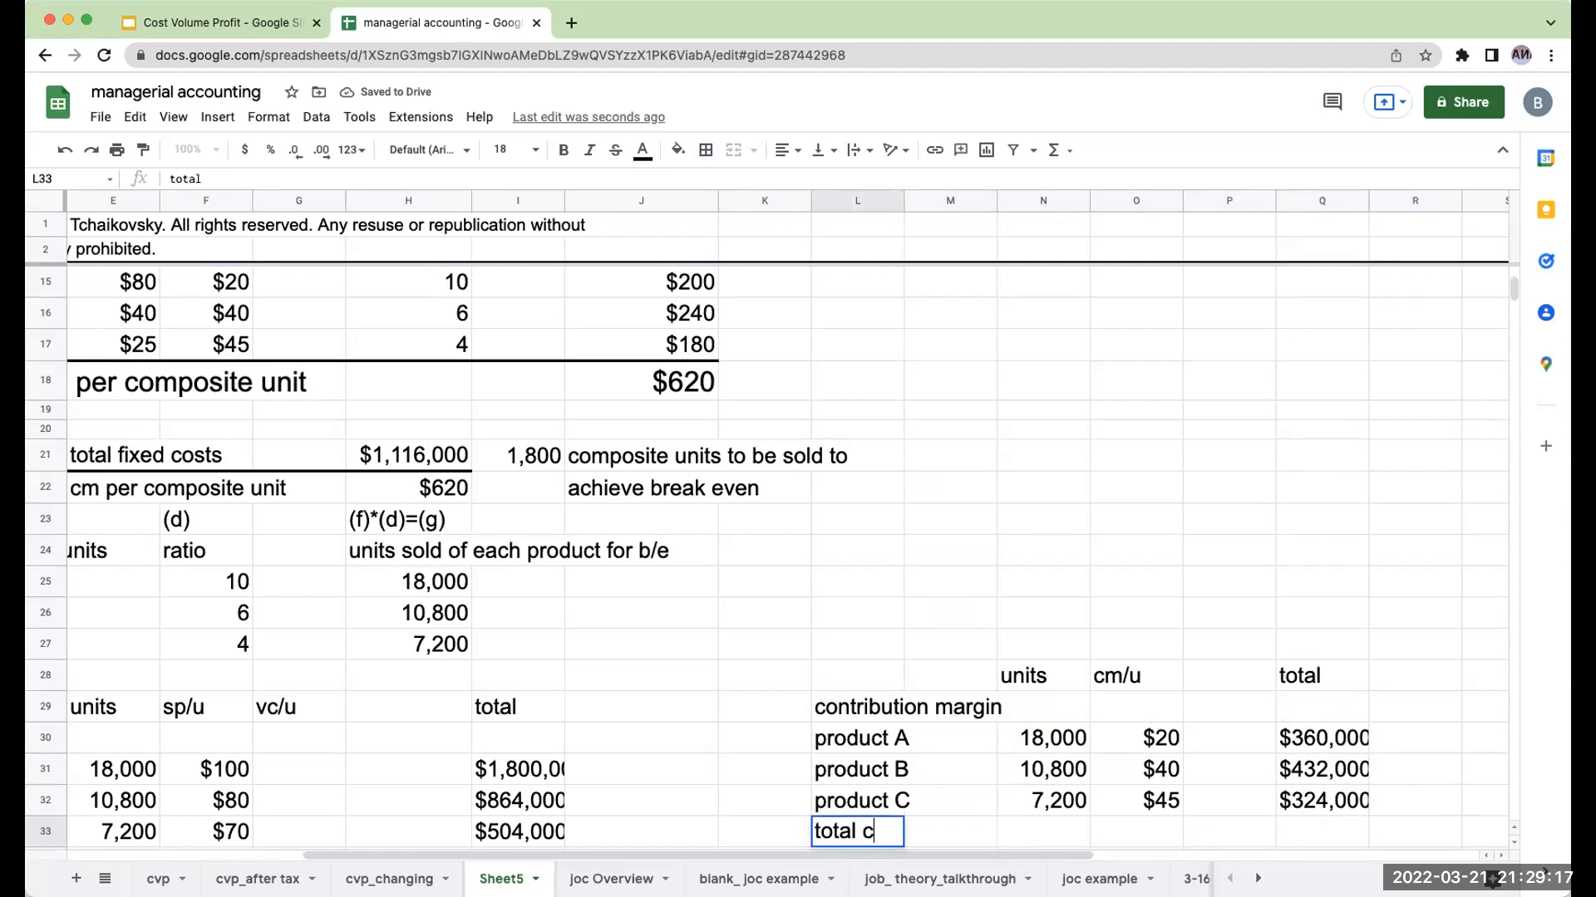
pyautogui.press('Return')
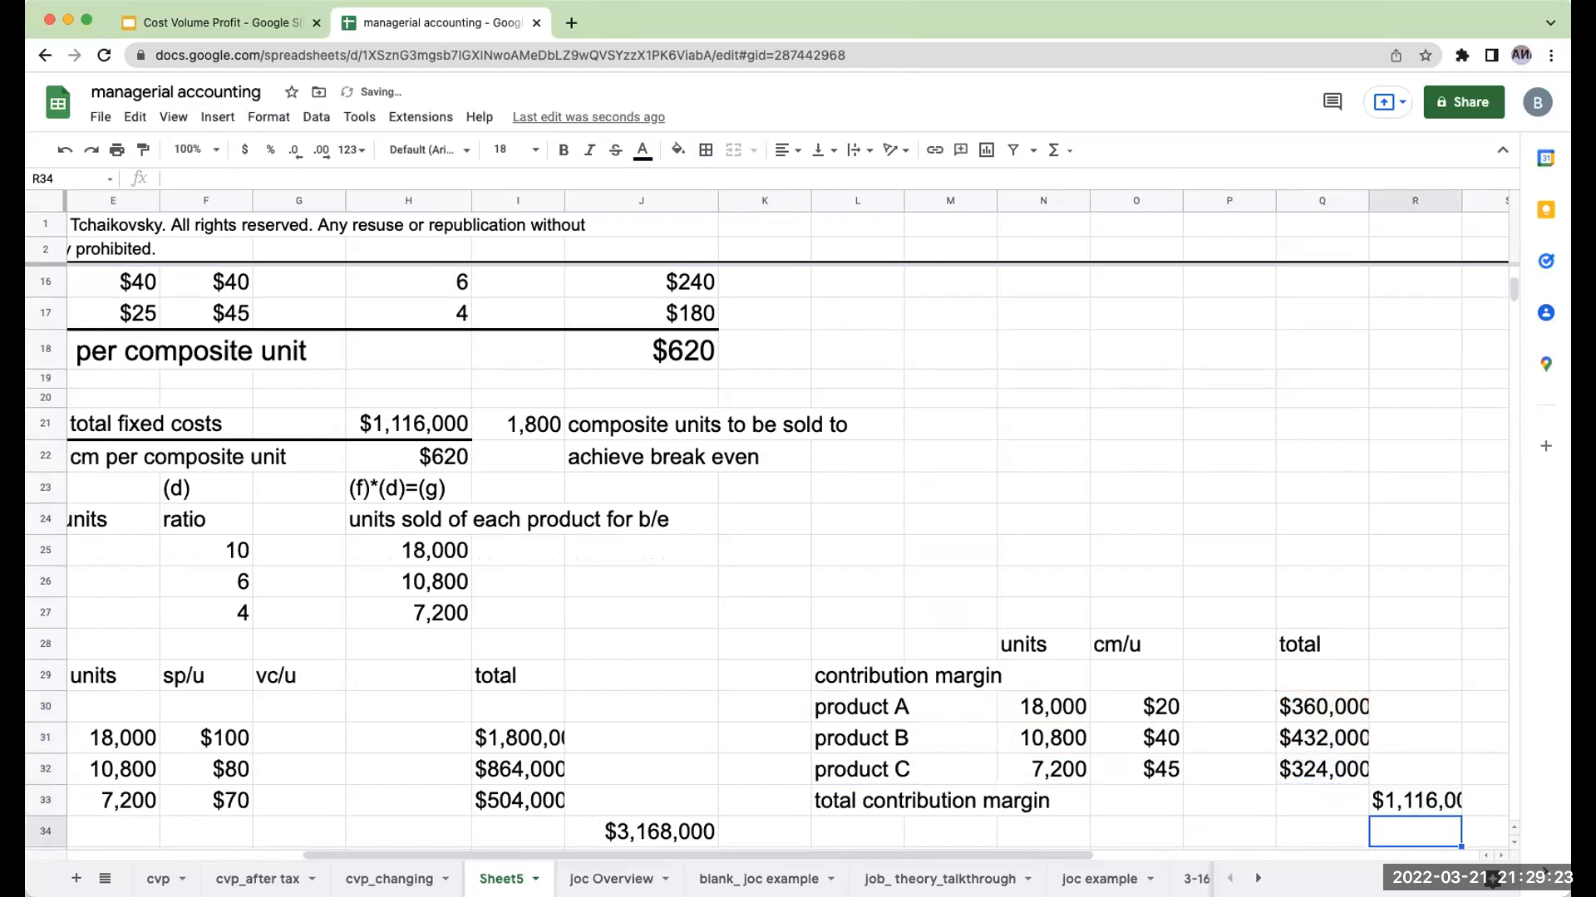
pyautogui.moveTo(911, 375)
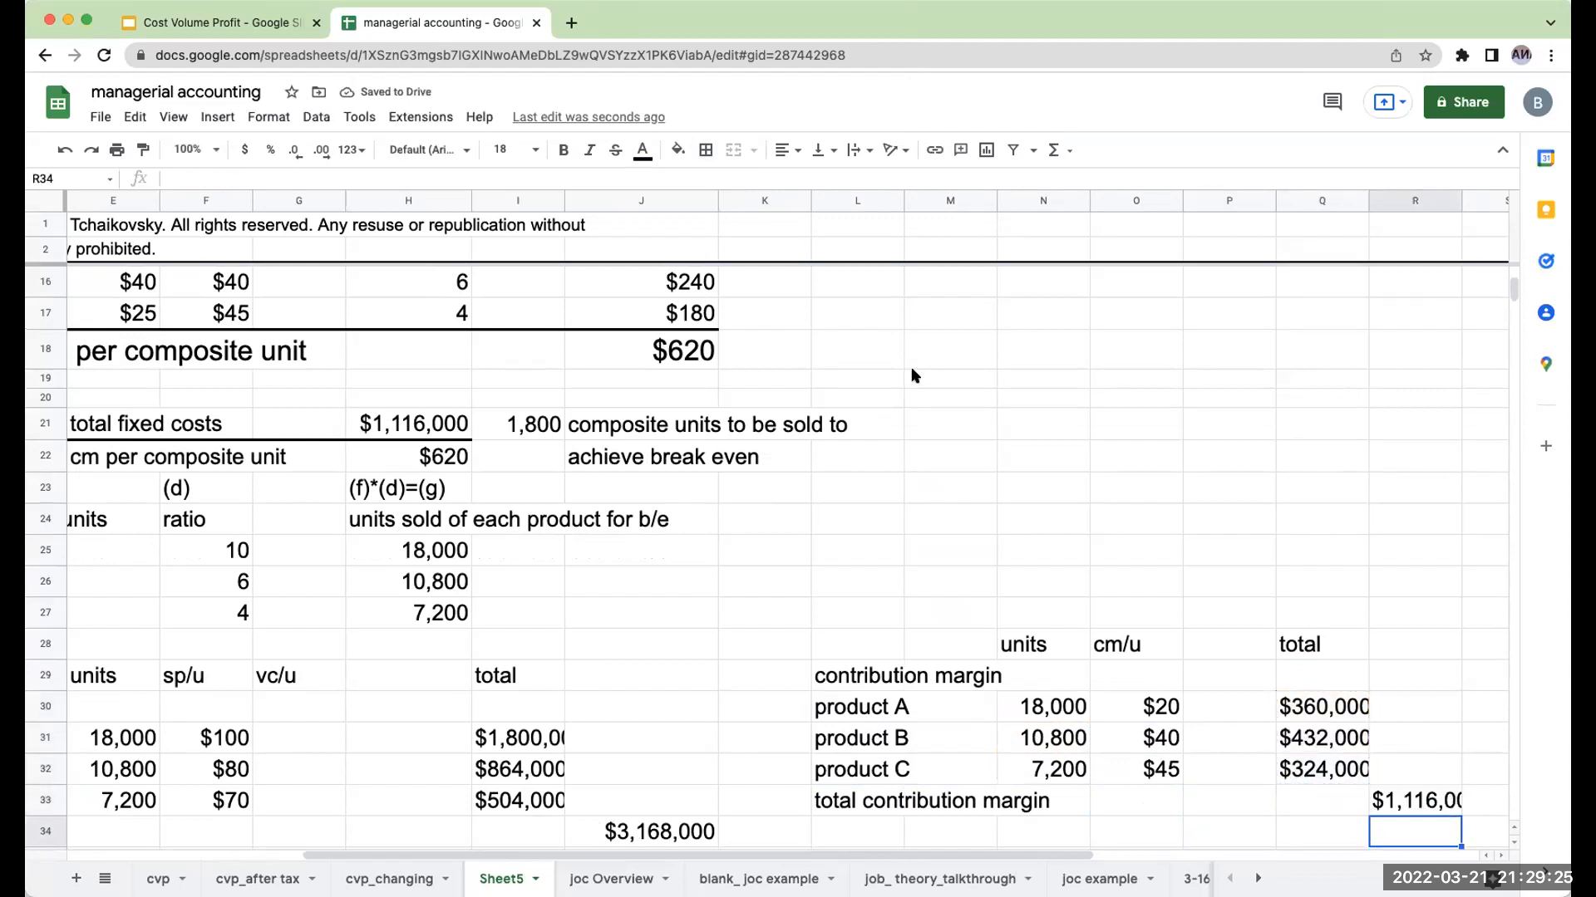
# Step: Put a top border on the $1,116,000 total row and recheck the 1,800 composite units
pyautogui.scroll(-3)
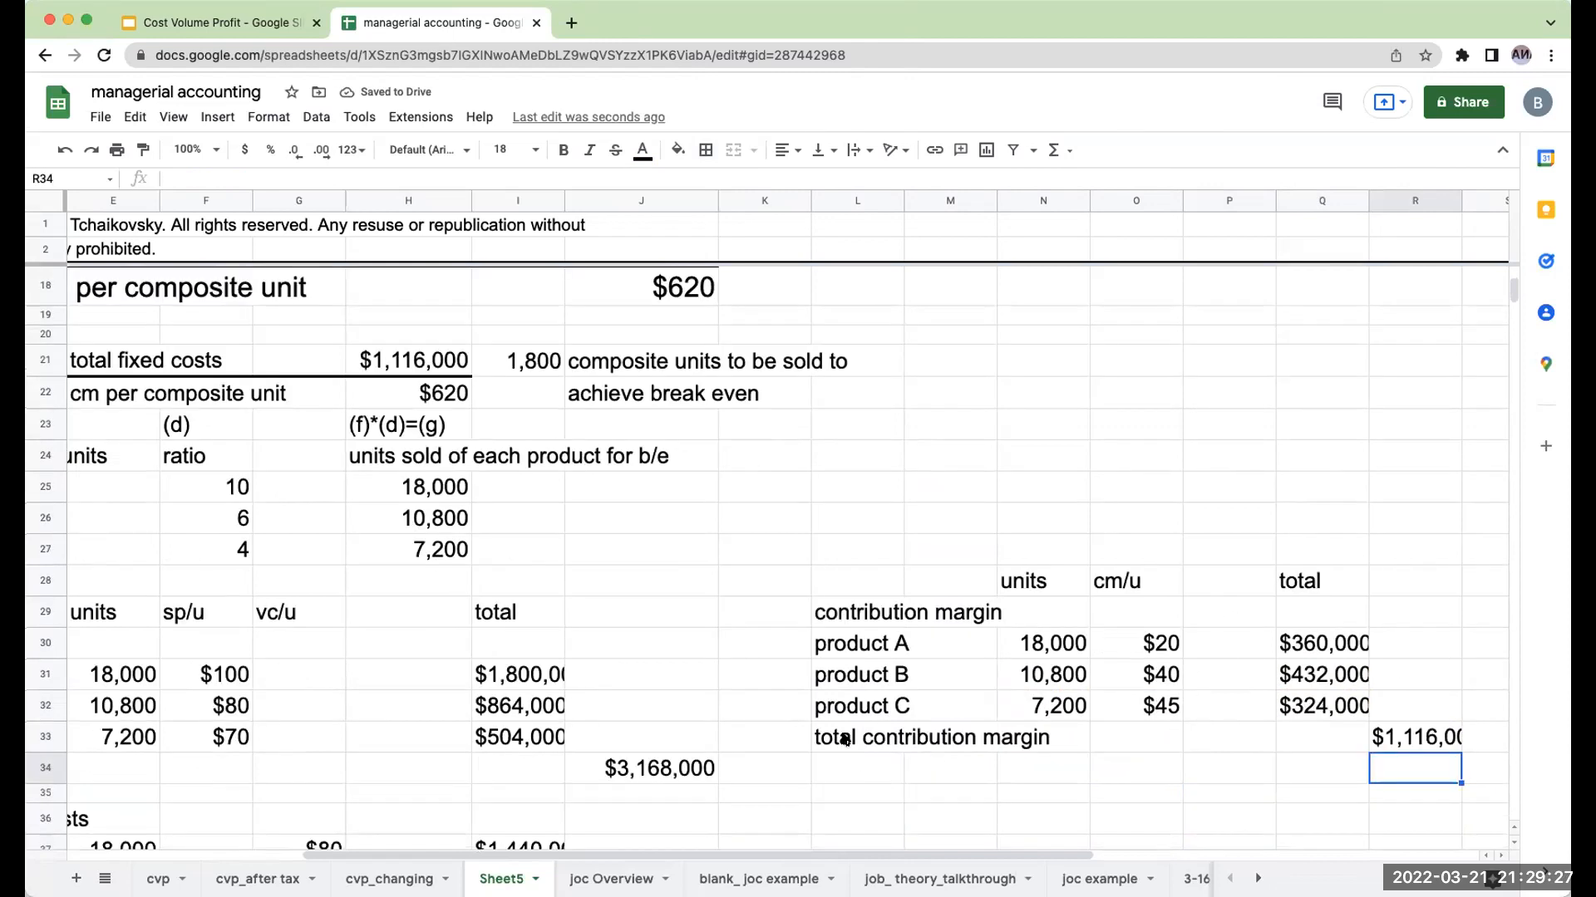
pyautogui.click(703, 149)
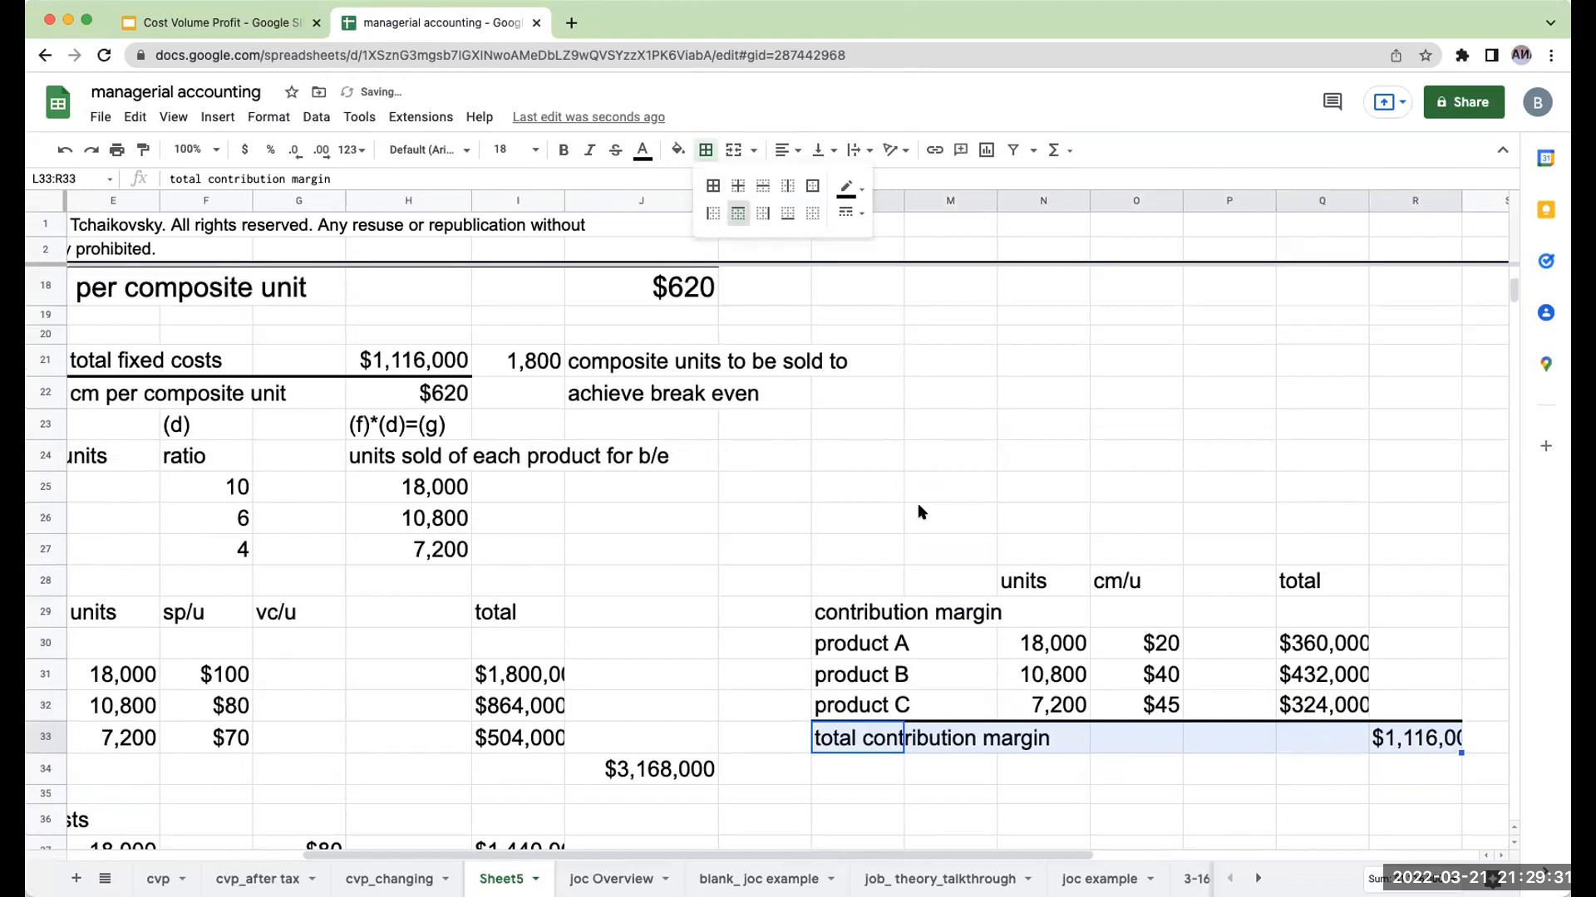
pyautogui.moveTo(843, 643)
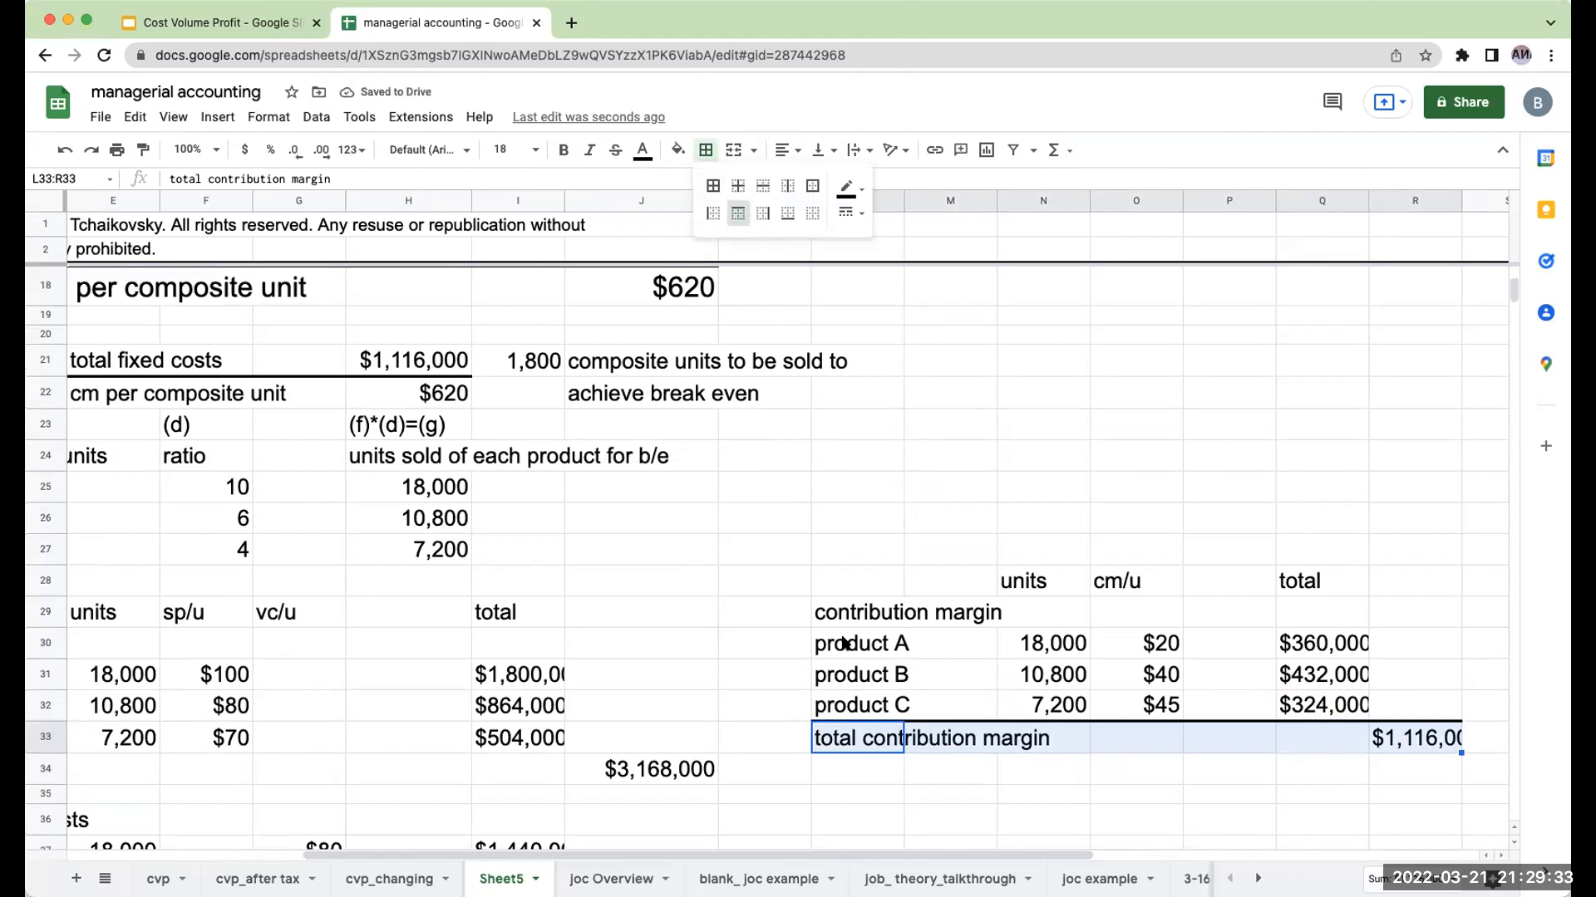
pyautogui.moveTo(427, 368)
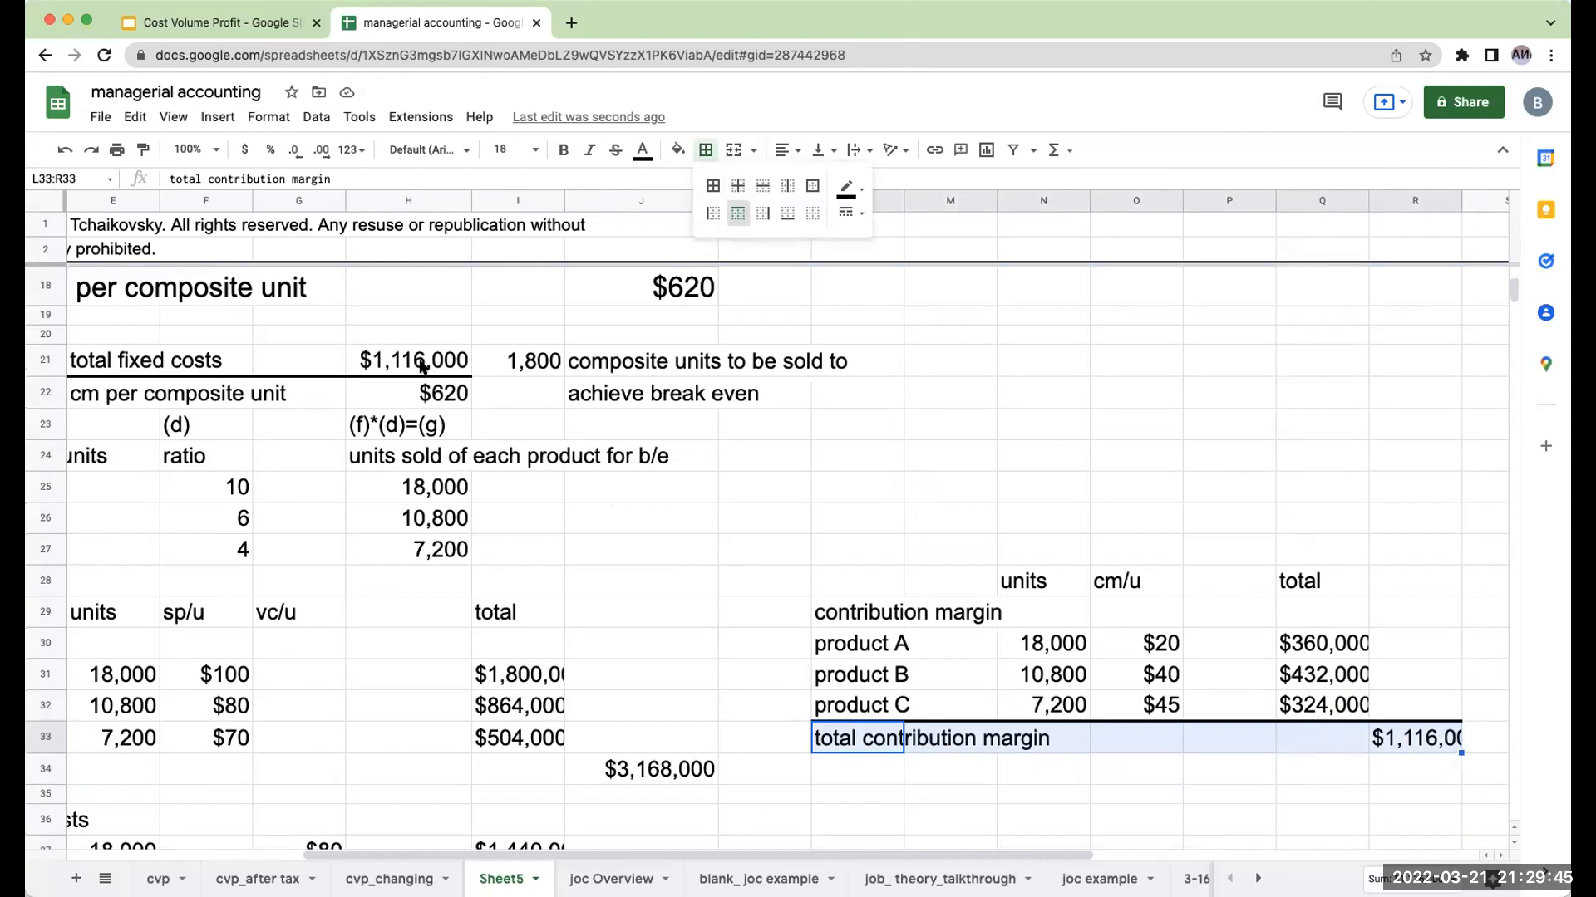
pyautogui.click(517, 361)
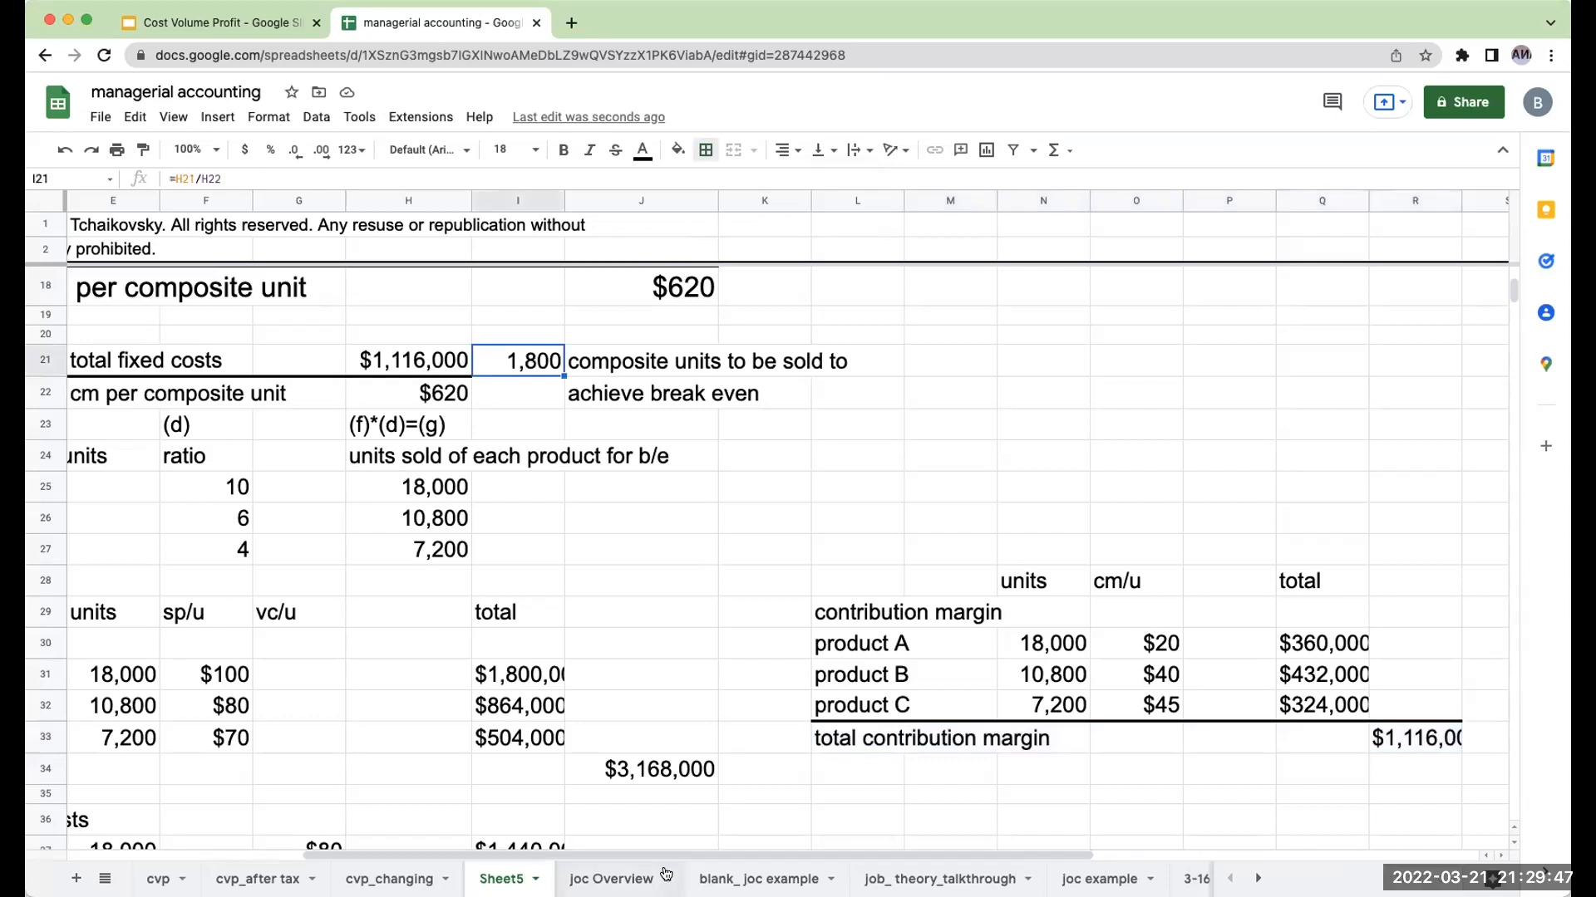
pyautogui.hscroll(-3)
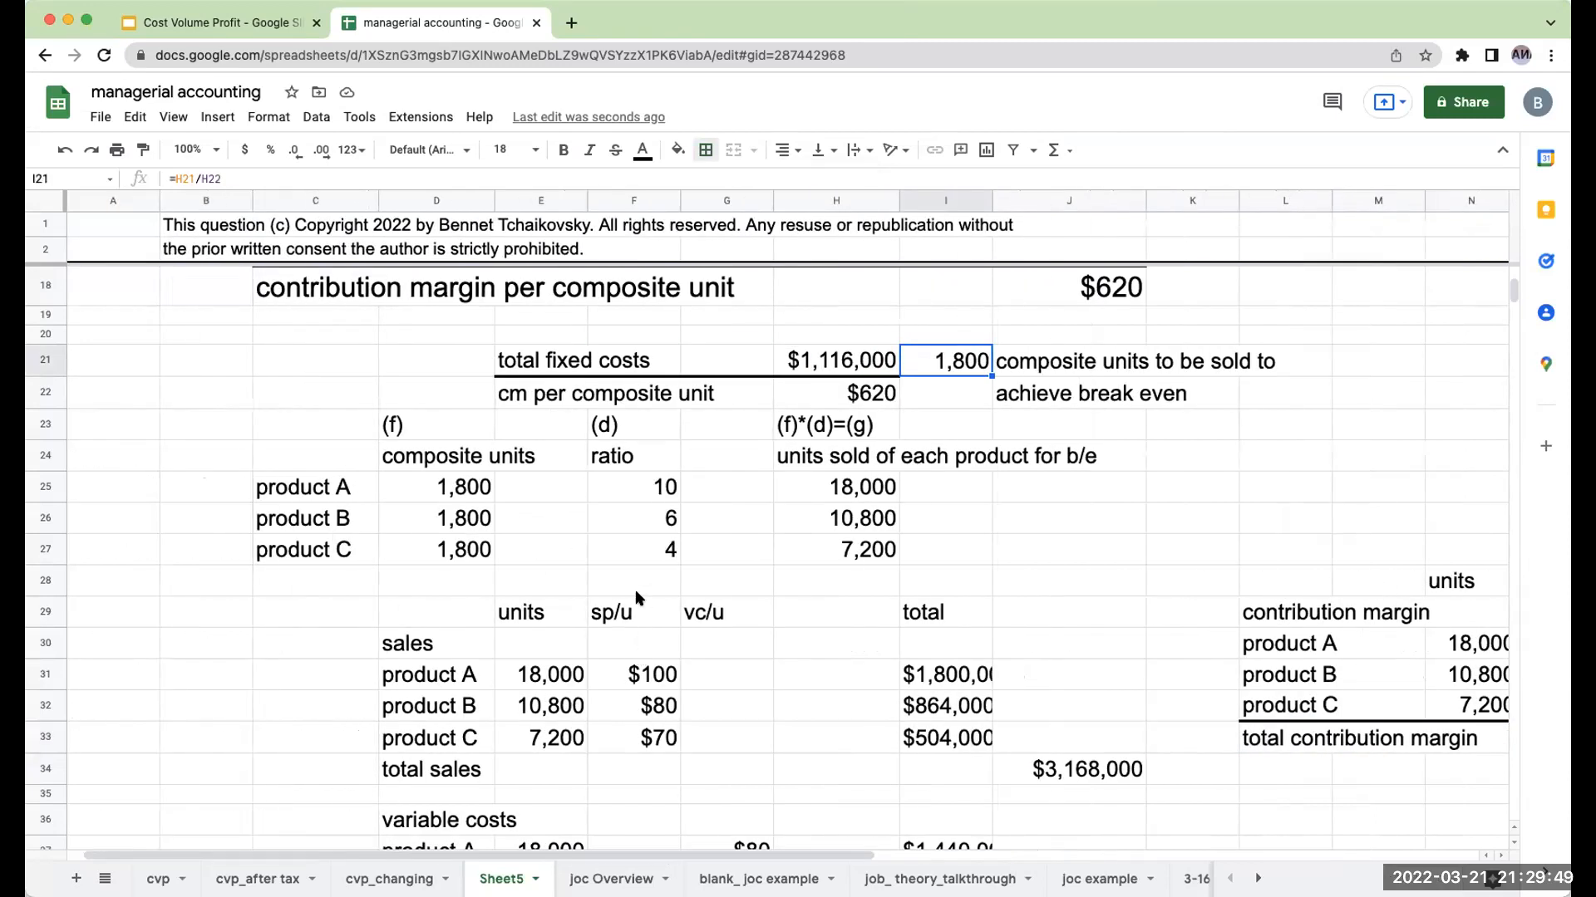
pyautogui.scroll(3)
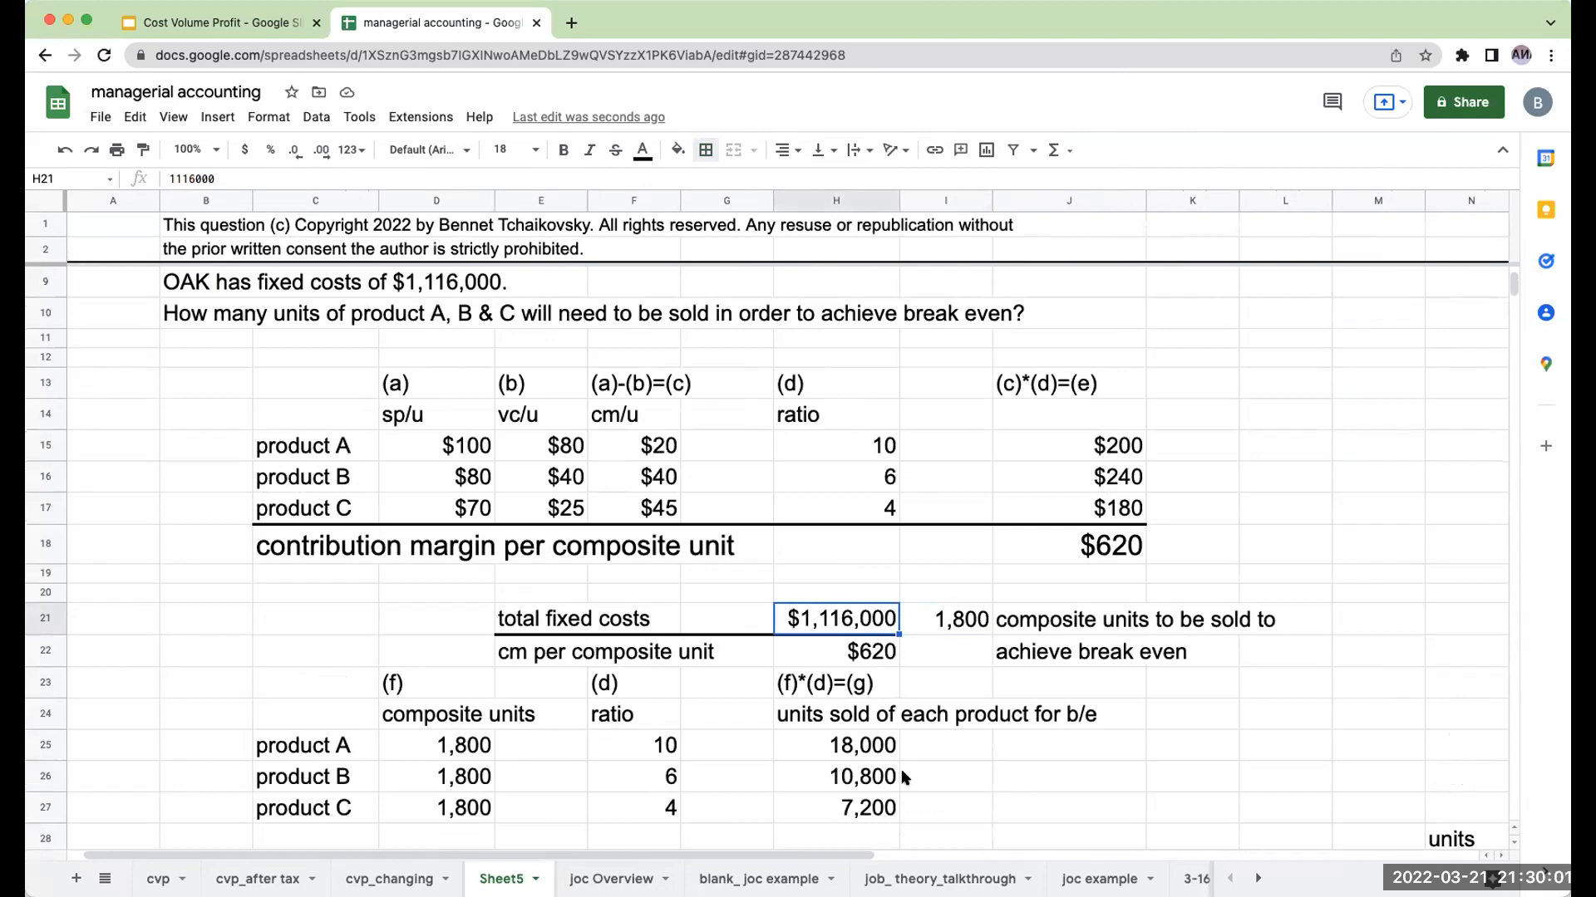
pyautogui.moveTo(814, 722)
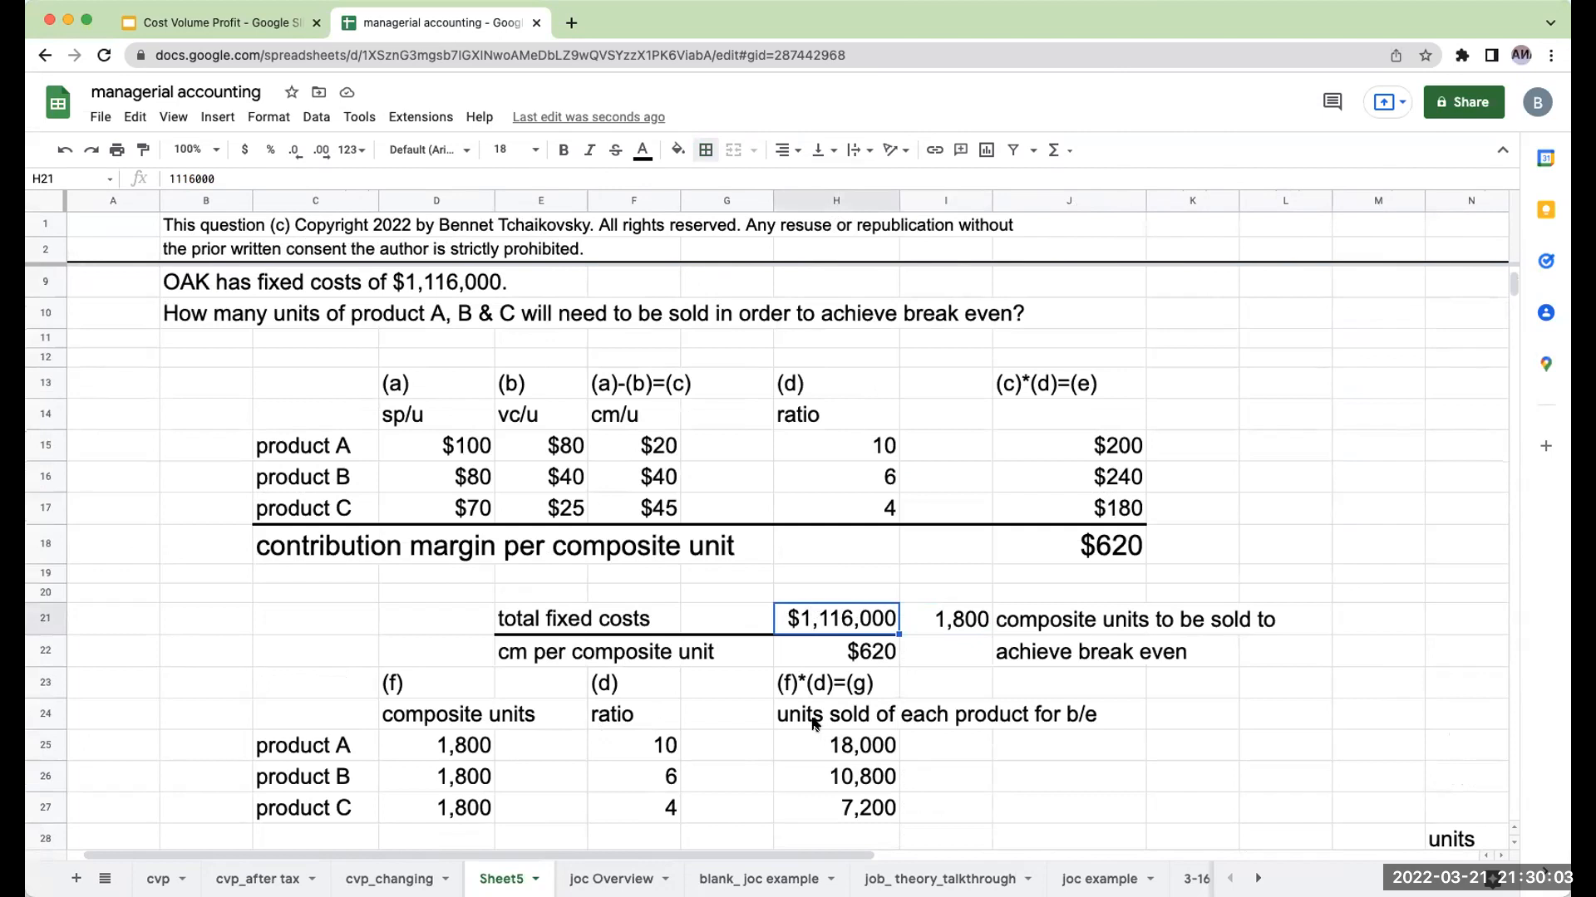
pyautogui.moveTo(382, 875)
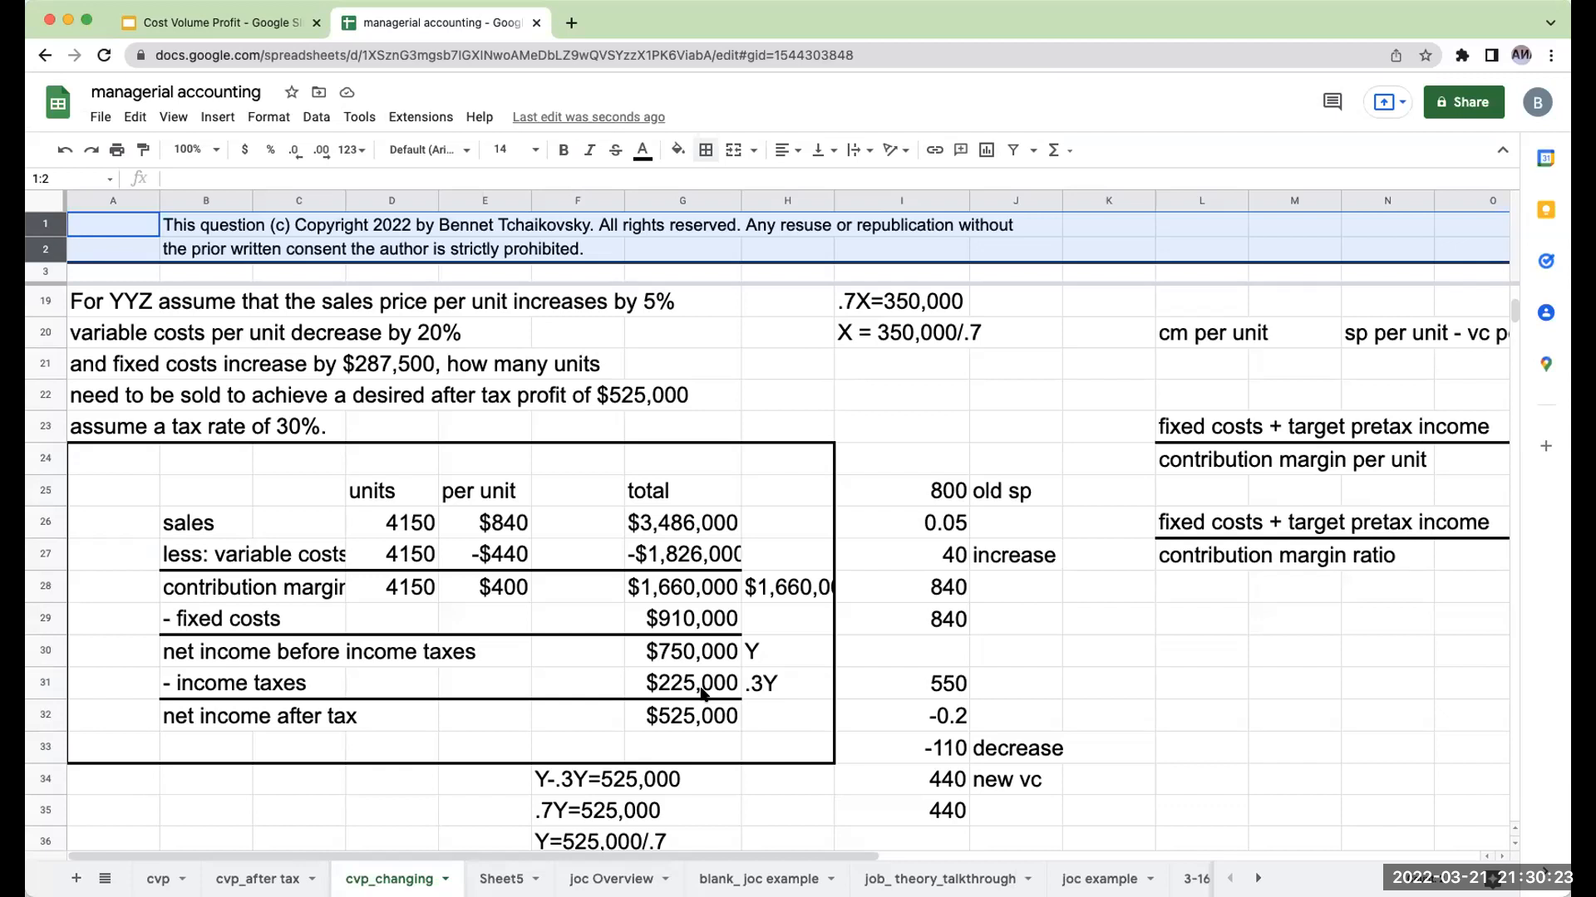
# Step: Go back to Sheet5's income statement, then switch to the Cost Volume Profit presentation
pyautogui.click(502, 879)
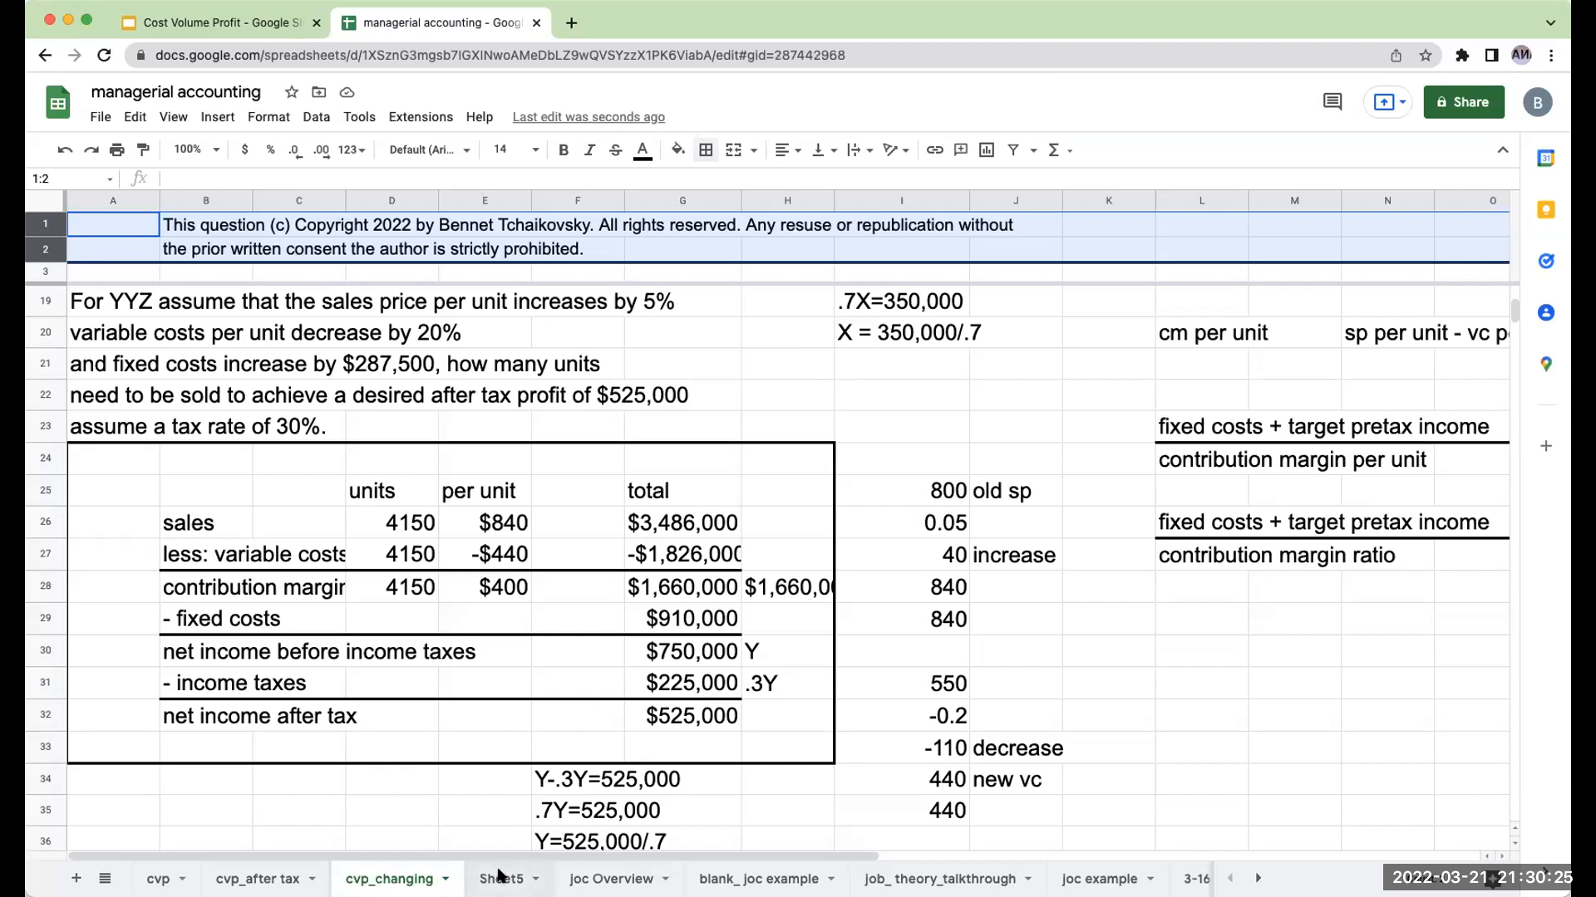
pyautogui.click(500, 880)
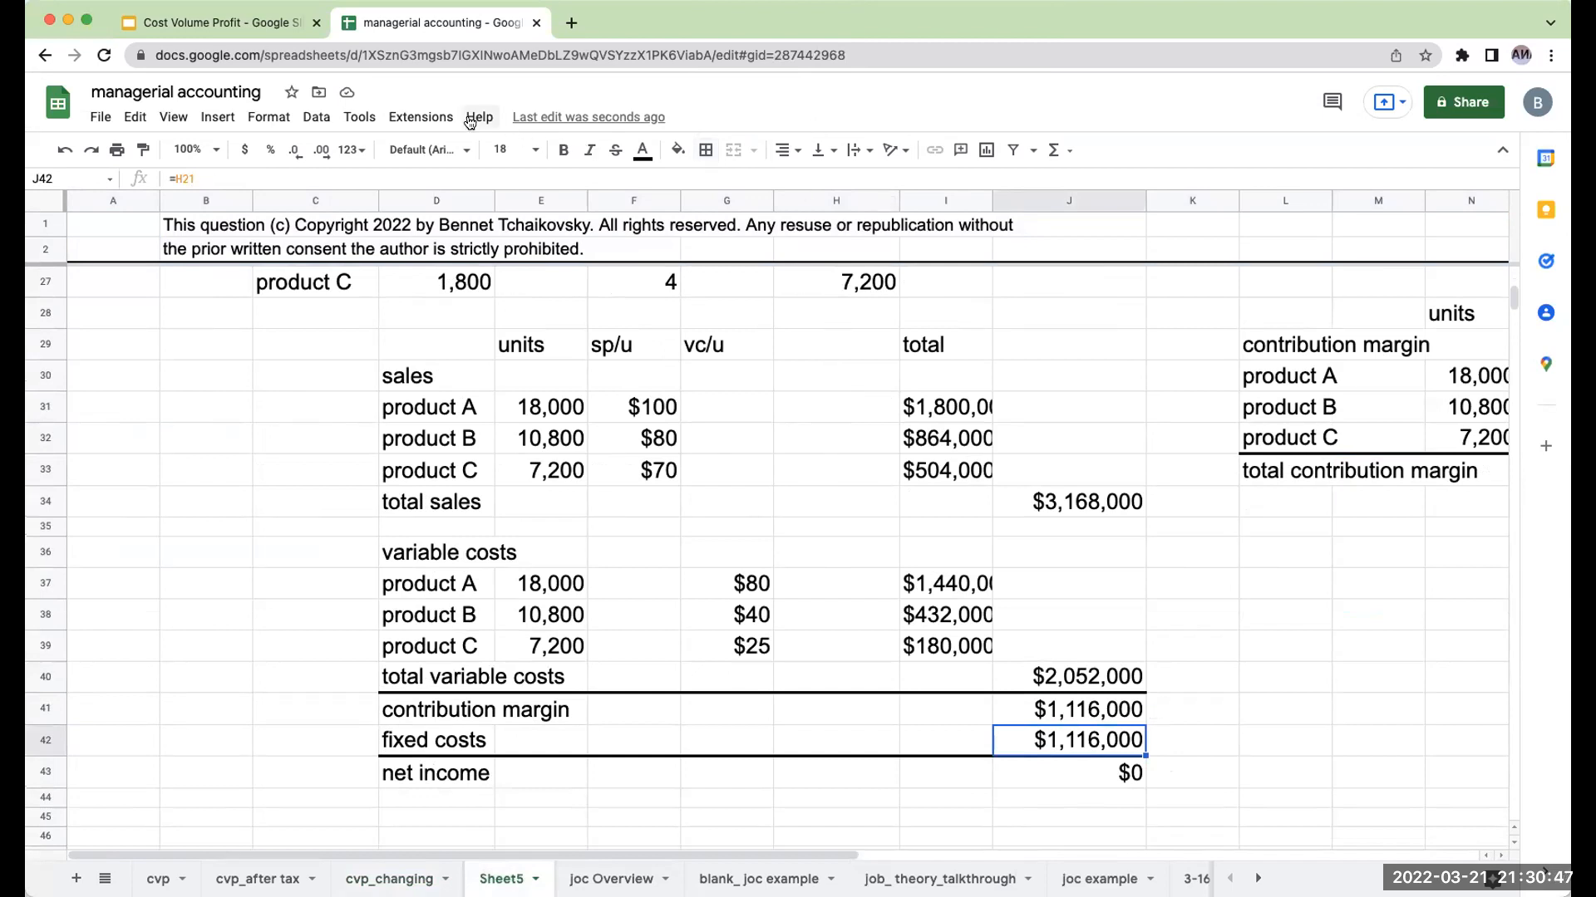
pyautogui.click(208, 23)
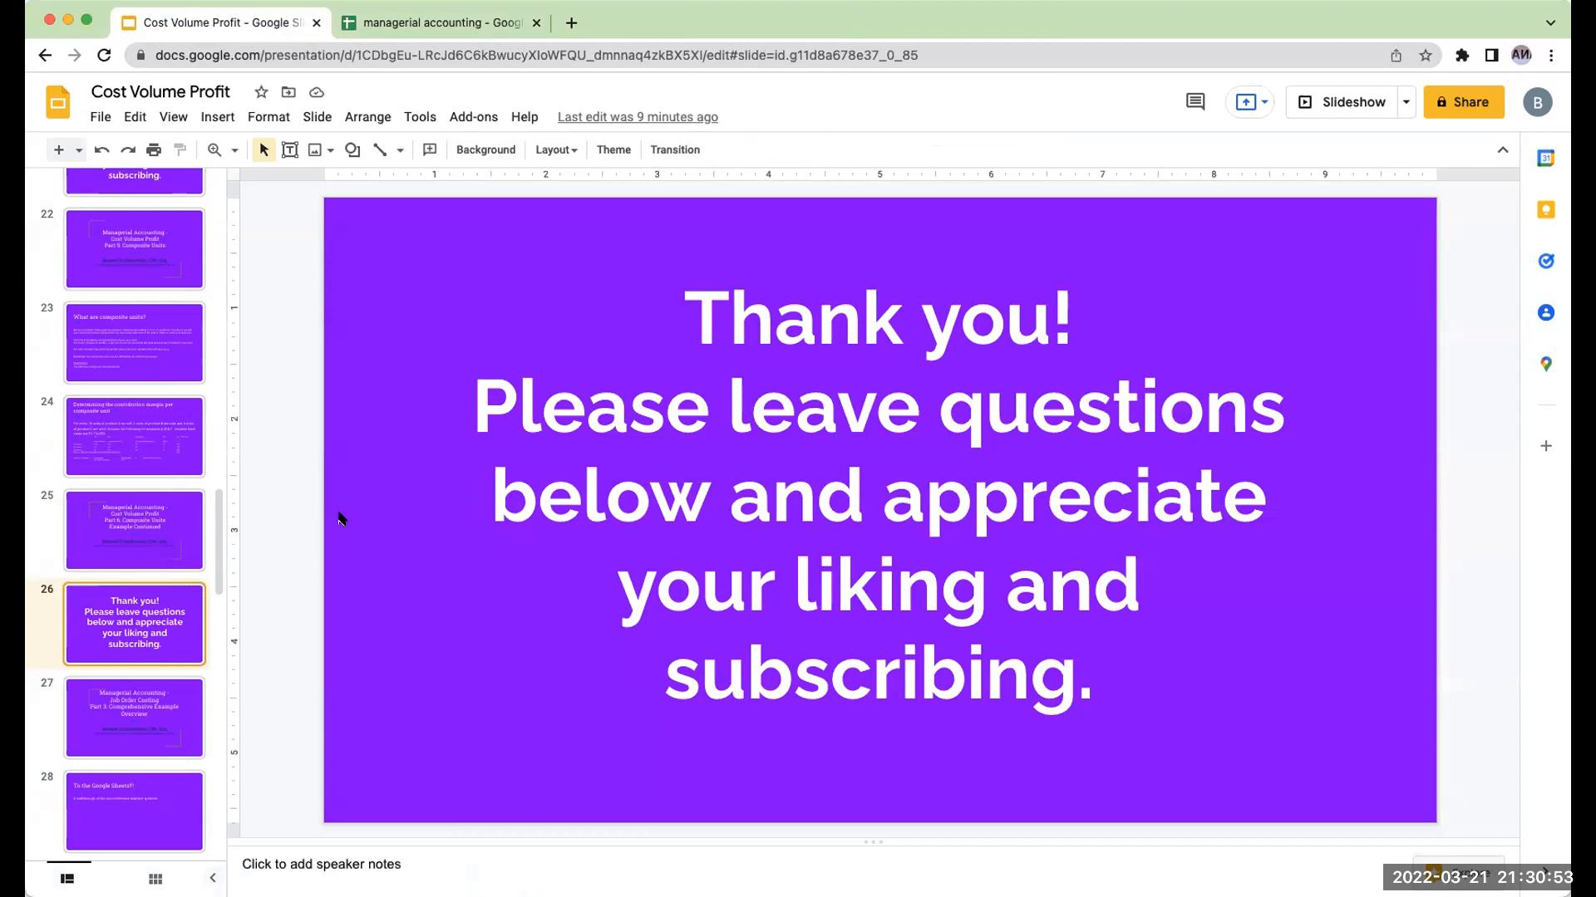
pyautogui.moveTo(353, 530)
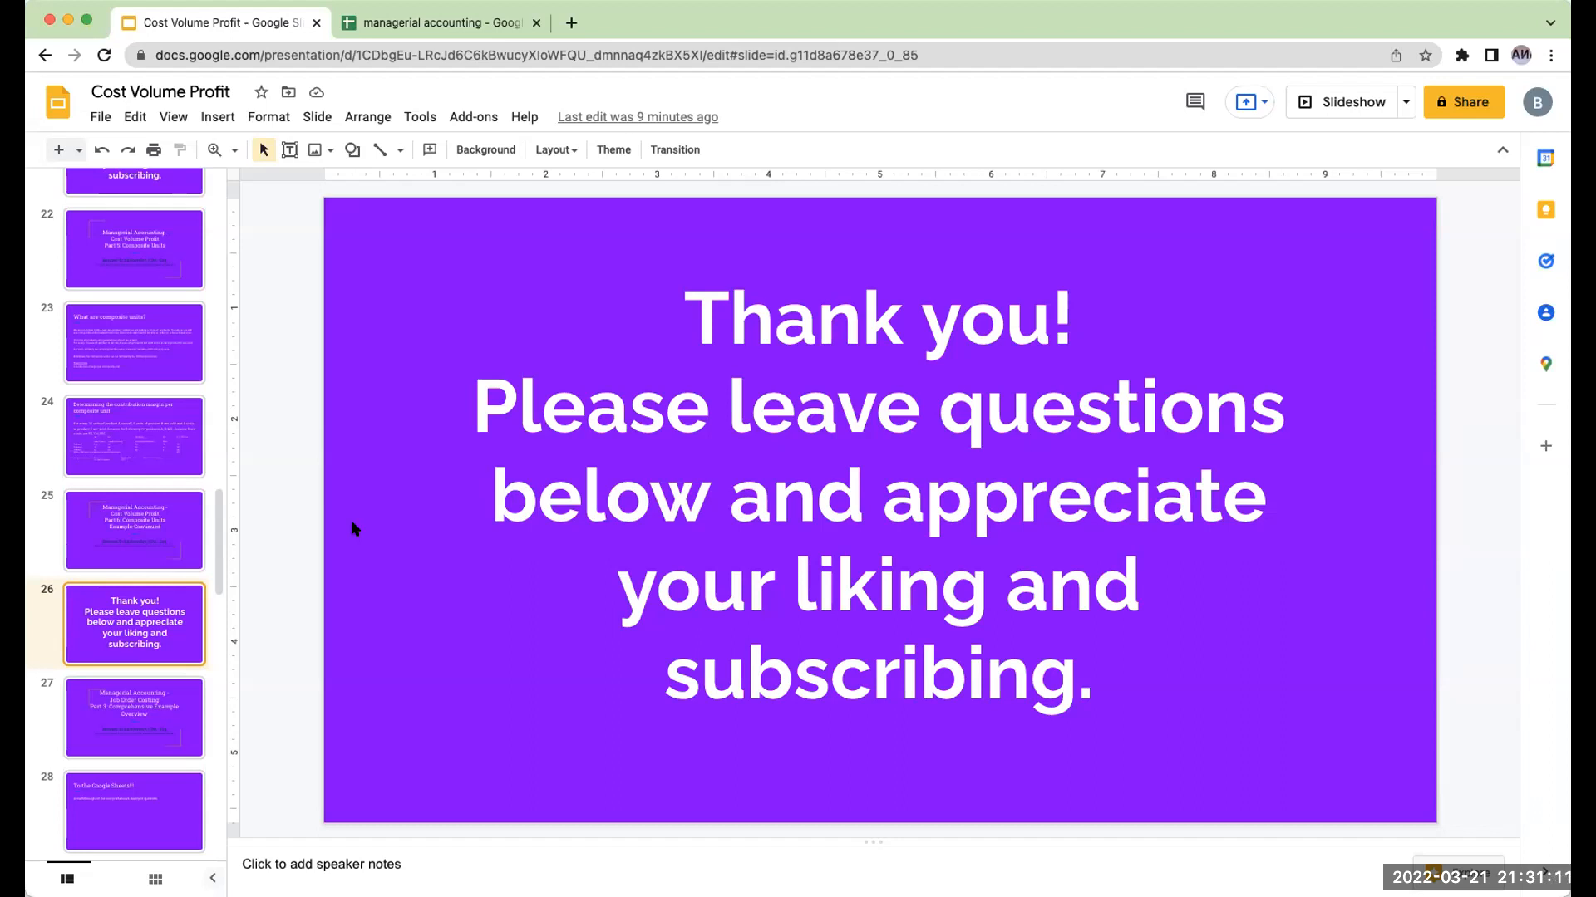
pyautogui.moveTo(927, 76)
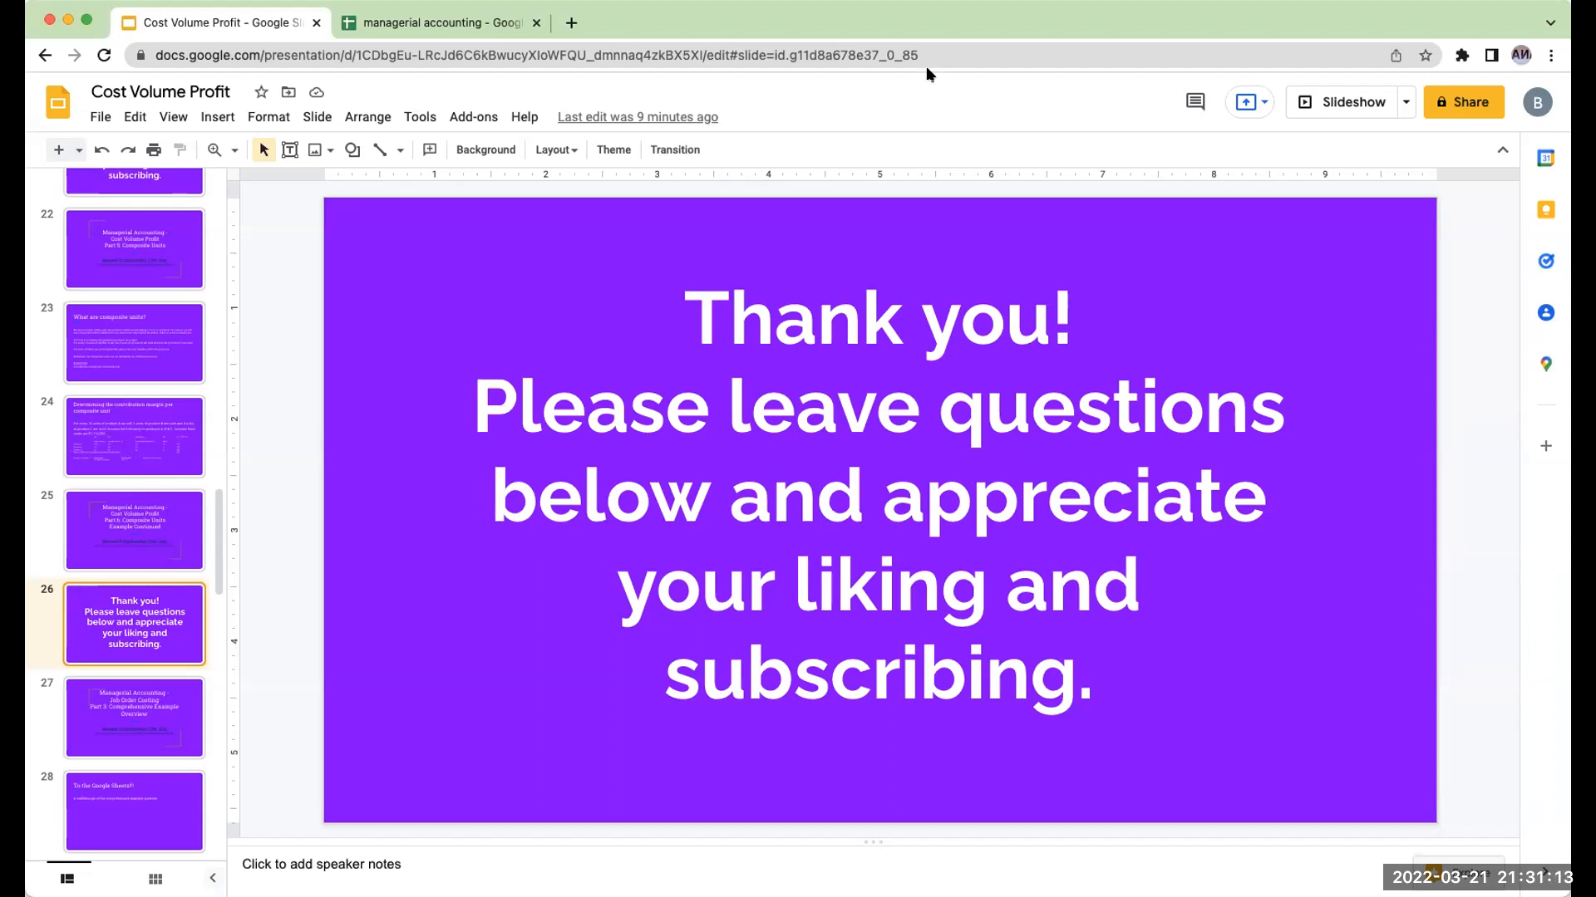
pyautogui.moveTo(951, 63)
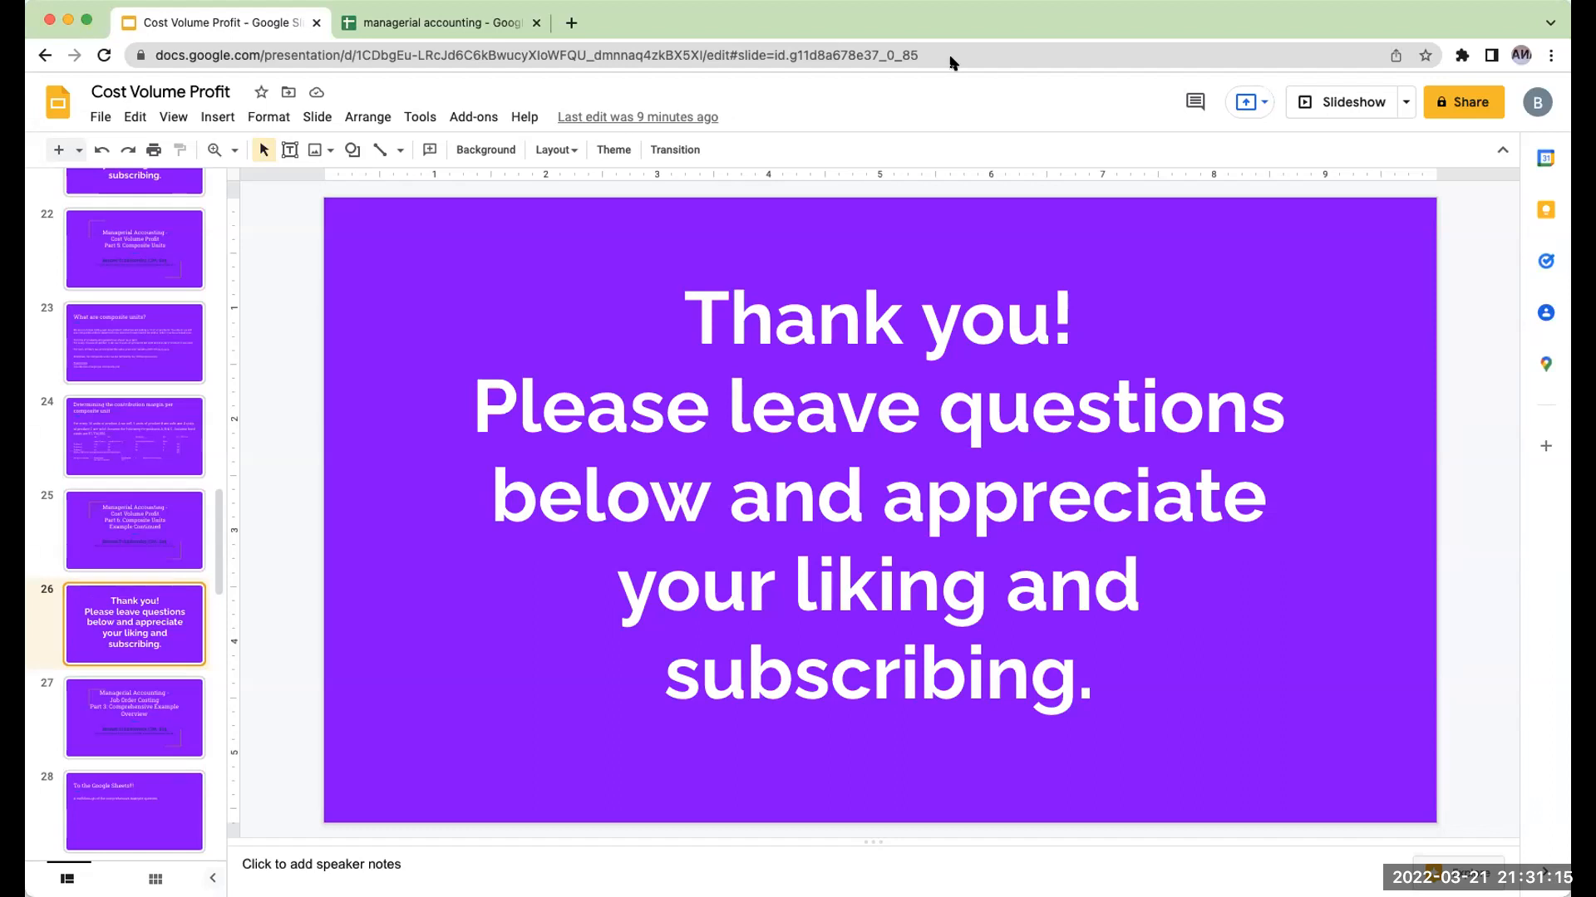
pyautogui.moveTo(974, 61)
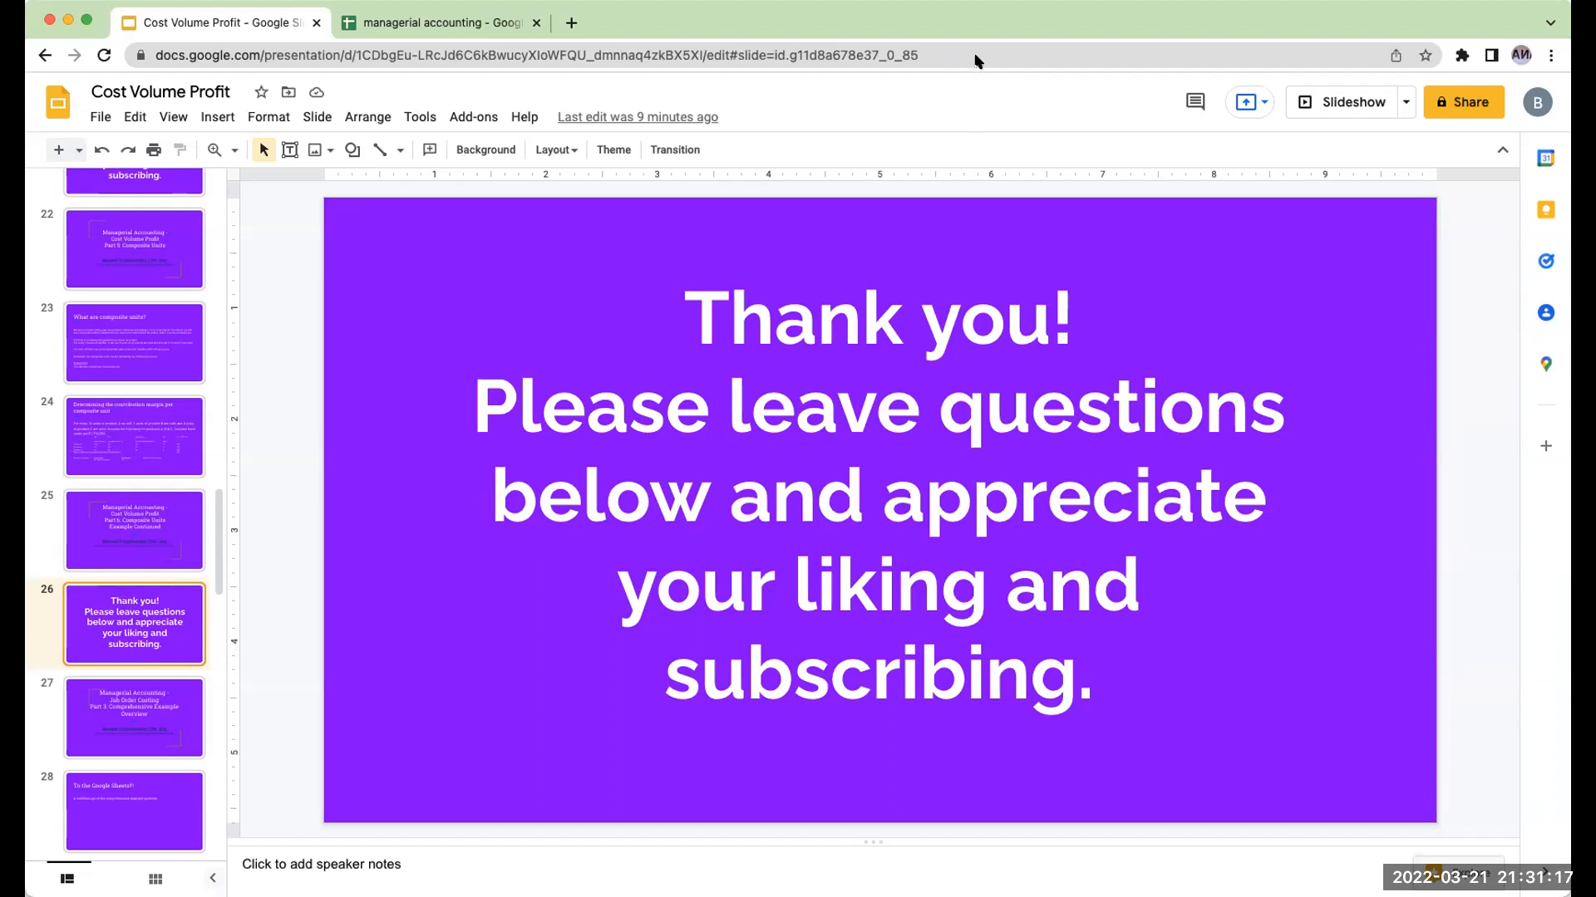